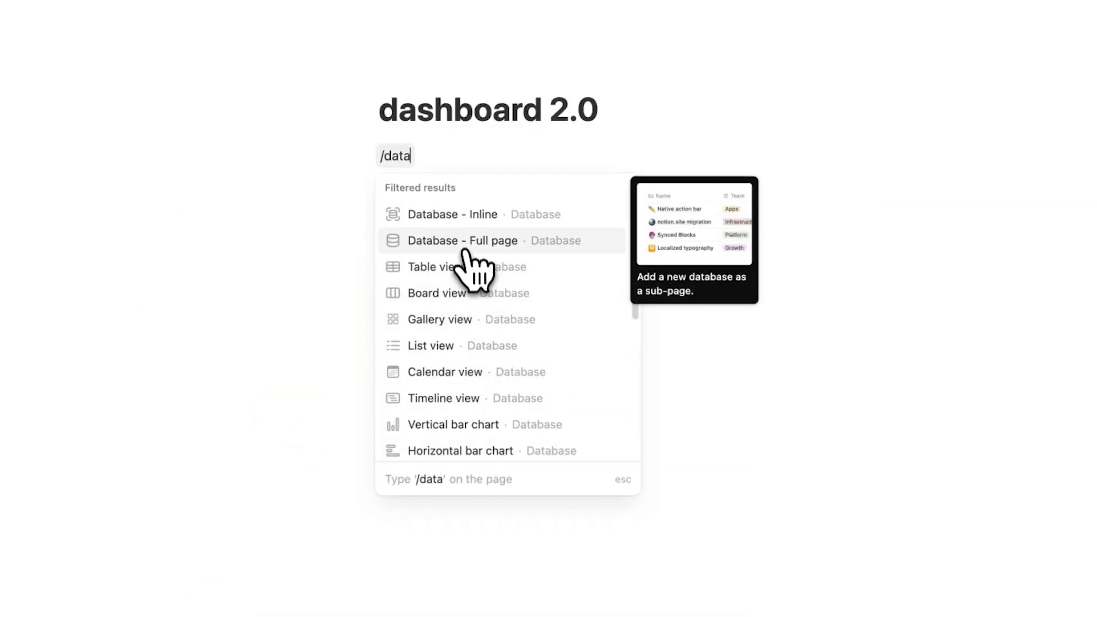
Step: Add a full-page tasks database to the dashboard 2.0 page
click(462, 240)
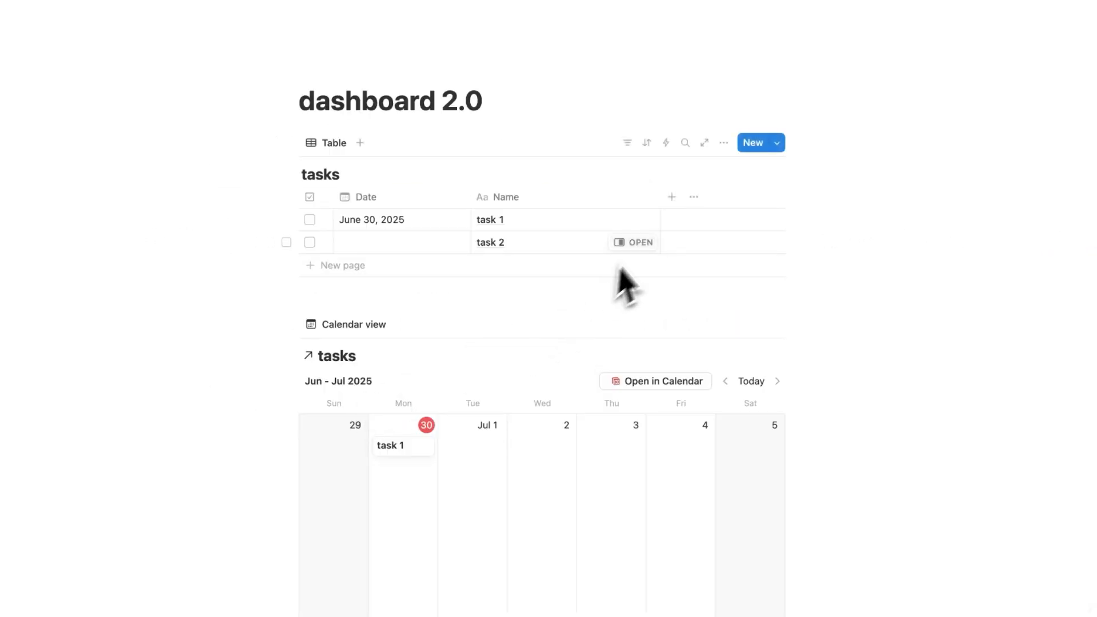
click(671, 197)
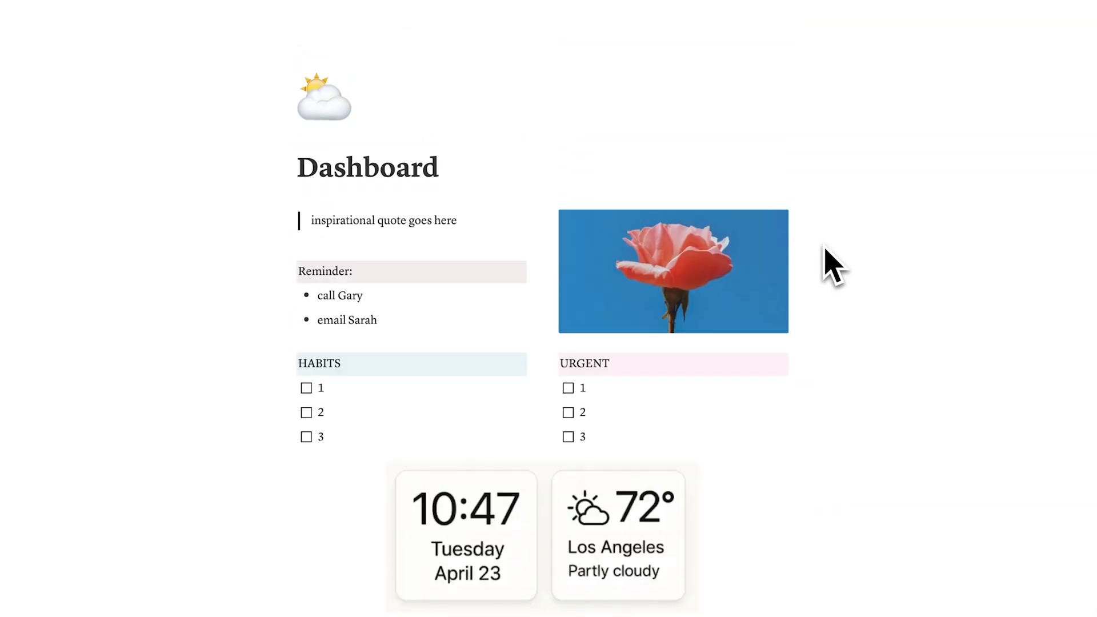
scroll(down, 3)
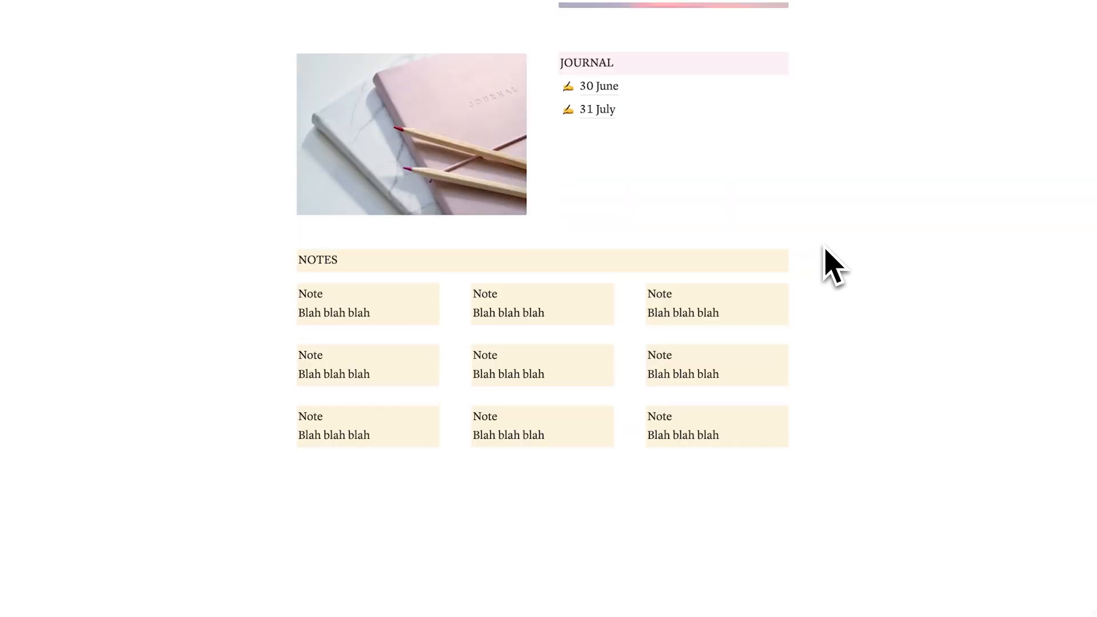
scroll(down, 3)
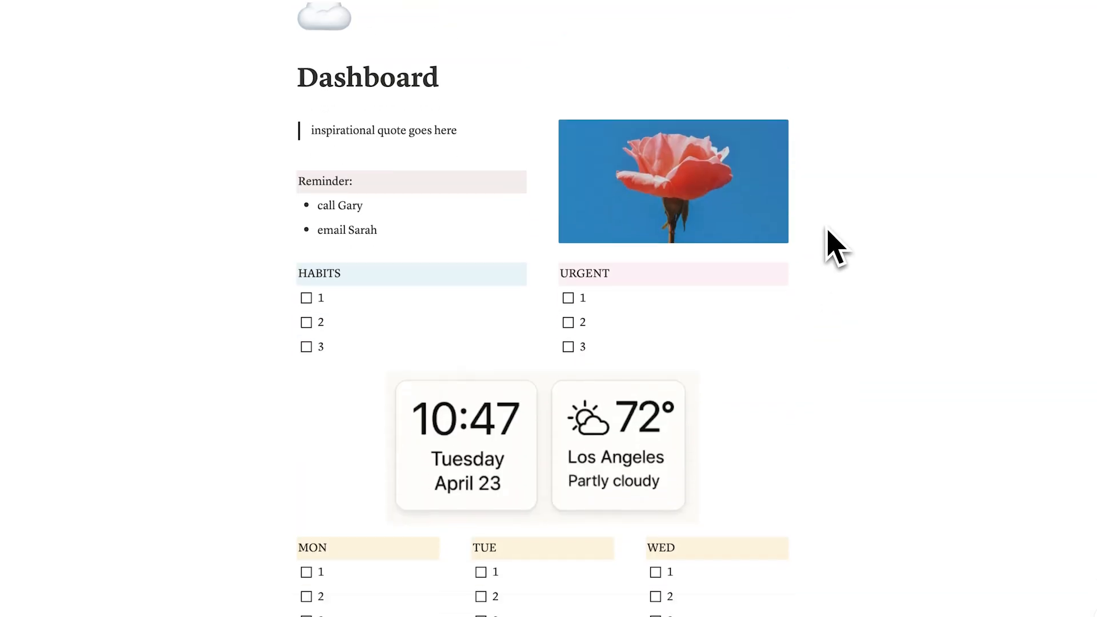
scroll(down, 3)
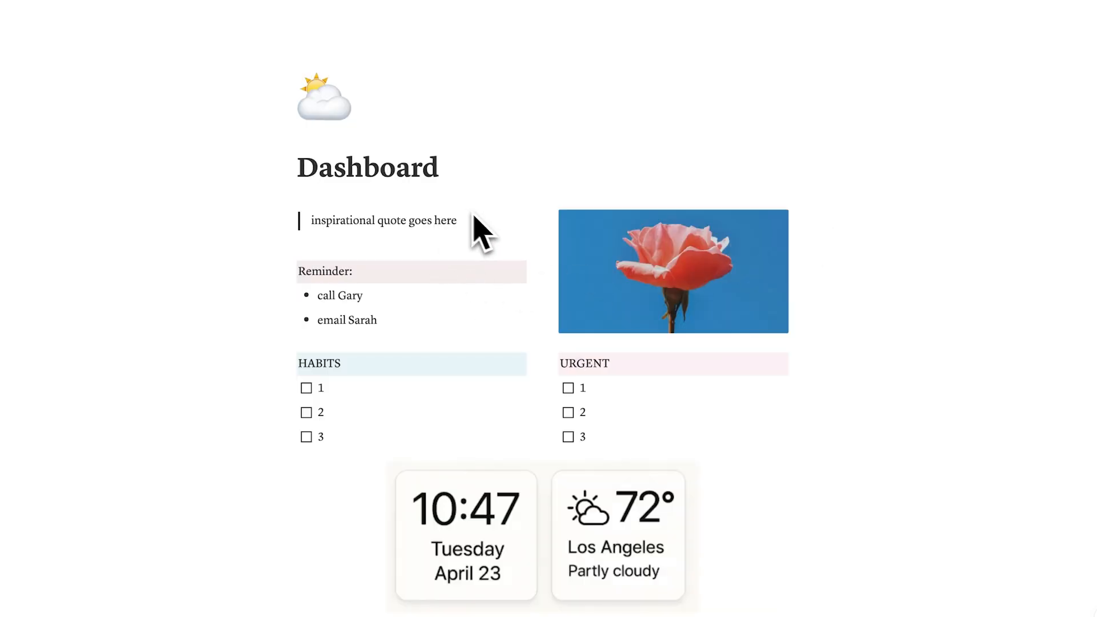
mouse_move(682, 262)
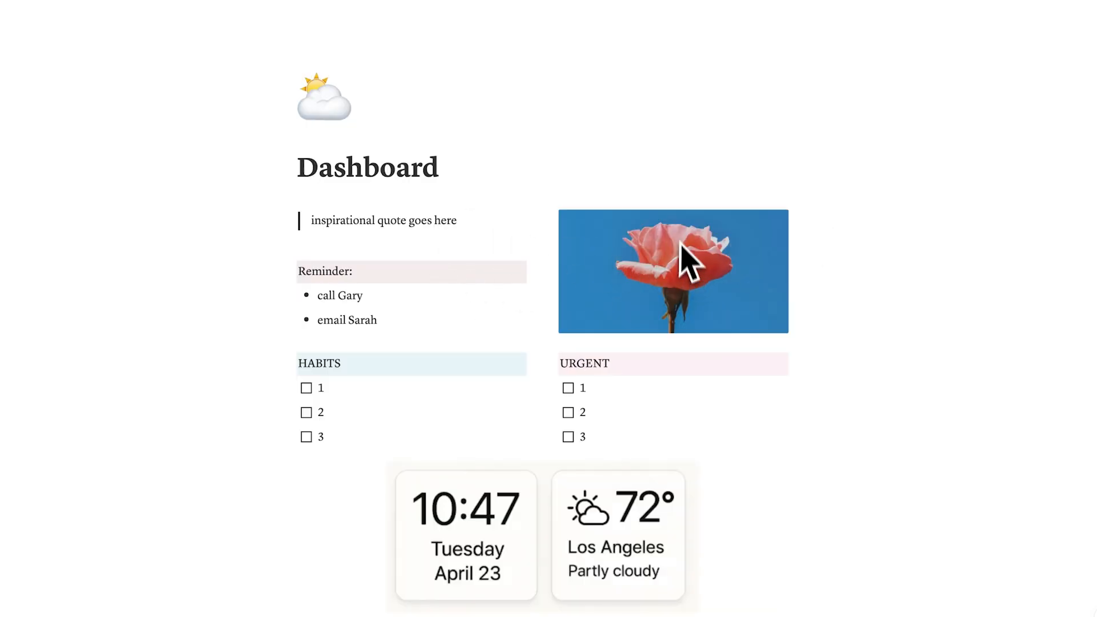
scroll(down, 3)
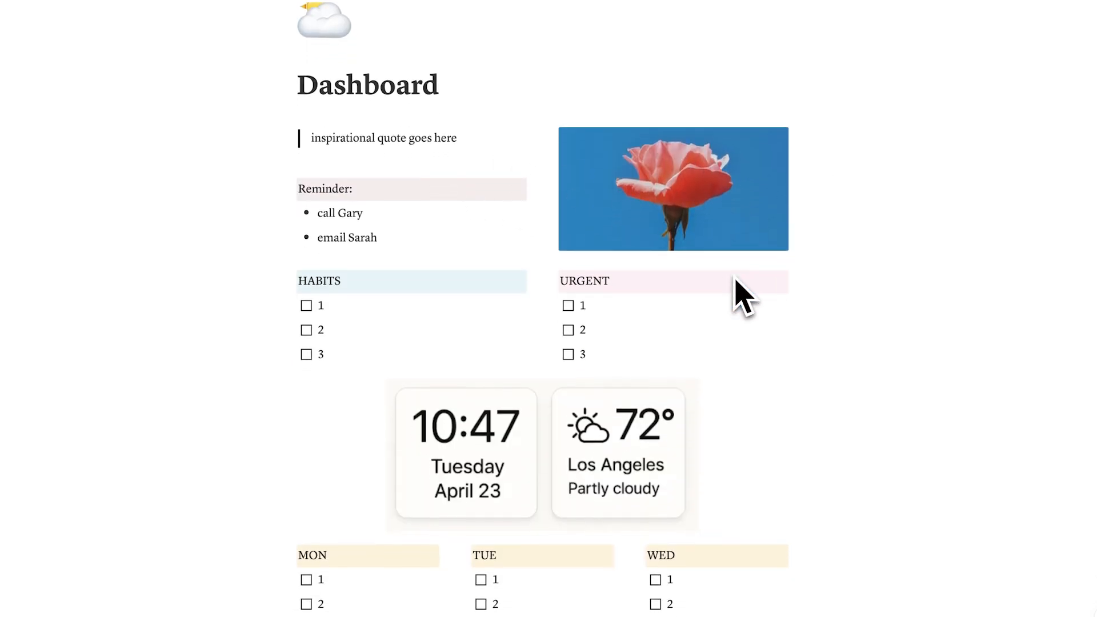
scroll(down, 3)
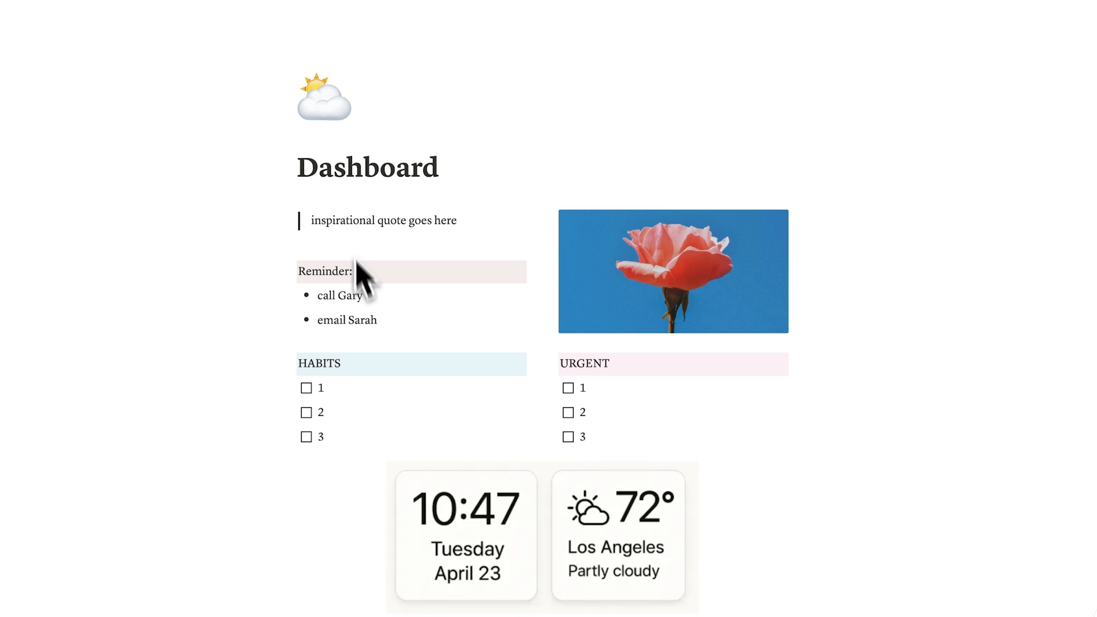
scroll(down, 3)
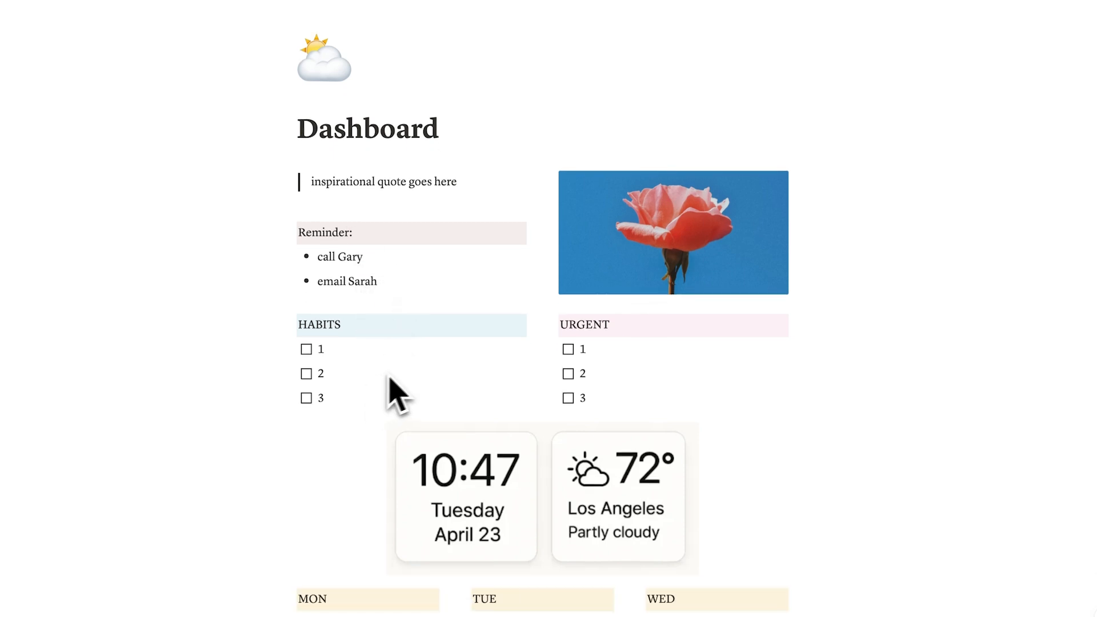
scroll(down, 3)
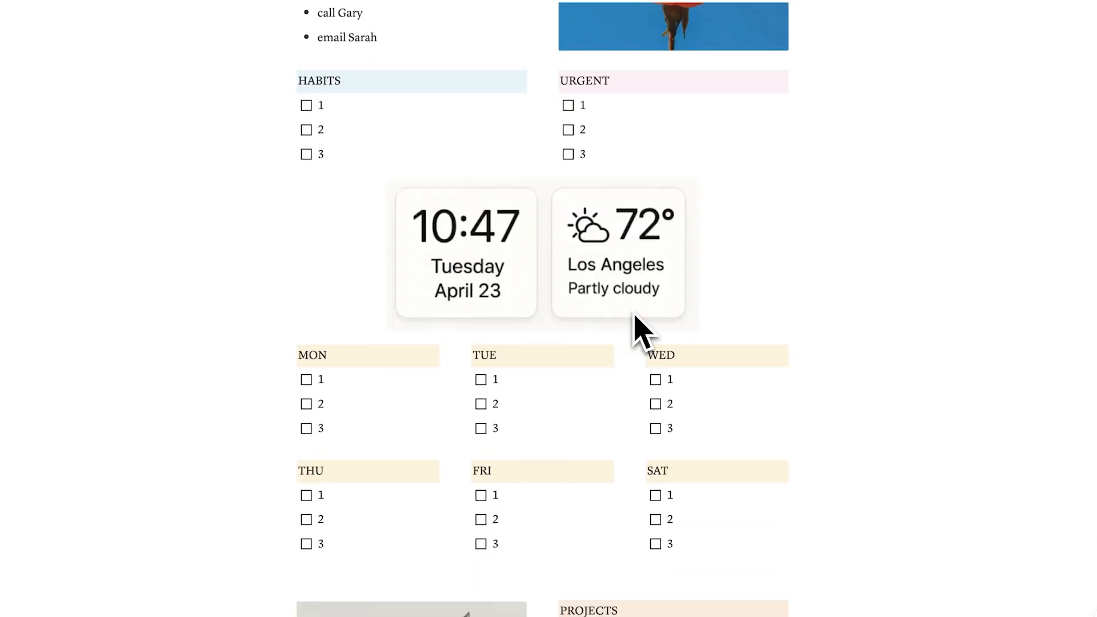
scroll(down, 3)
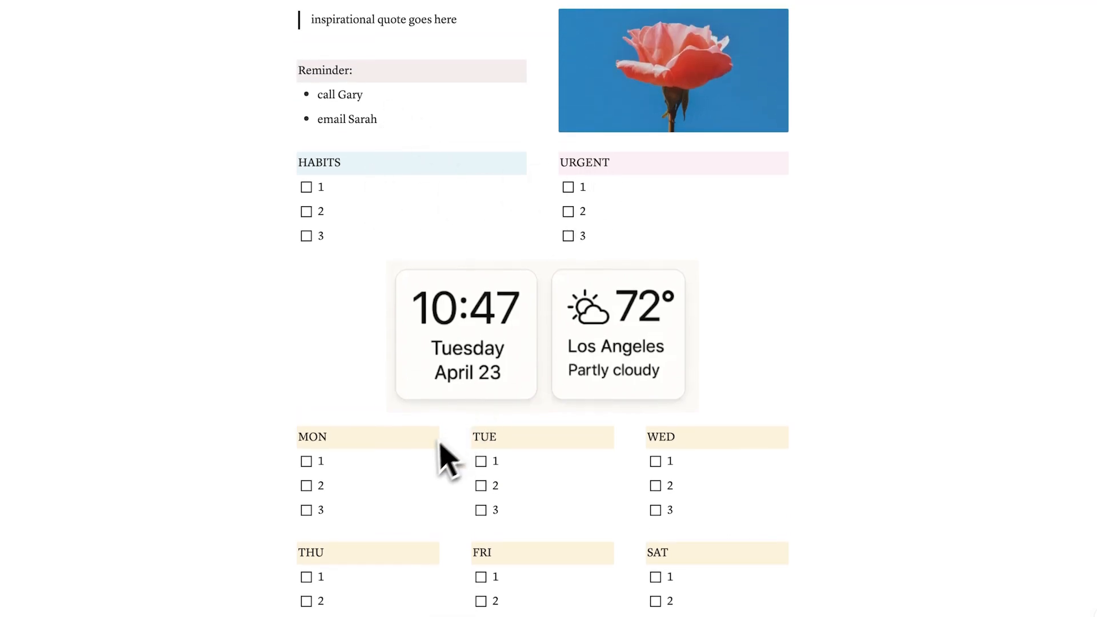
mouse_move(407, 101)
text(go for run)
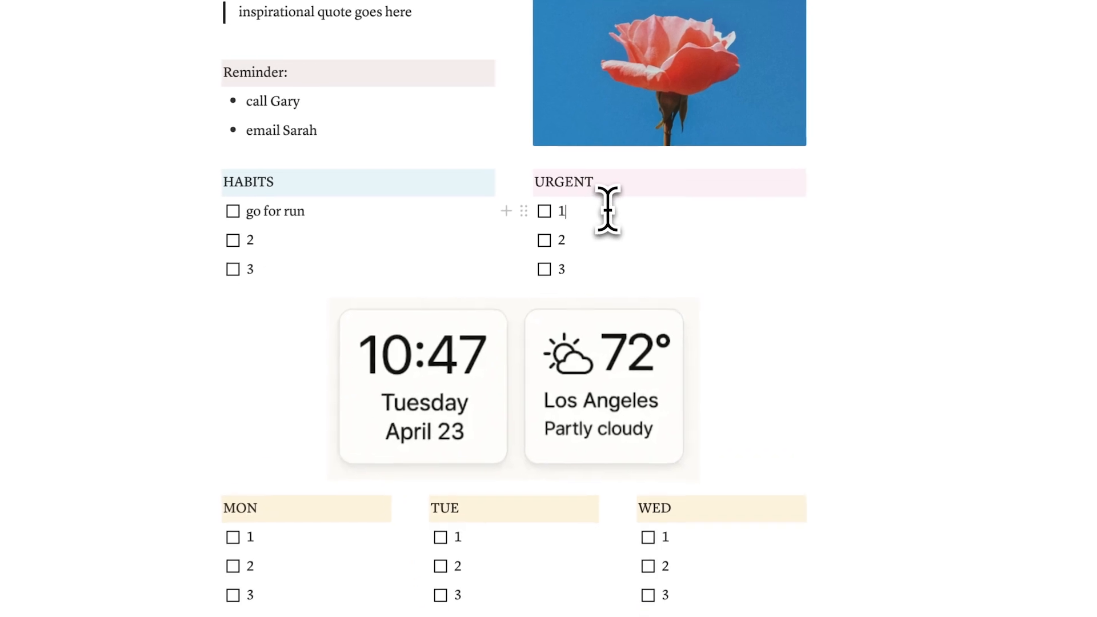
Step: Enter 'take out bin' under URGENT and 'meeting with blah' under MON
text(take out bin)
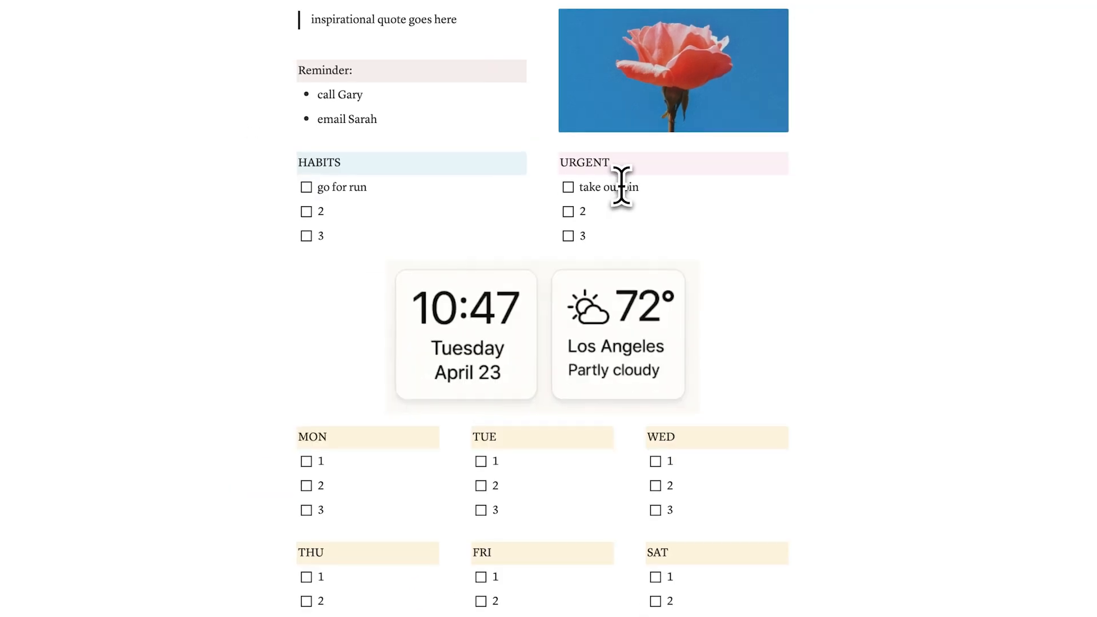
text(meeting)
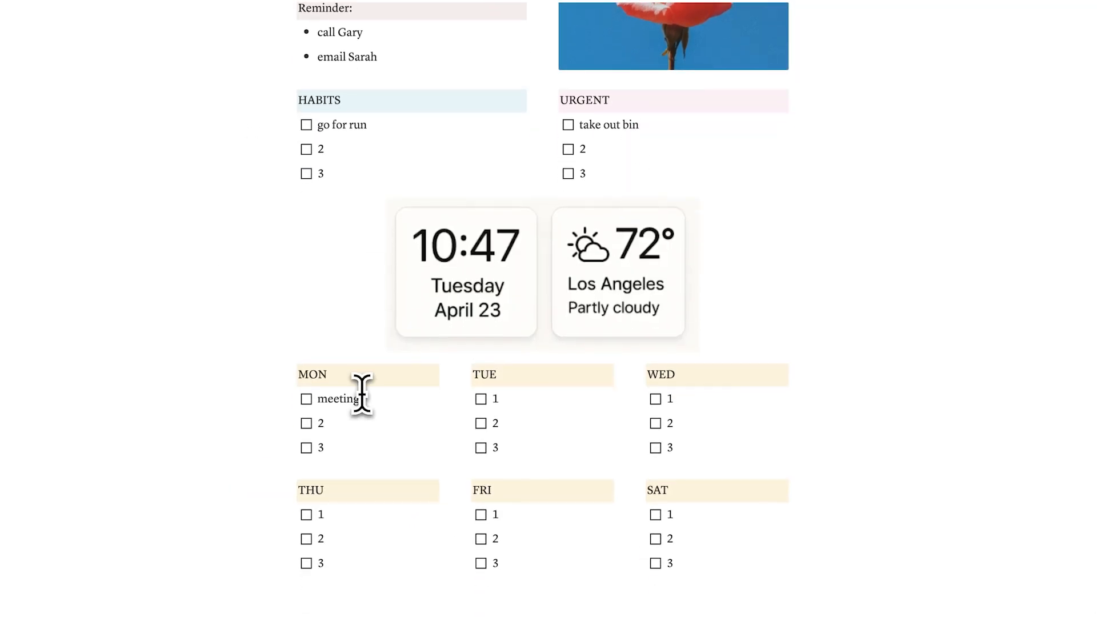
text(with blah)
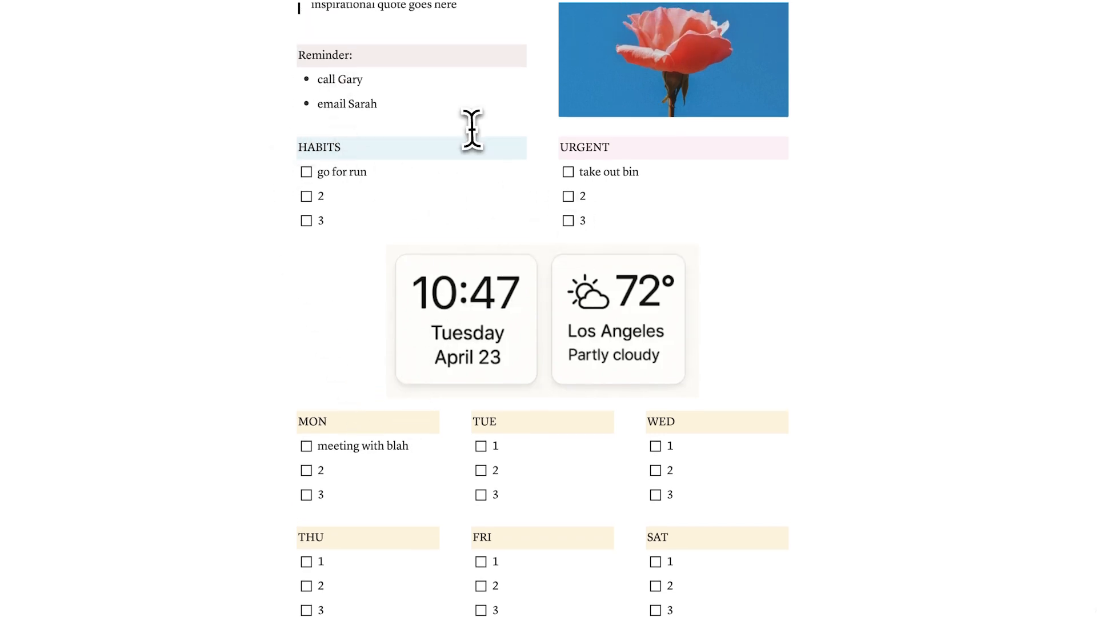
mouse_move(512, 172)
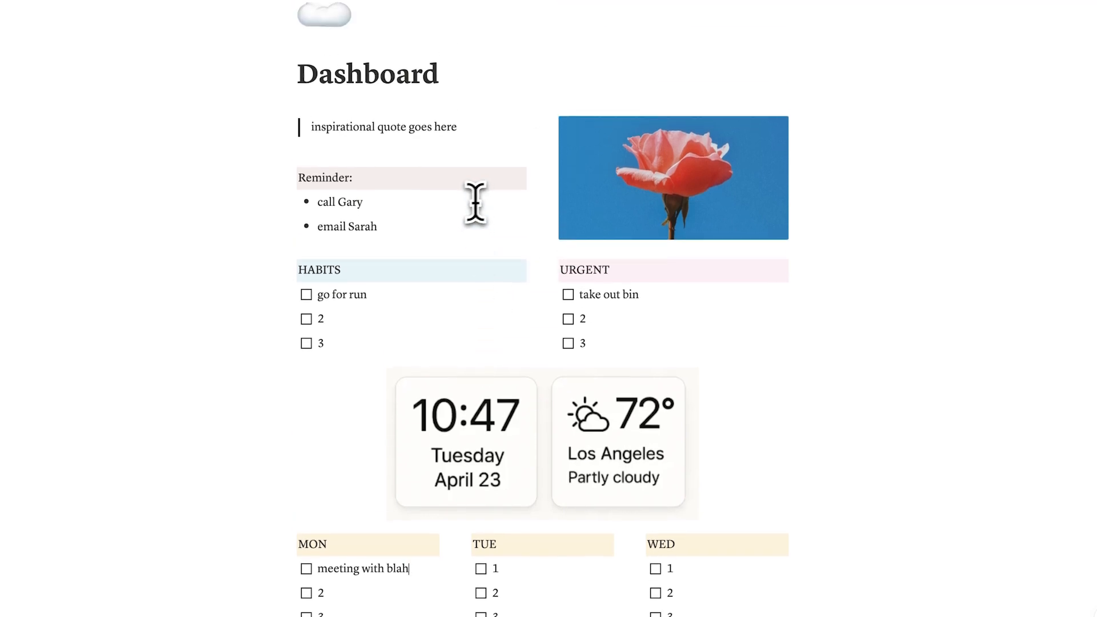
mouse_move(392, 240)
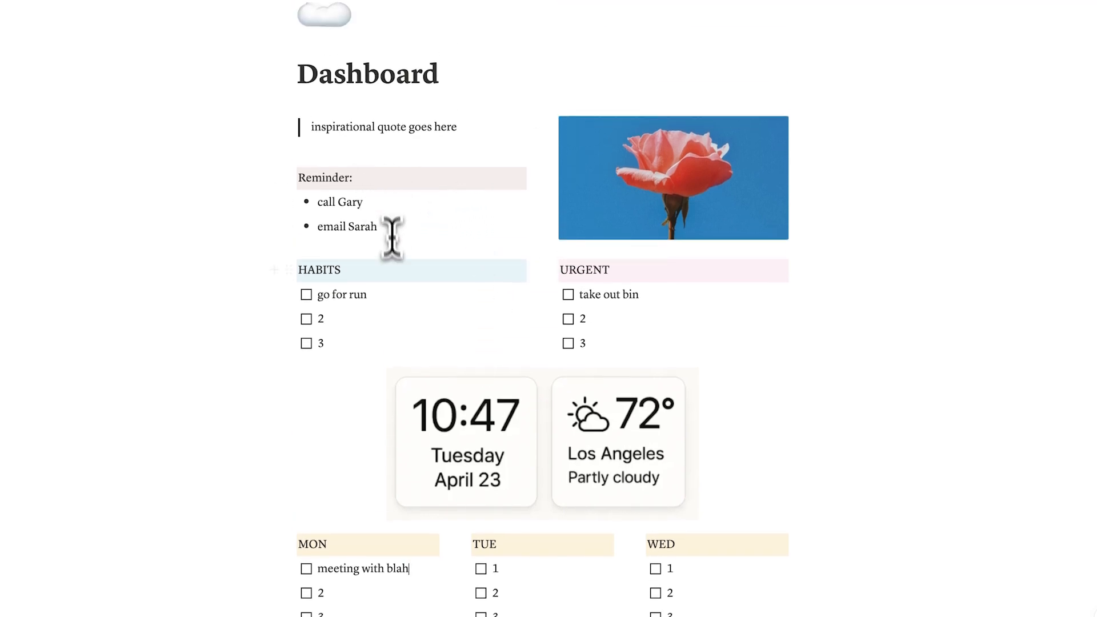
scroll(down, 3)
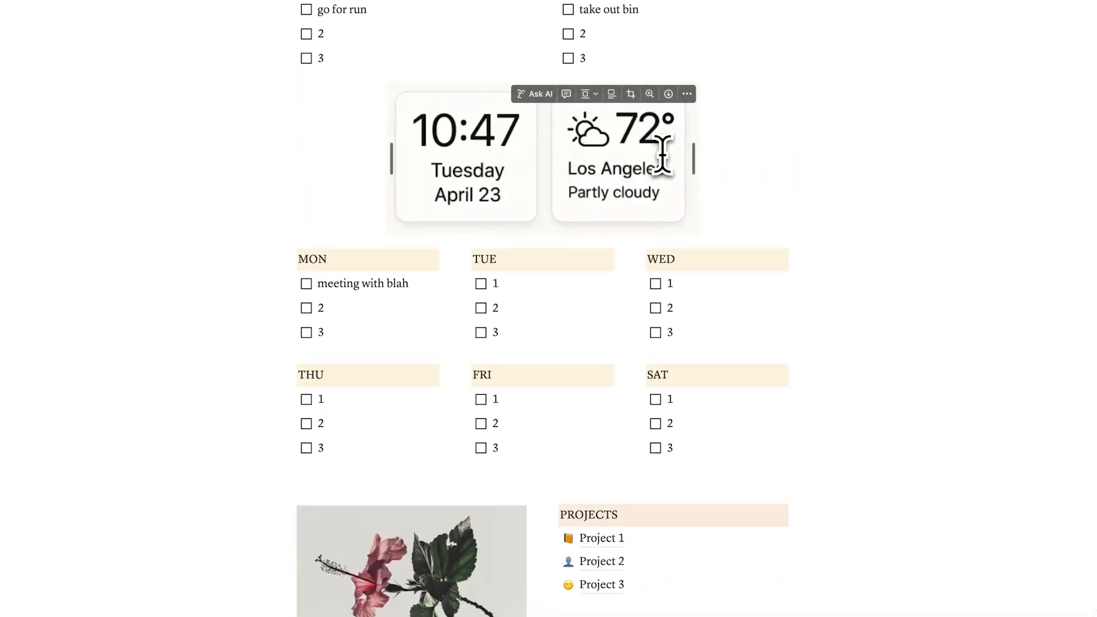
scroll(up, 3)
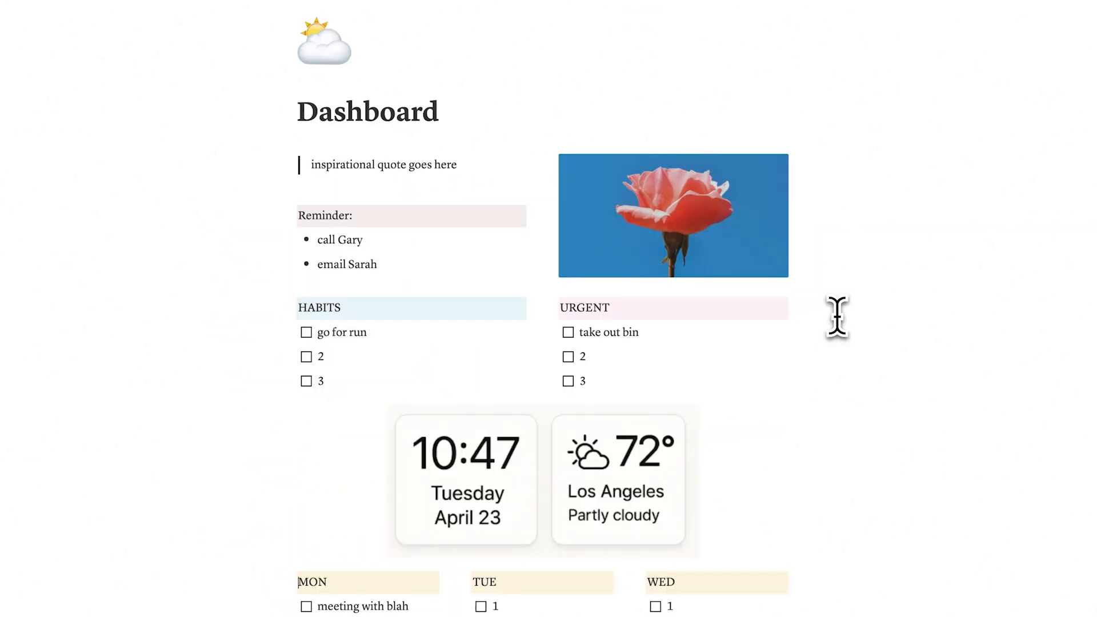
mouse_move(906, 256)
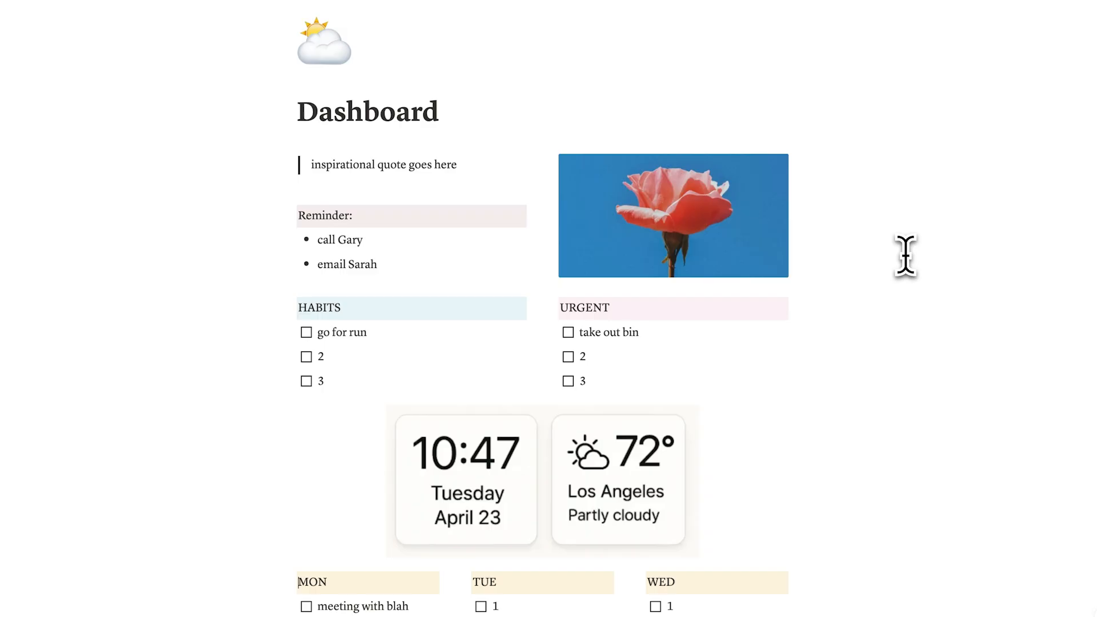
scroll(down, 3)
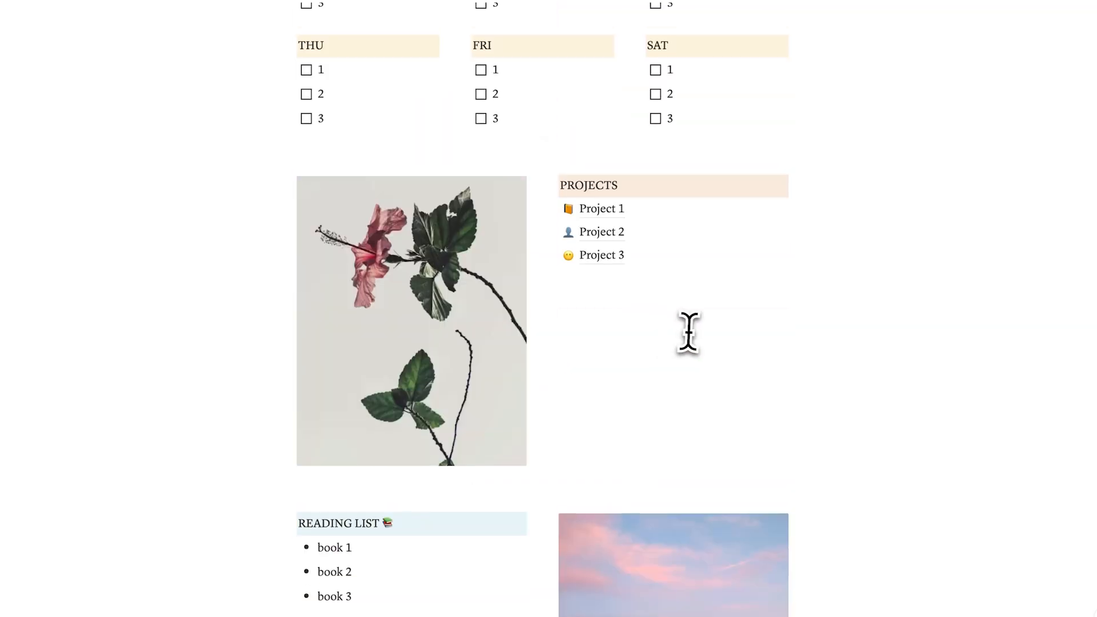
scroll(up, 3)
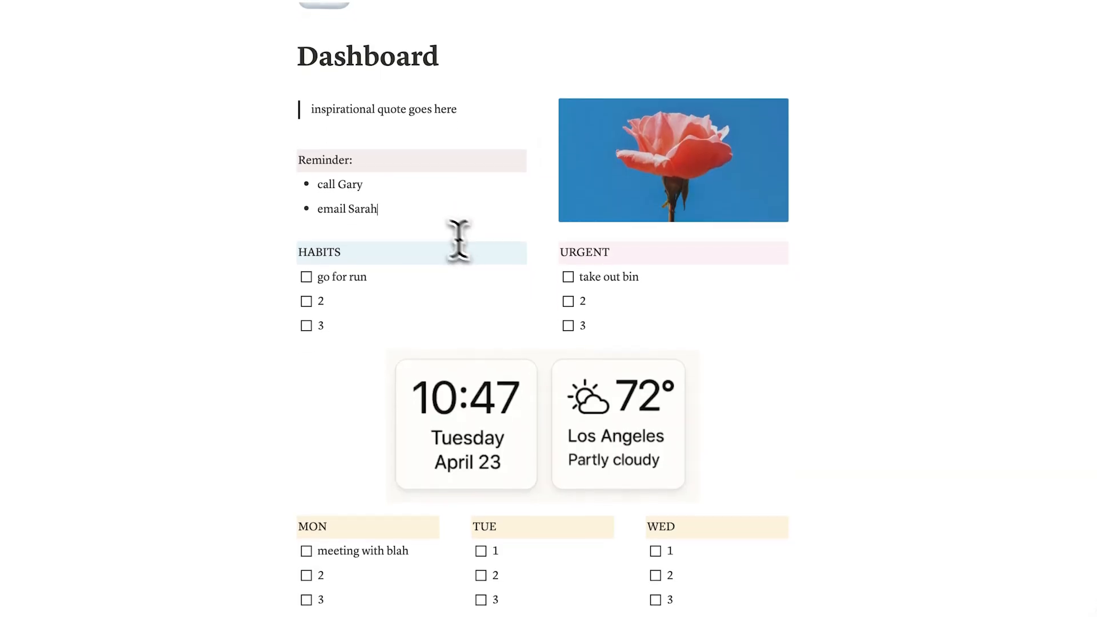
Step: Fill the MON to-dos with 'write report' and 'make presentation'
scroll(down, 3)
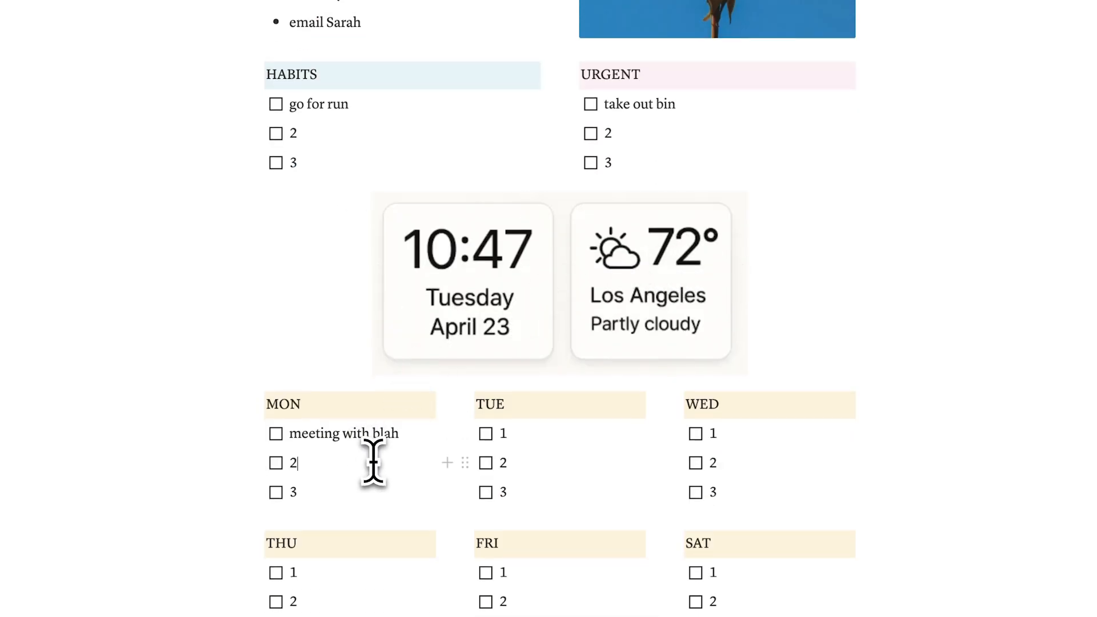
text(write report)
click(361, 492)
text(make)
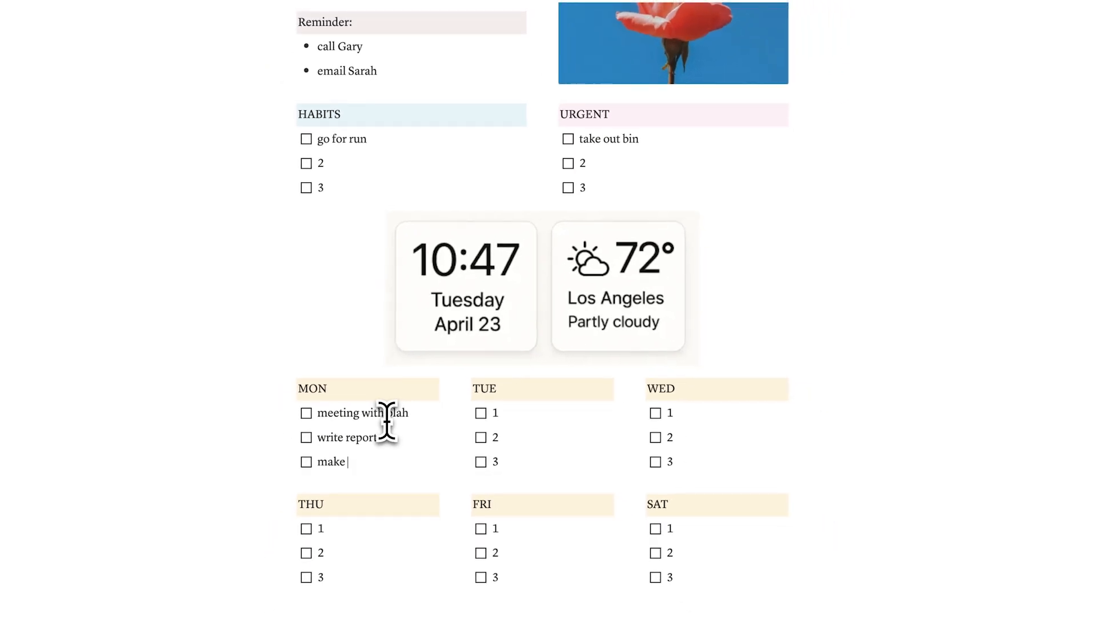
text(presentation)
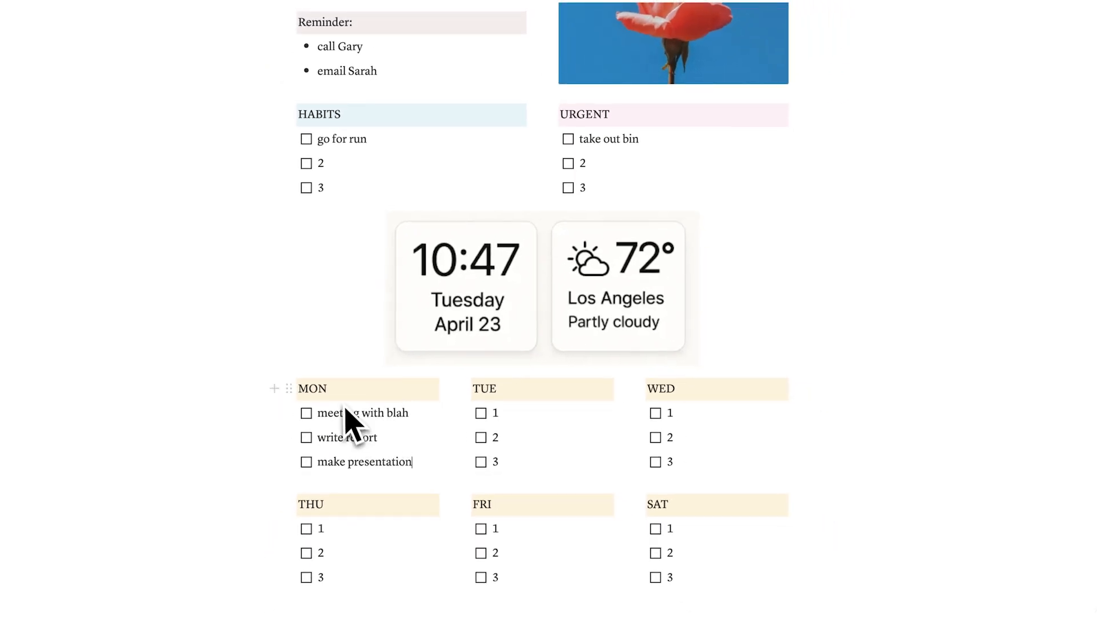
scroll(down, 3)
text(jerry)
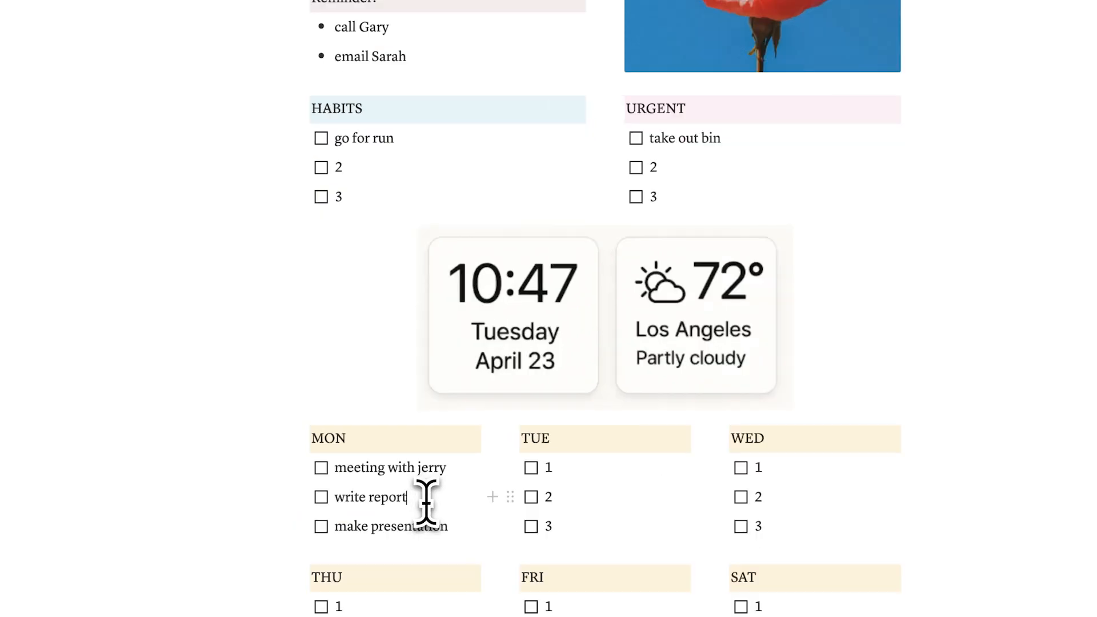
scroll(down, 3)
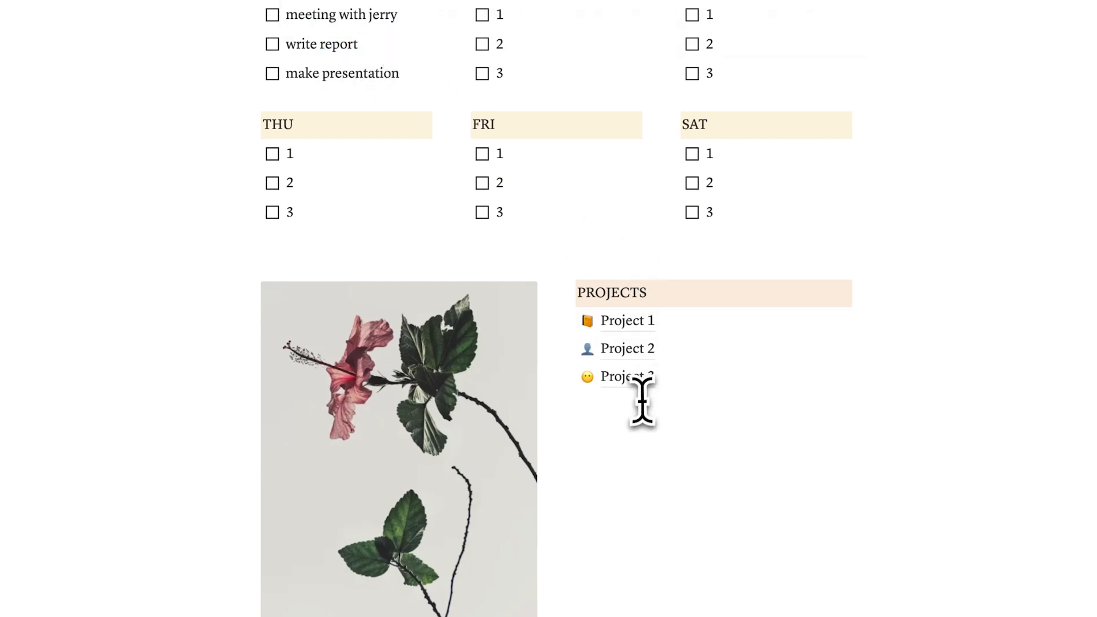
Step: Return to the Dashboard and scroll to the PROJECTS list showing Report
text(/)
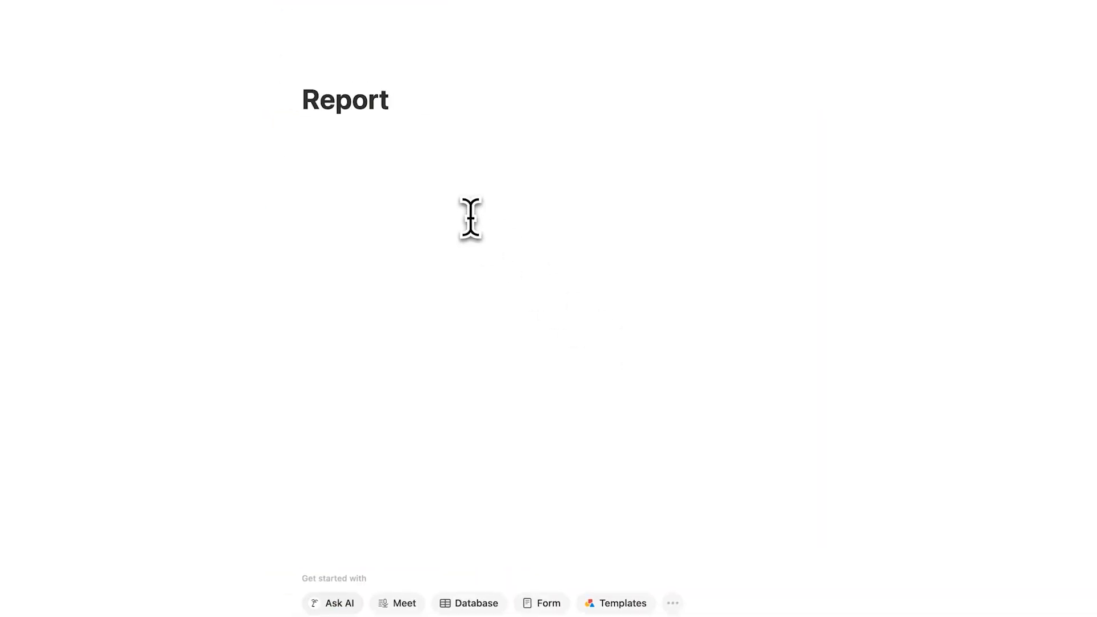
scroll(down, 3)
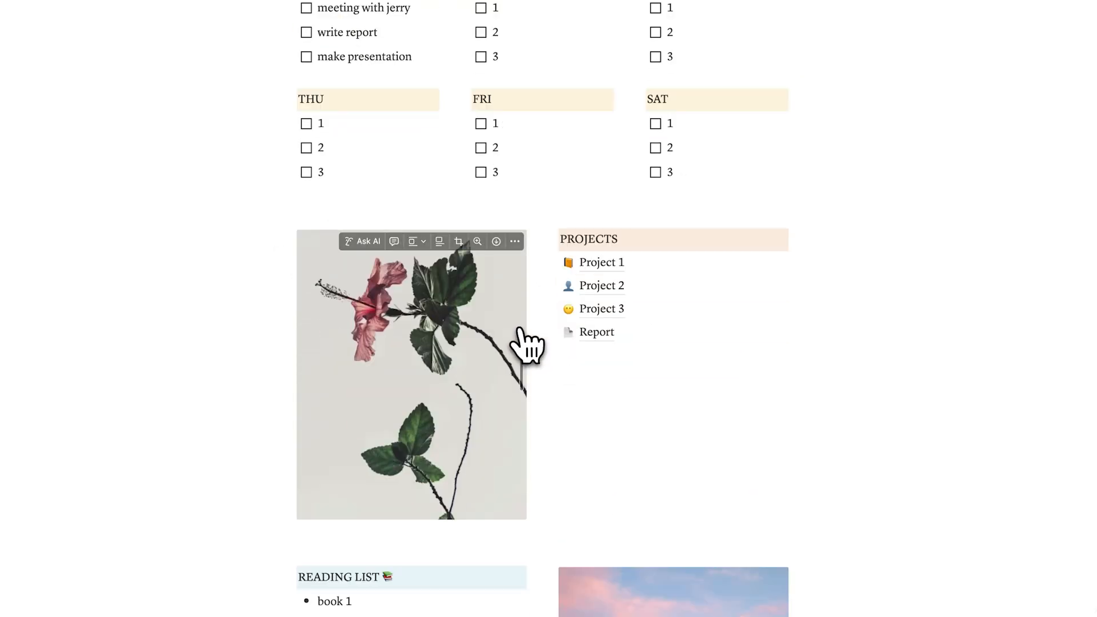
Step: Rewrite the first two note cards, the second as 'use peer reviewed essays'
scroll(down, 3)
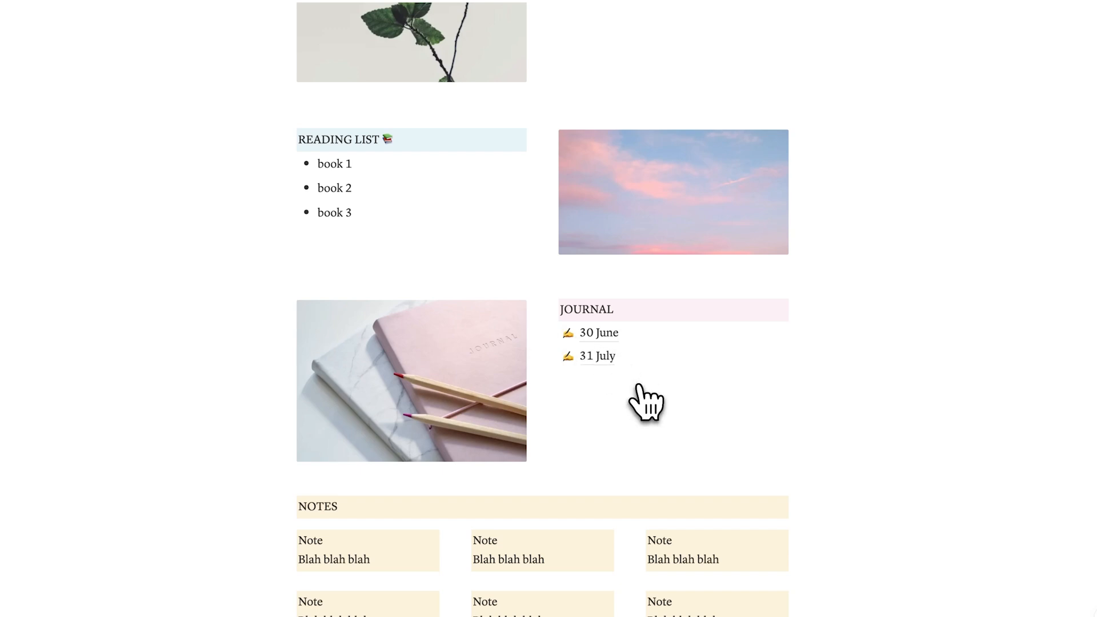
click(598, 332)
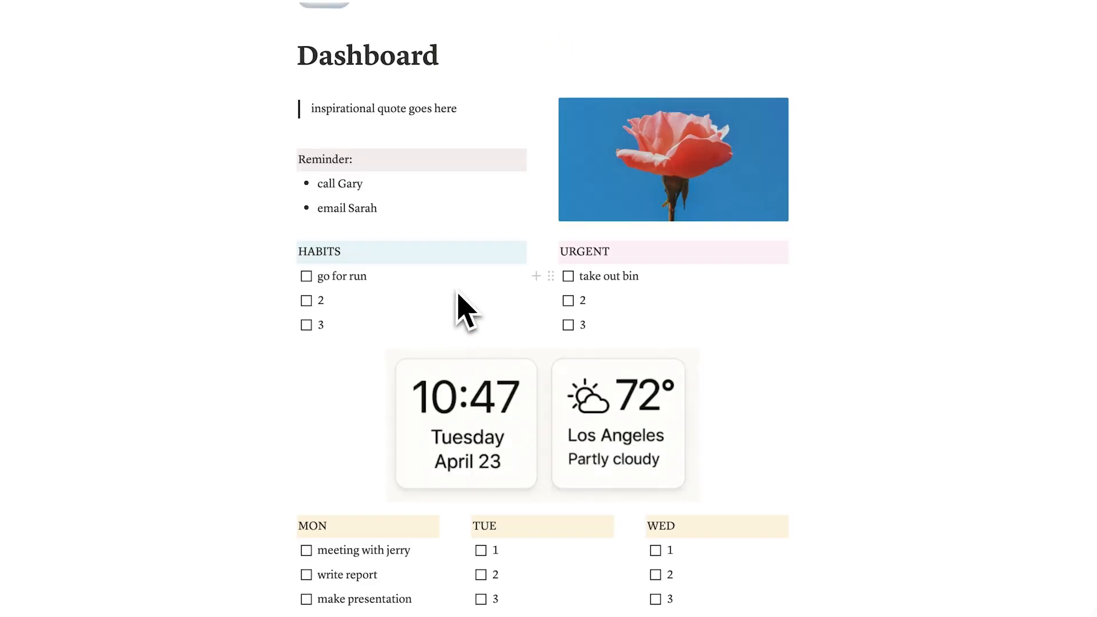
scroll(down, 3)
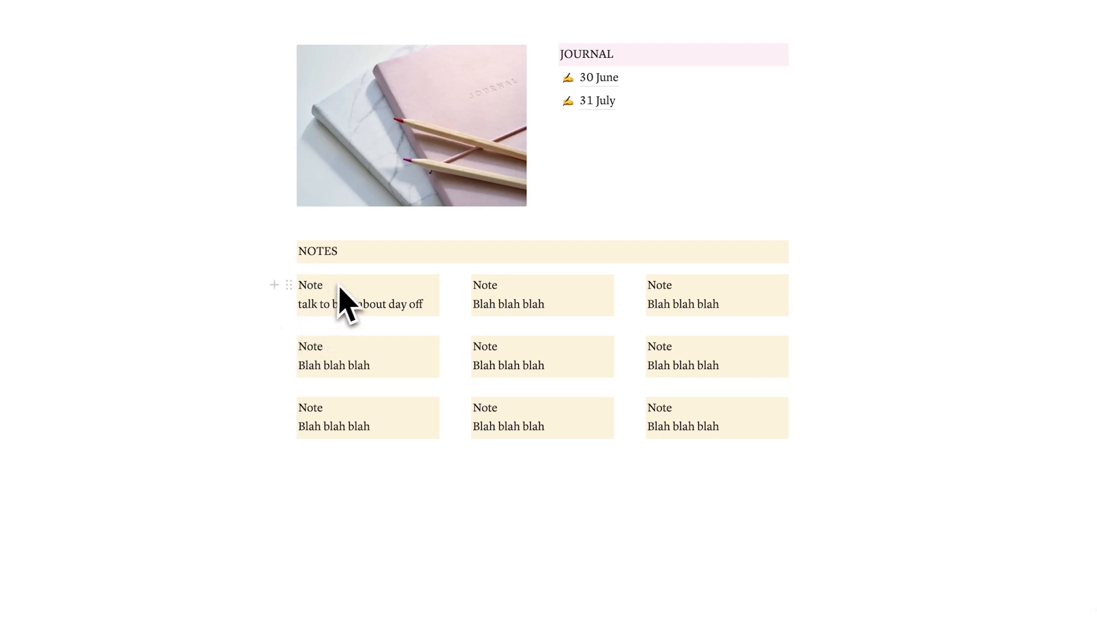
mouse_move(371, 349)
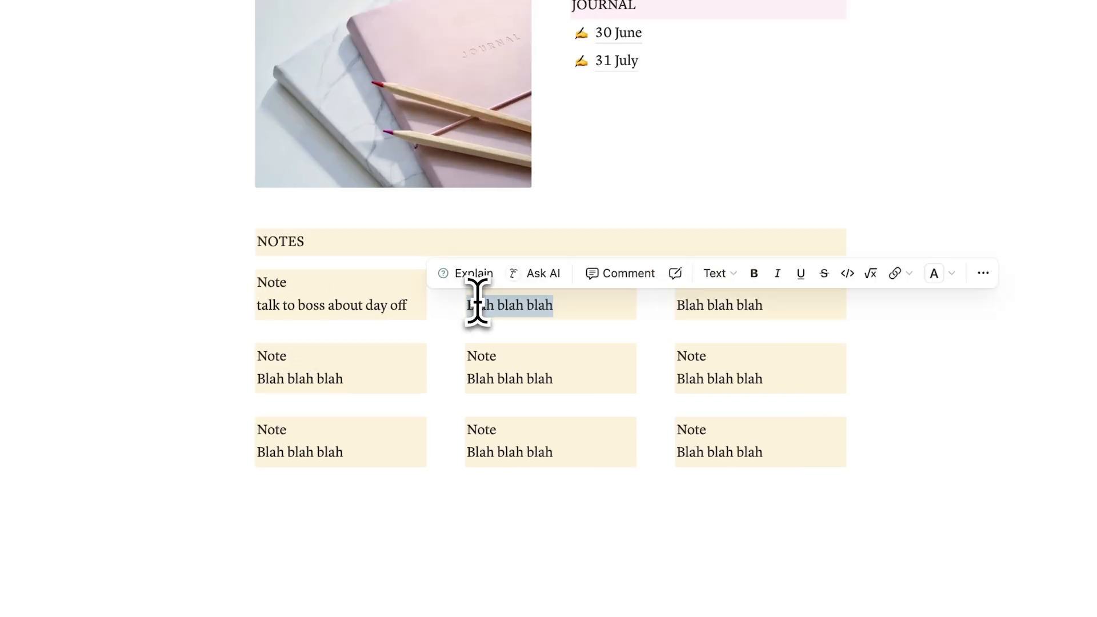
text(use peer reviewed essays)
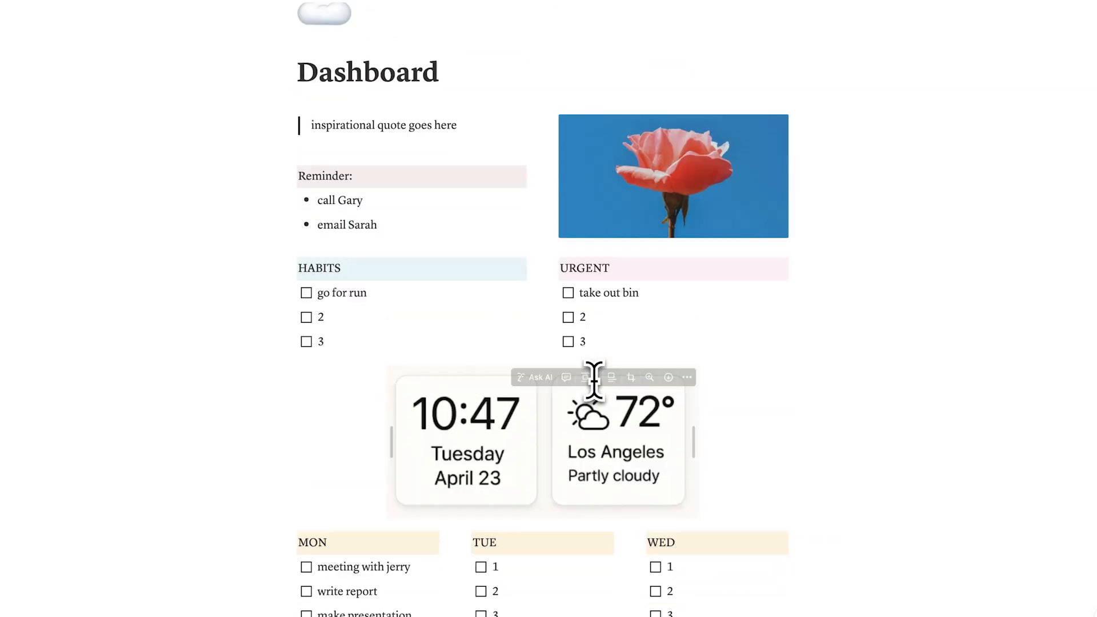
Step: Scroll the sidebar toward creating the new dashboard 2.0 page
scroll(down, 3)
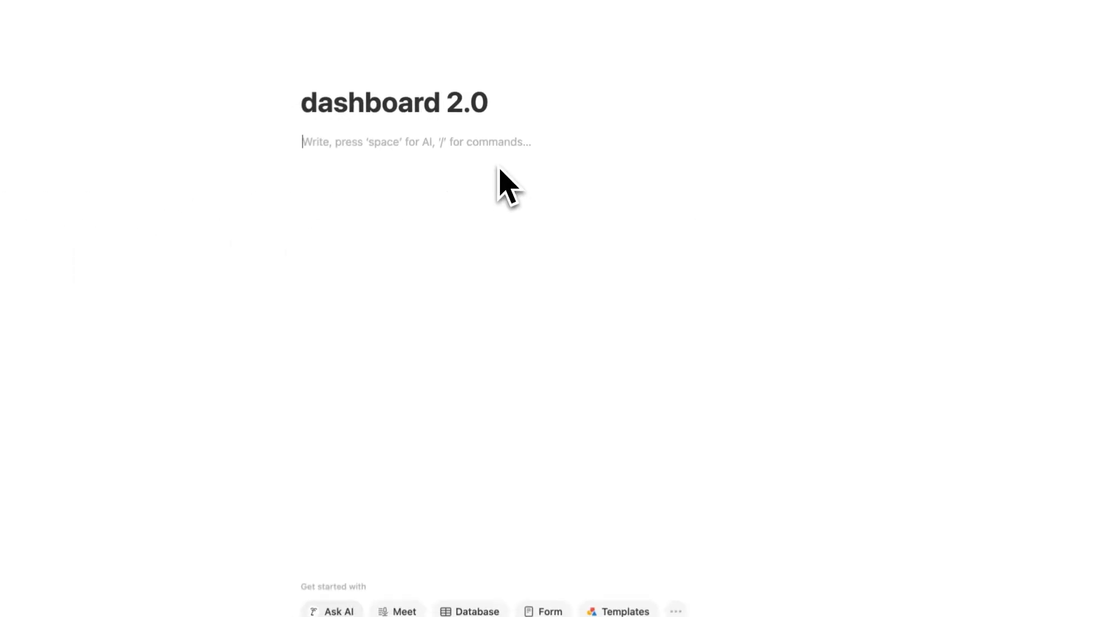
Step: Insert a table-view database on dashboard 2.0 via the /data block menu
text(/)
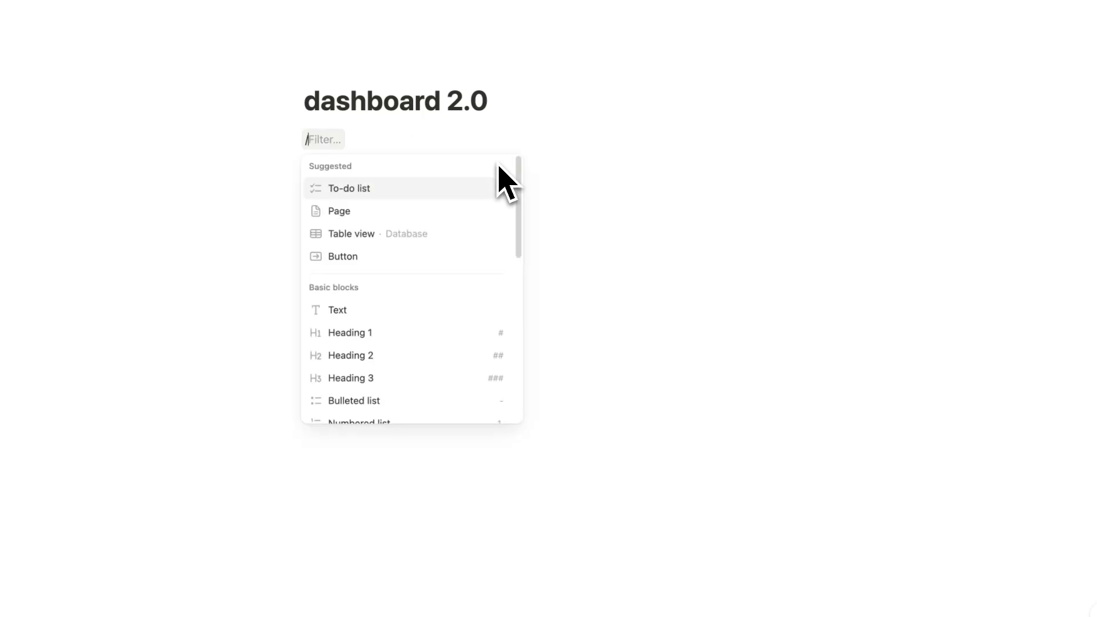
click(350, 188)
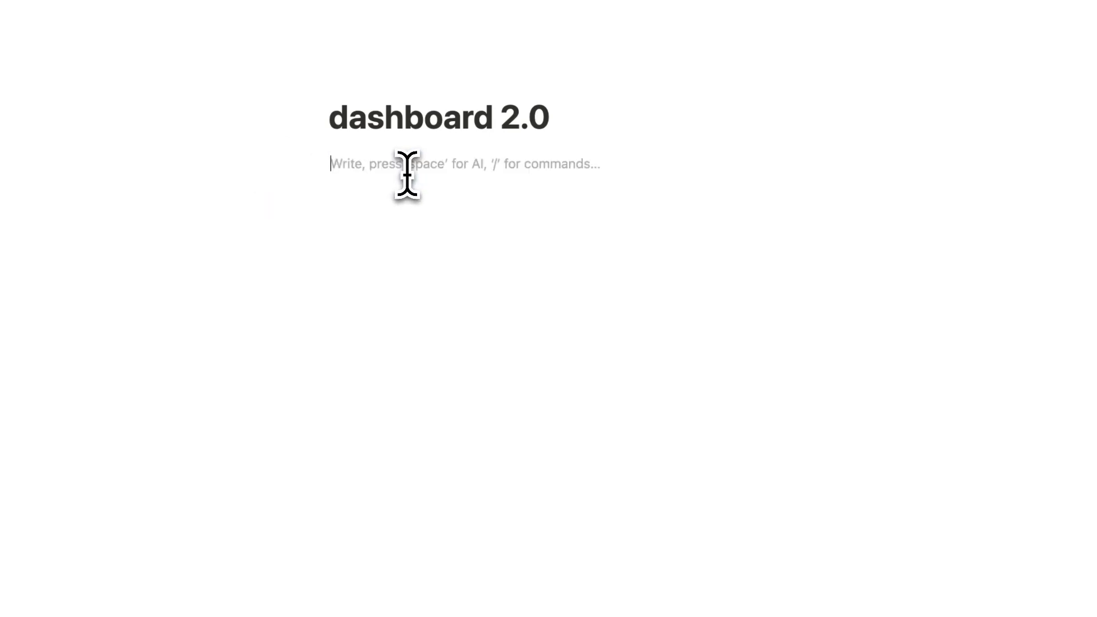
text(/)
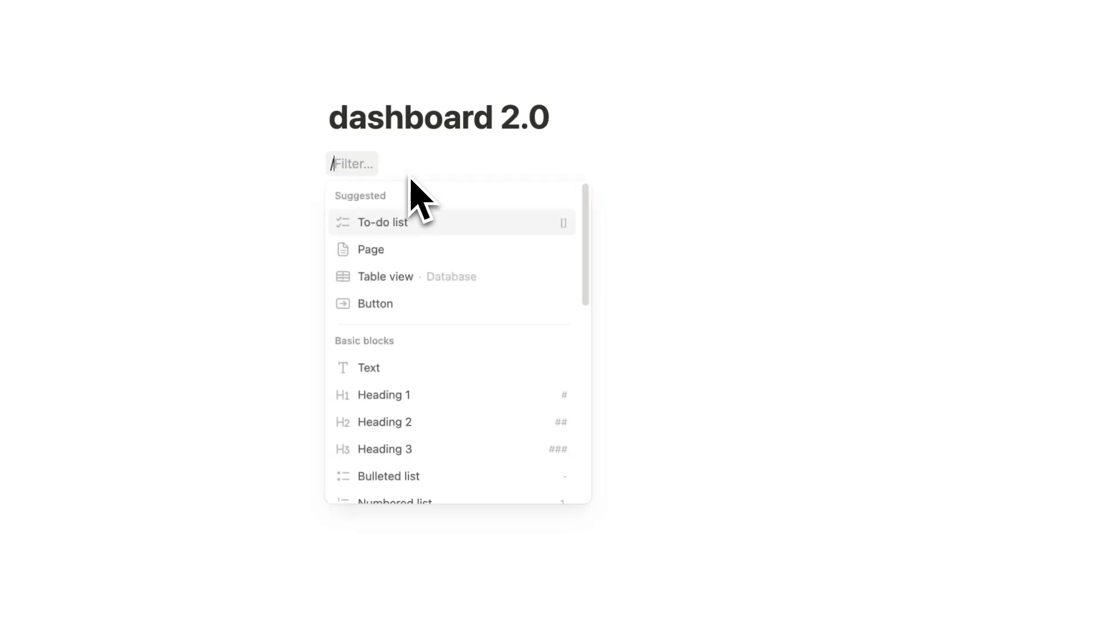
text(data)
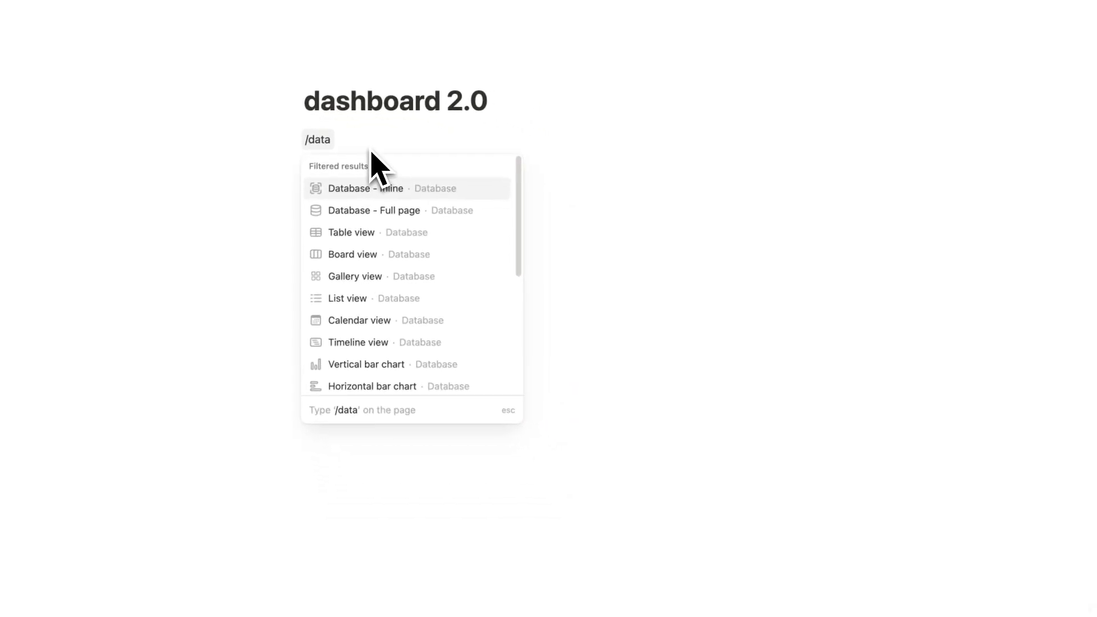
mouse_move(365, 232)
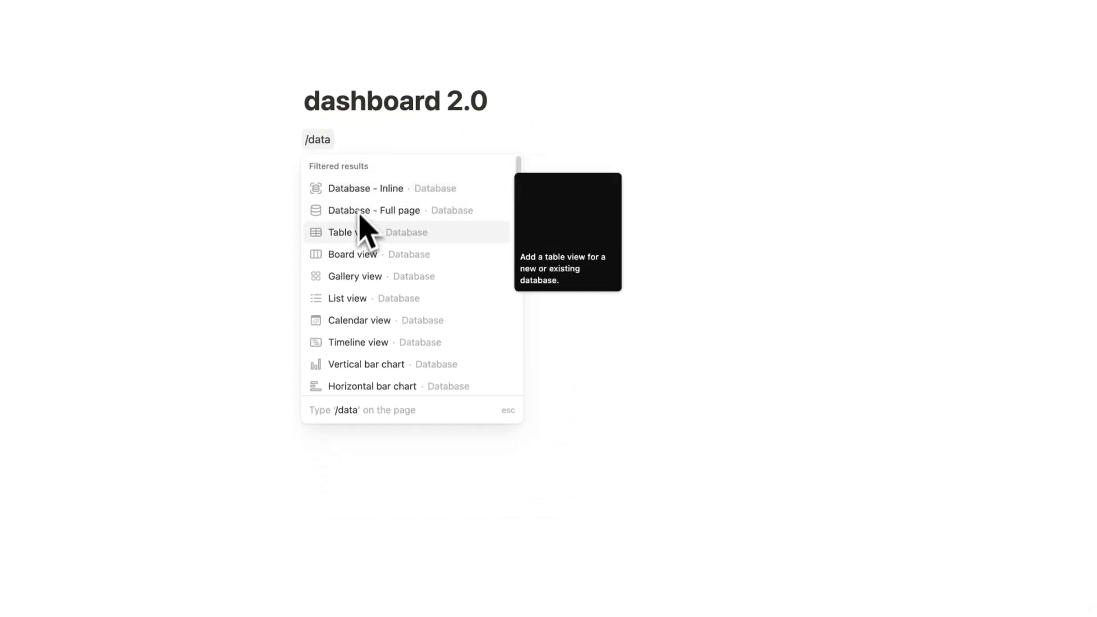
mouse_move(370, 215)
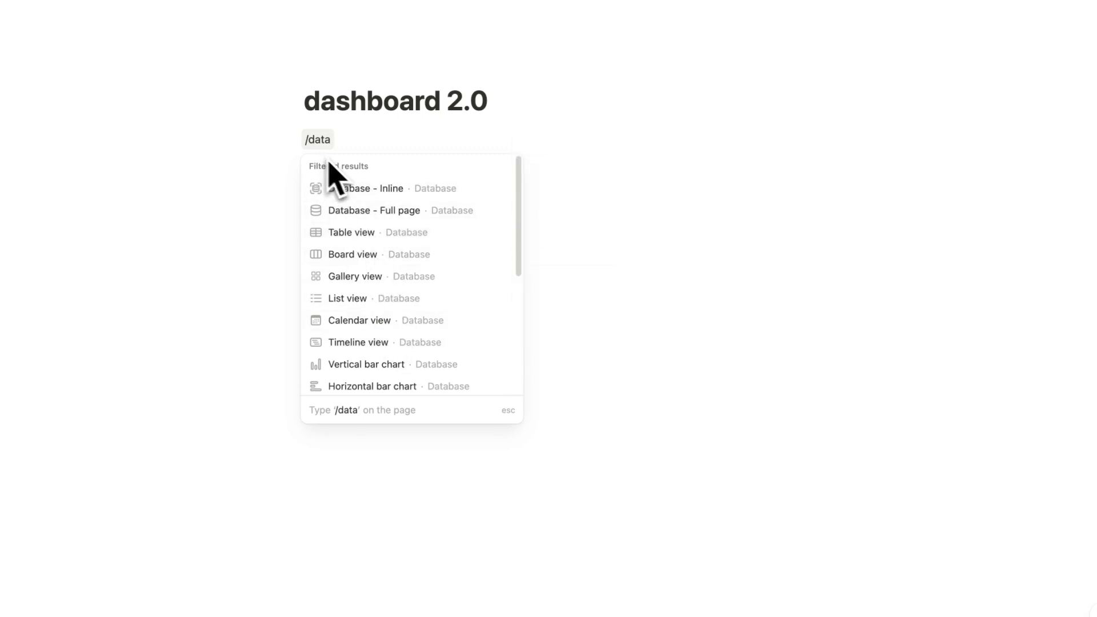
mouse_move(385, 352)
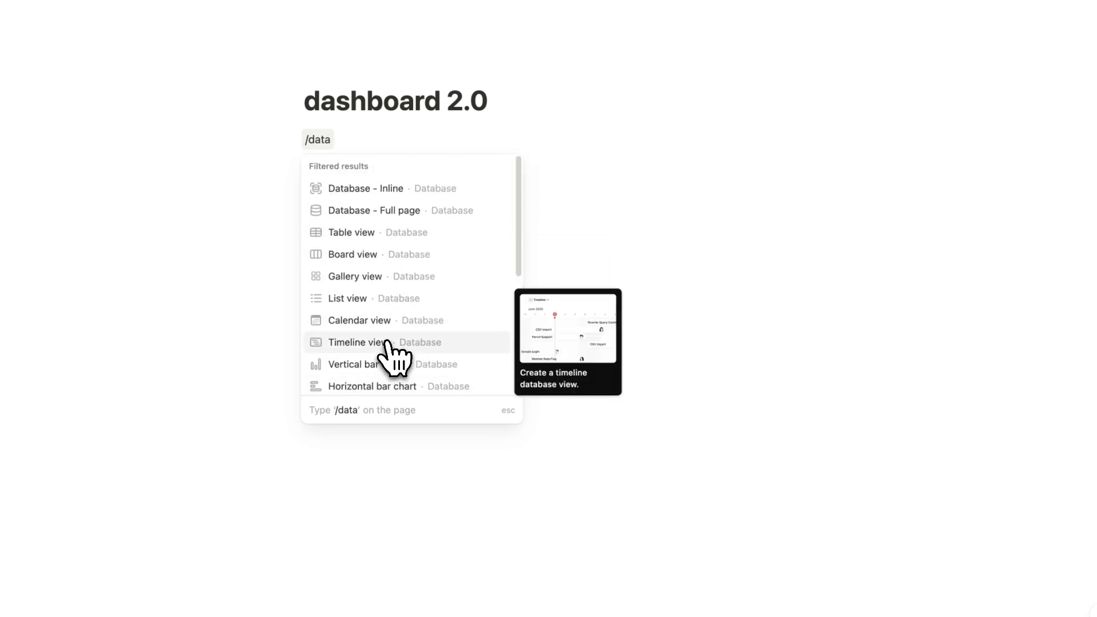
scroll(down, 3)
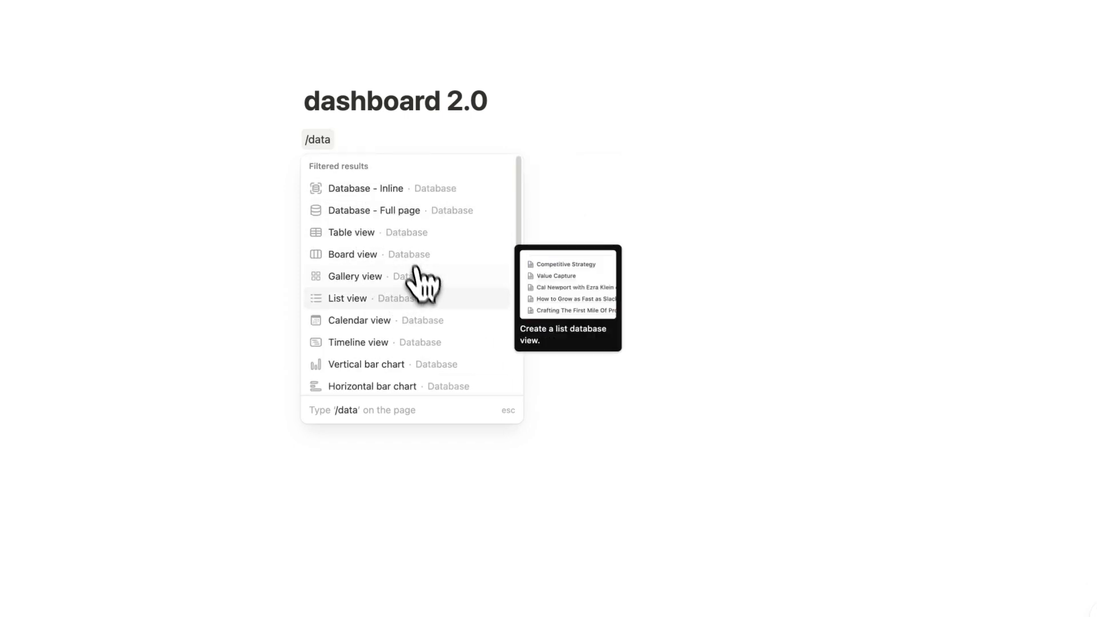
mouse_move(343, 242)
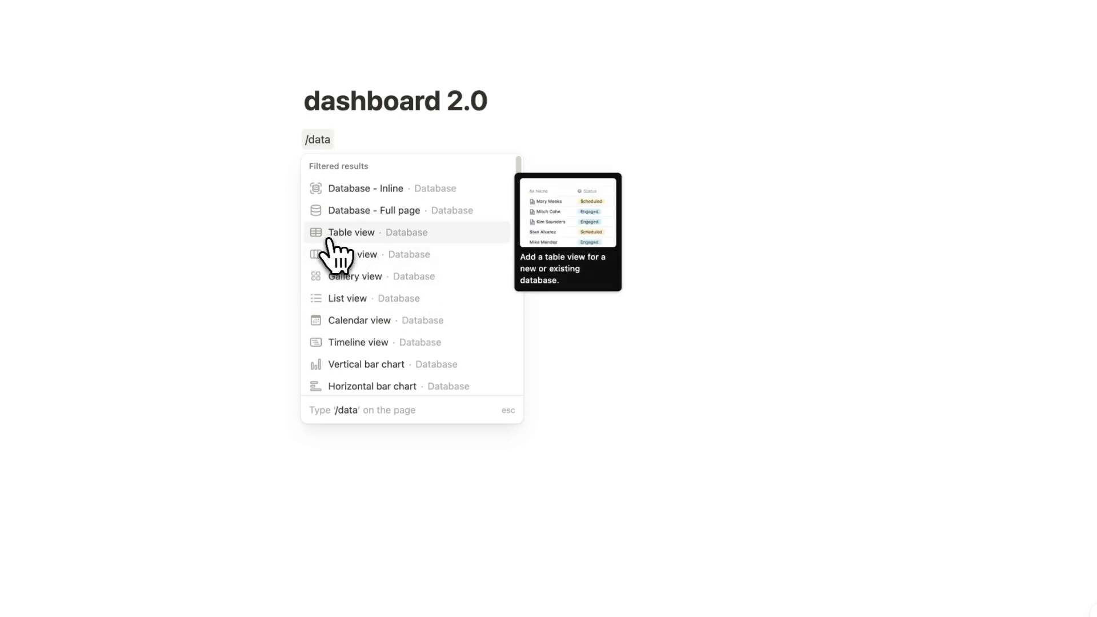
click(351, 232)
text(tasks)
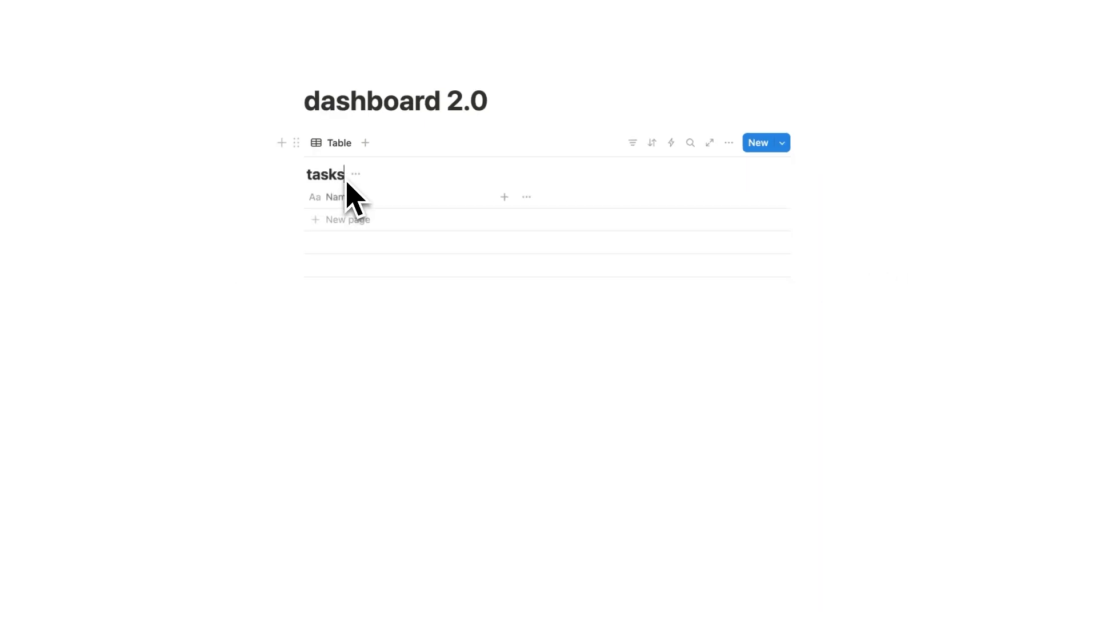
Step: Name the database 'tasks' and add a new row for task 1
text(task 1)
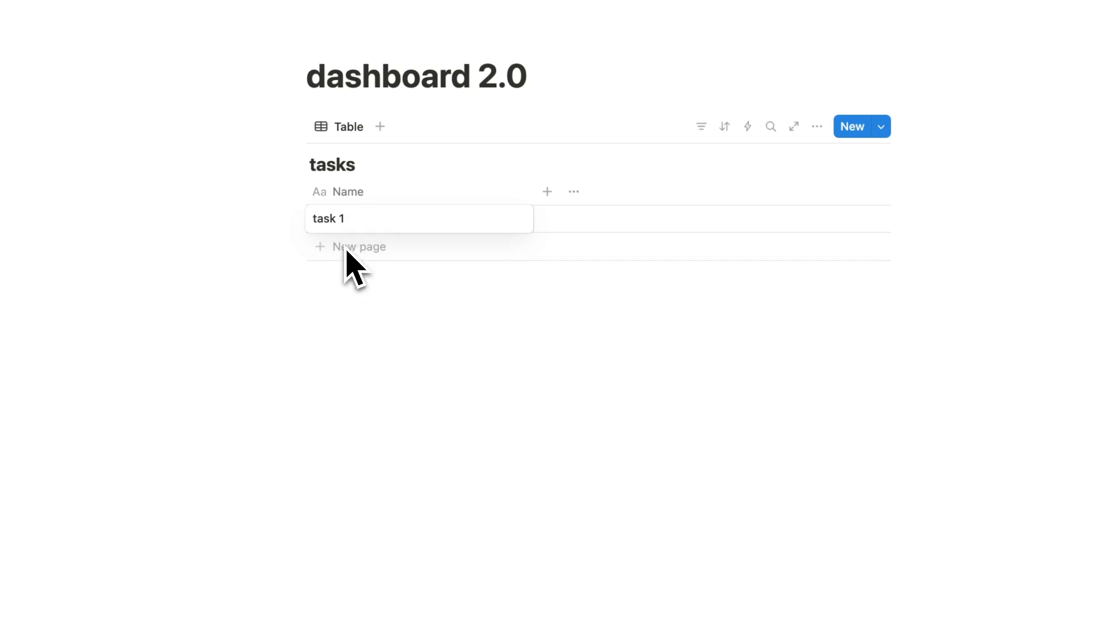
click(358, 247)
text(task 2)
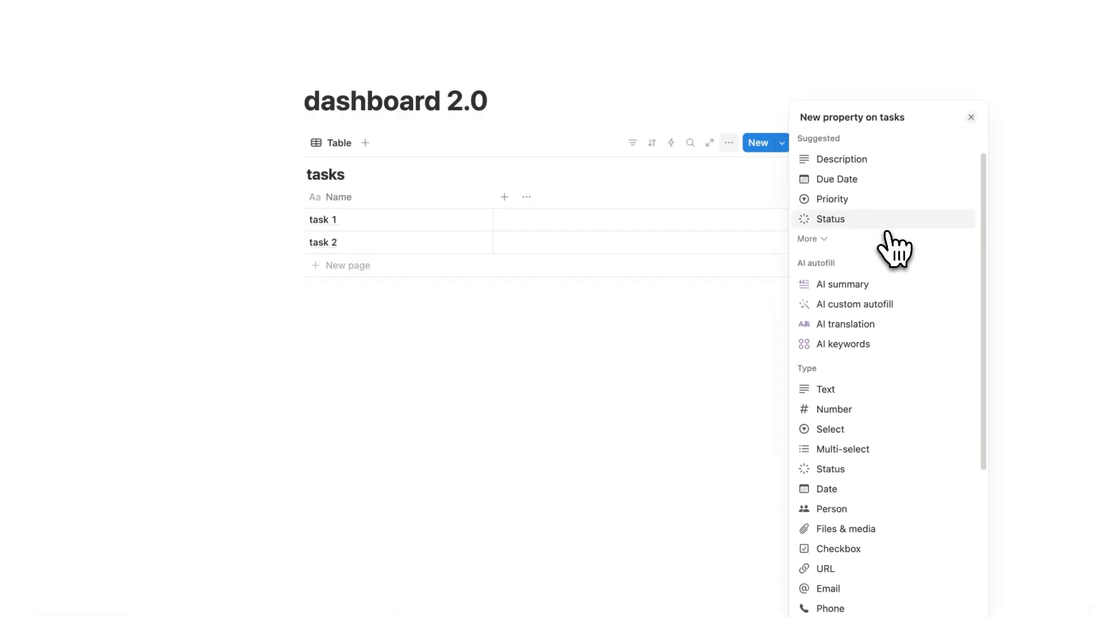
Step: Tick a task's completion checkbox in the tasks table
scroll(down, 3)
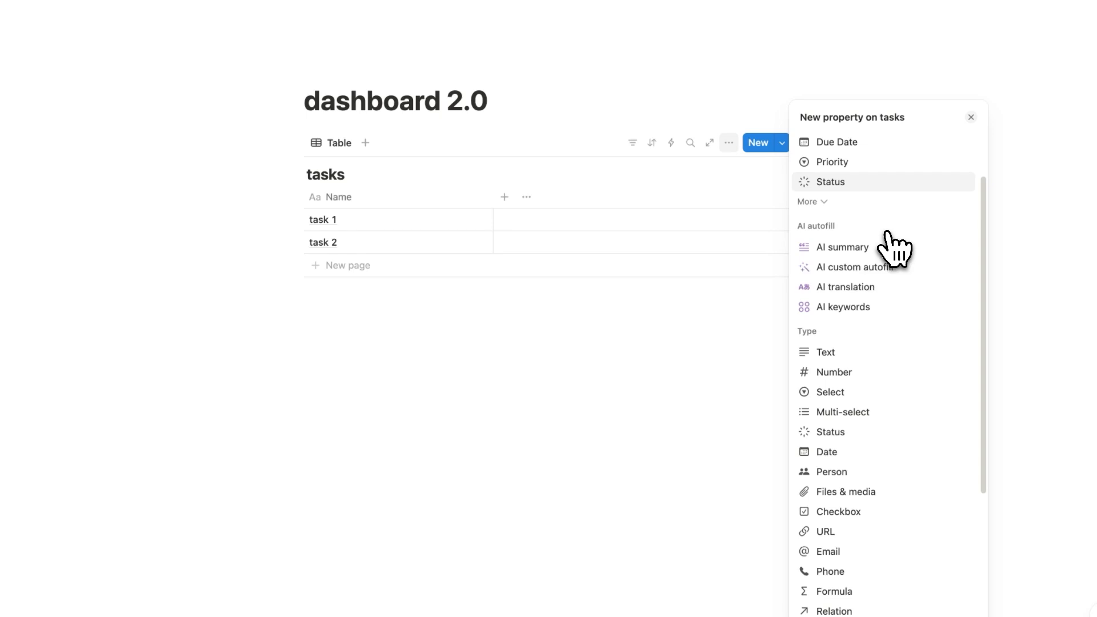
scroll(down, 3)
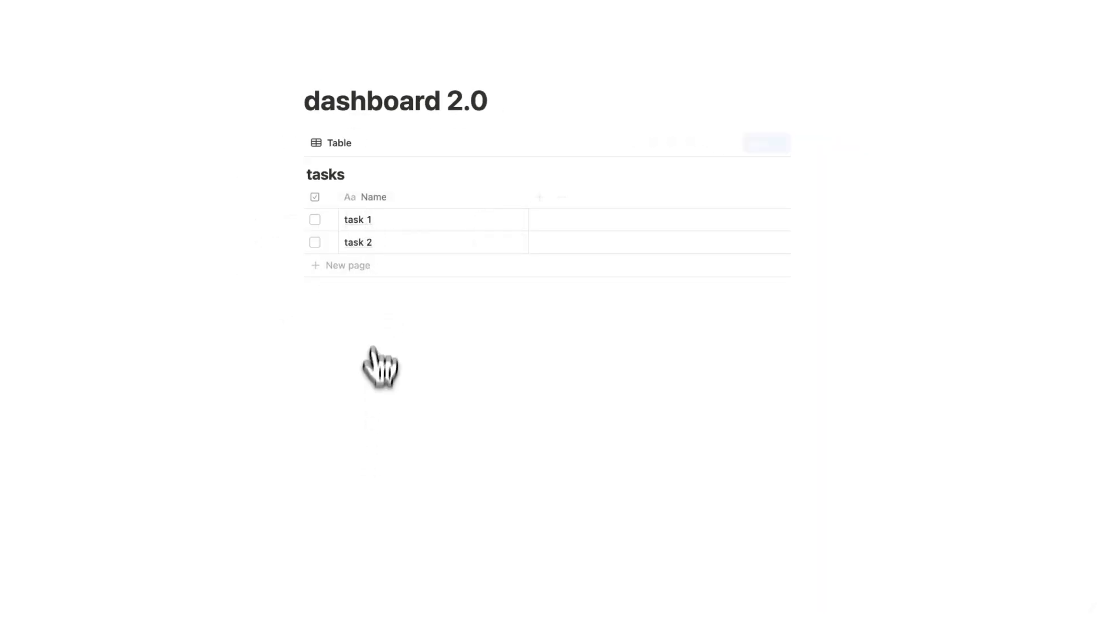
click(347, 260)
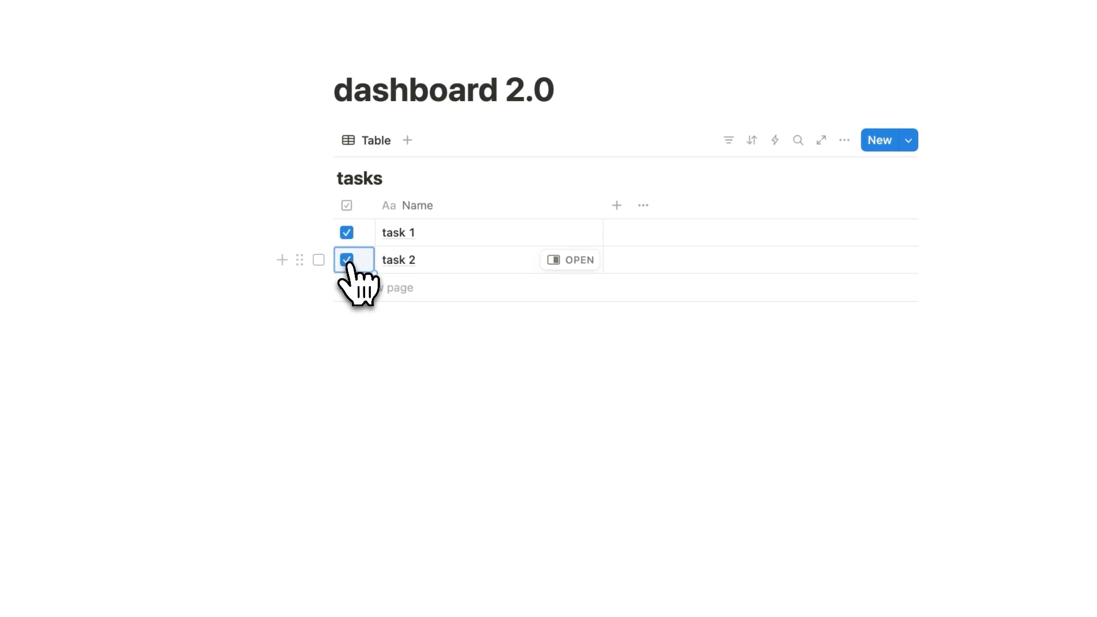
mouse_move(633, 143)
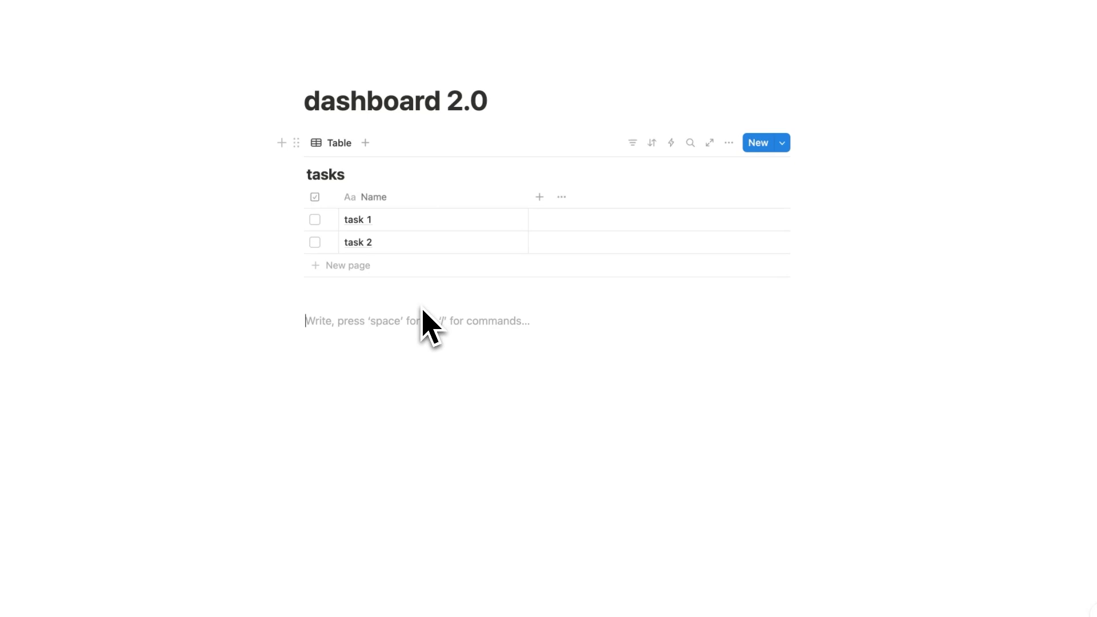
Step: Insert a calendar view below the table linked to the tasks database
text(/d)
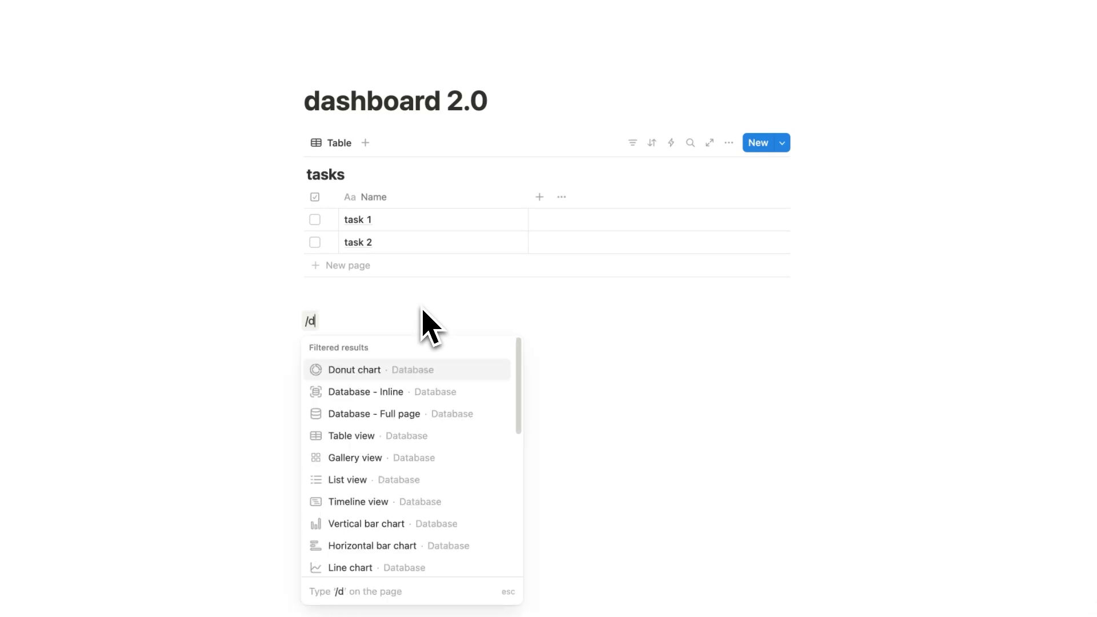
text(ale)
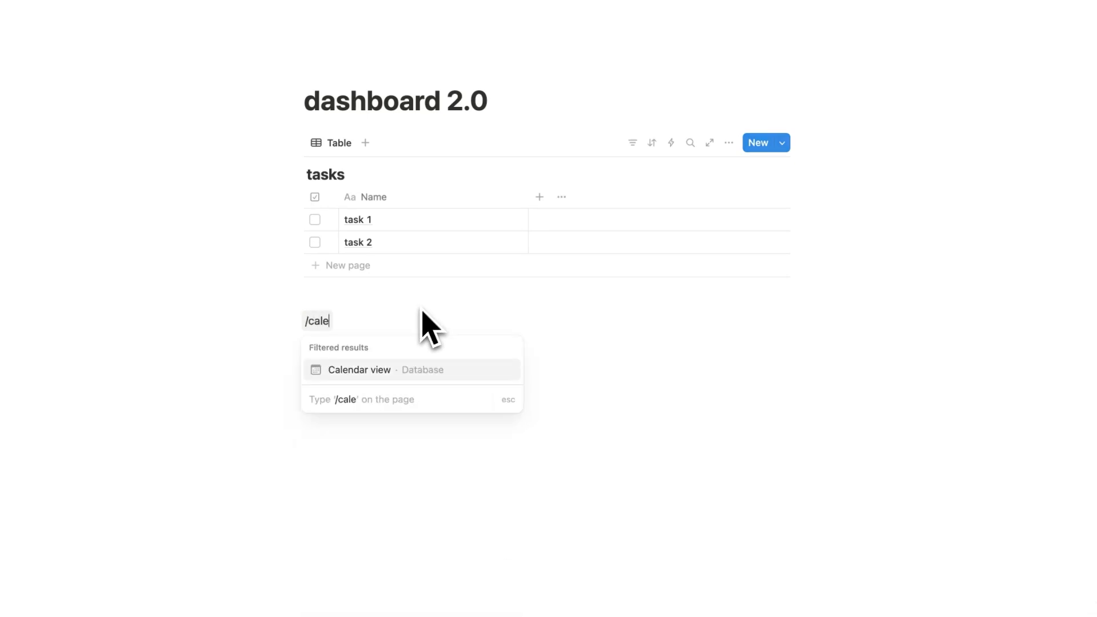
click(359, 370)
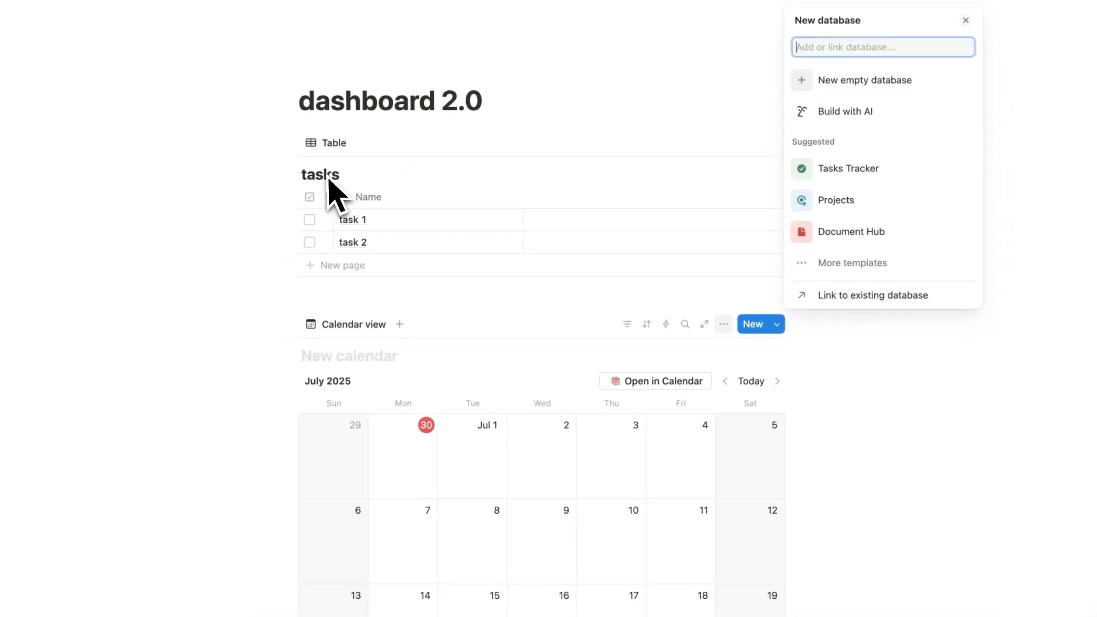
mouse_move(404, 293)
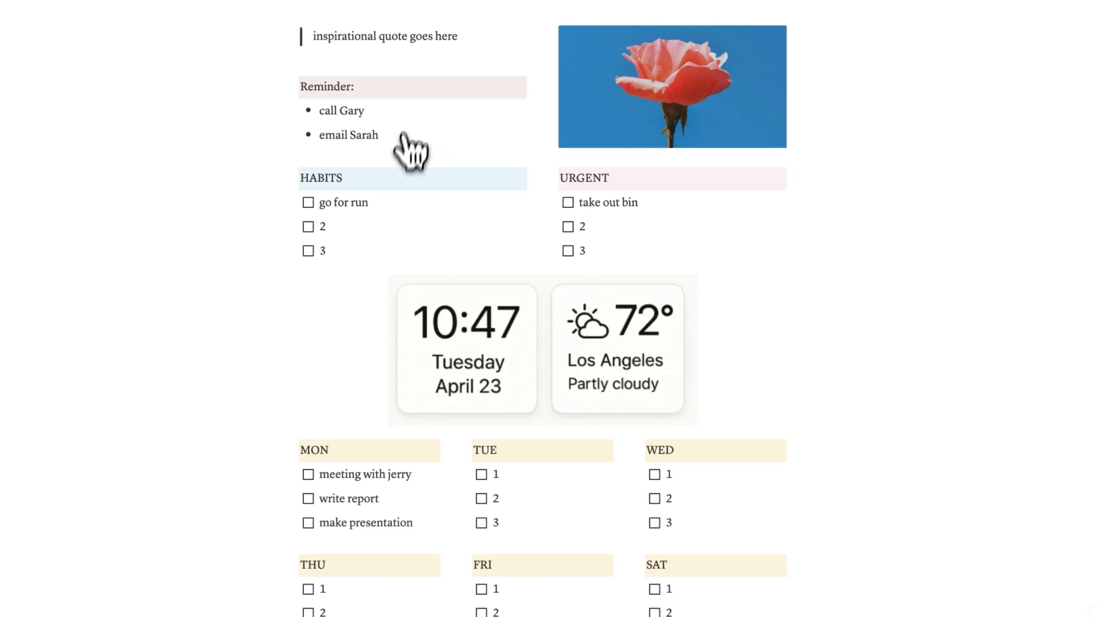
scroll(down, 3)
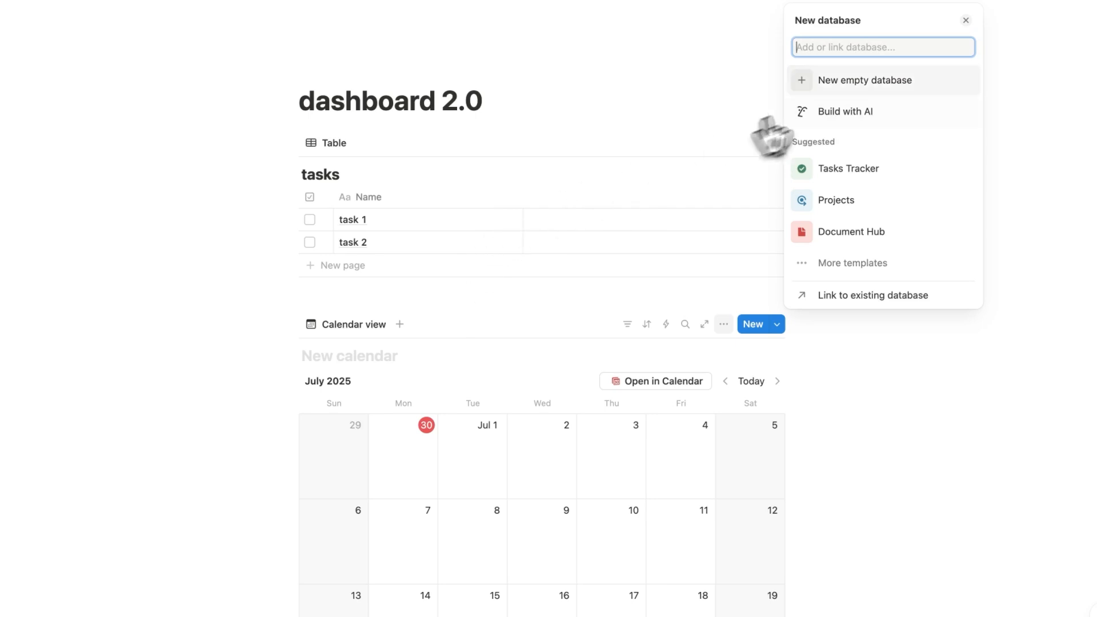
mouse_move(826, 51)
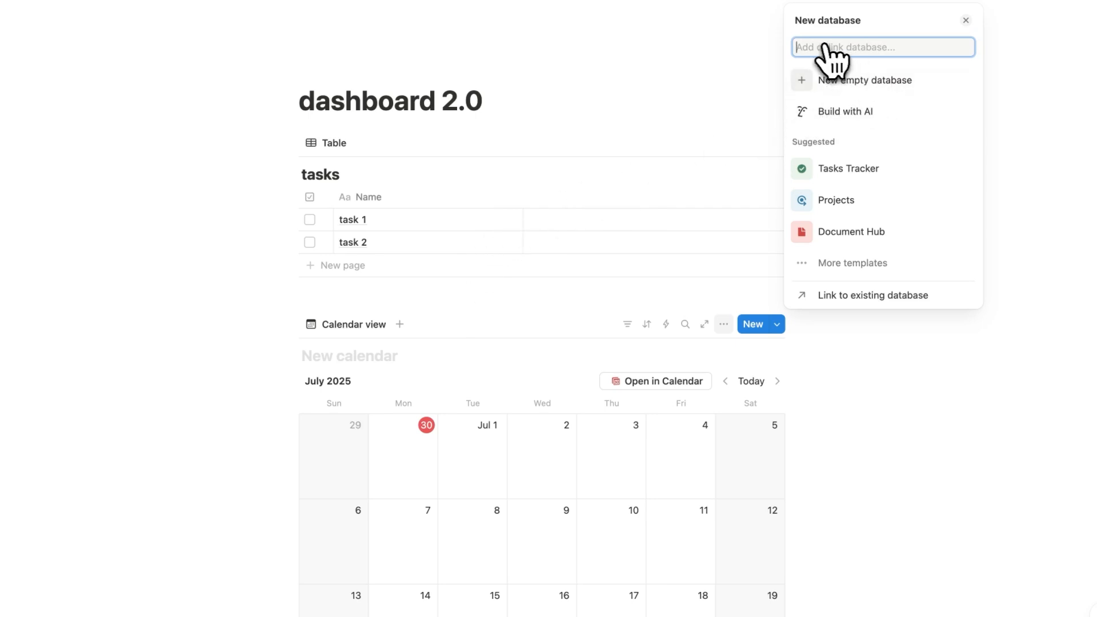
text(tasks)
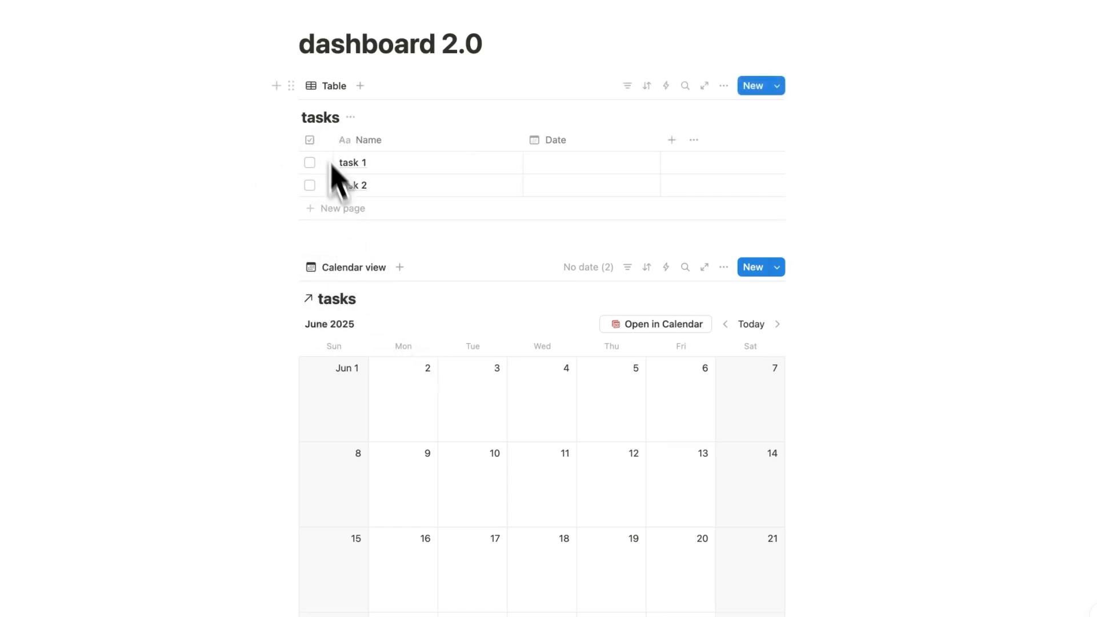
scroll(down, 3)
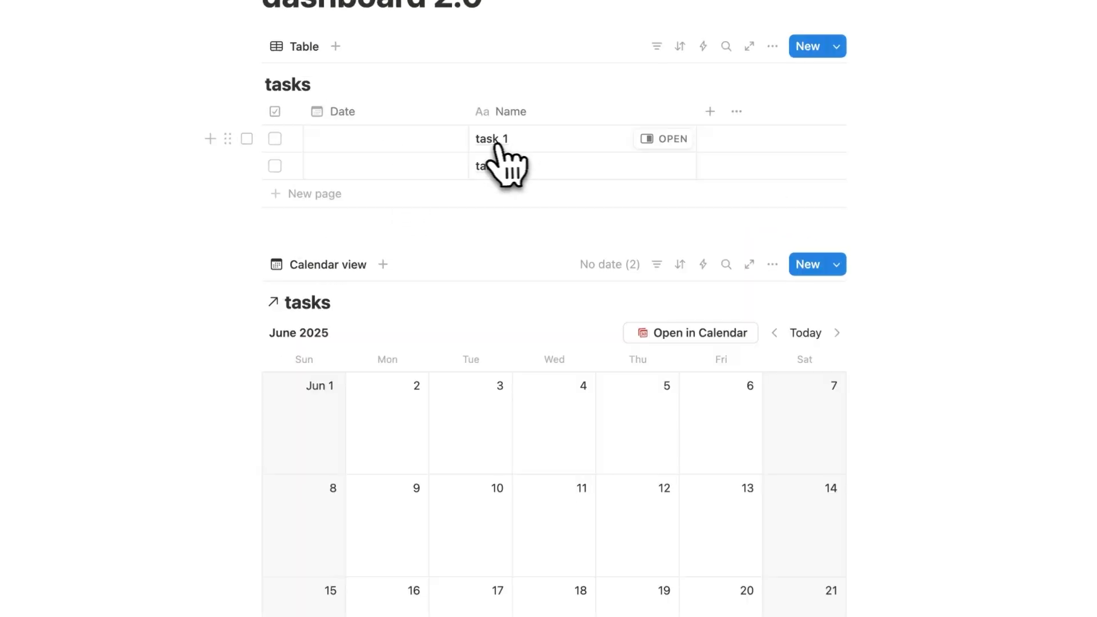
Step: Date task 1 to June 30 so it appears on the calendar
click(384, 139)
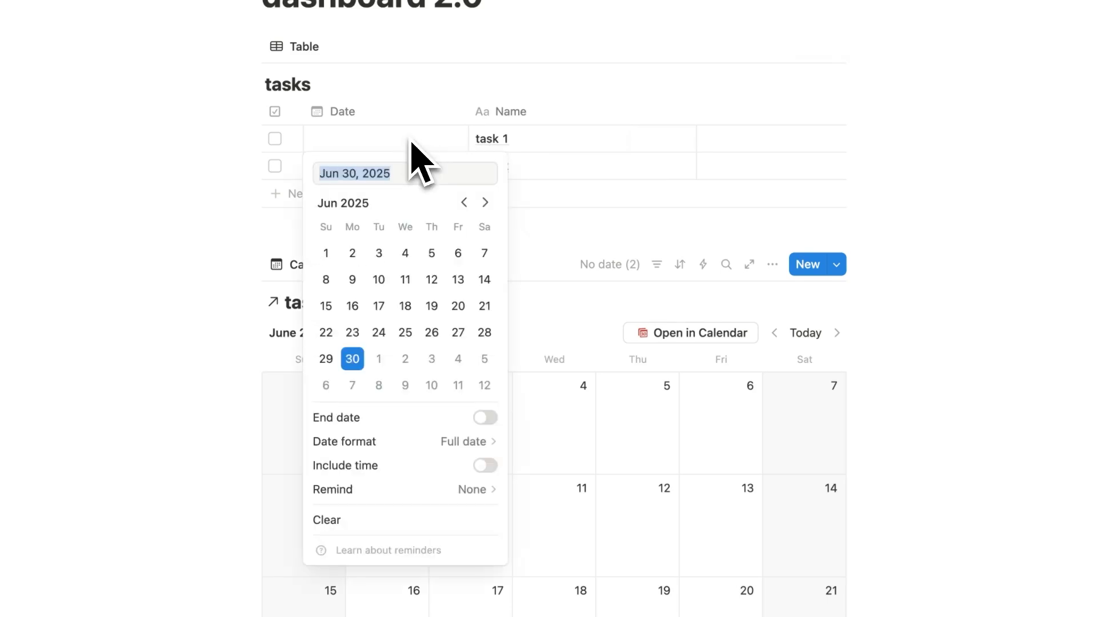
click(352, 358)
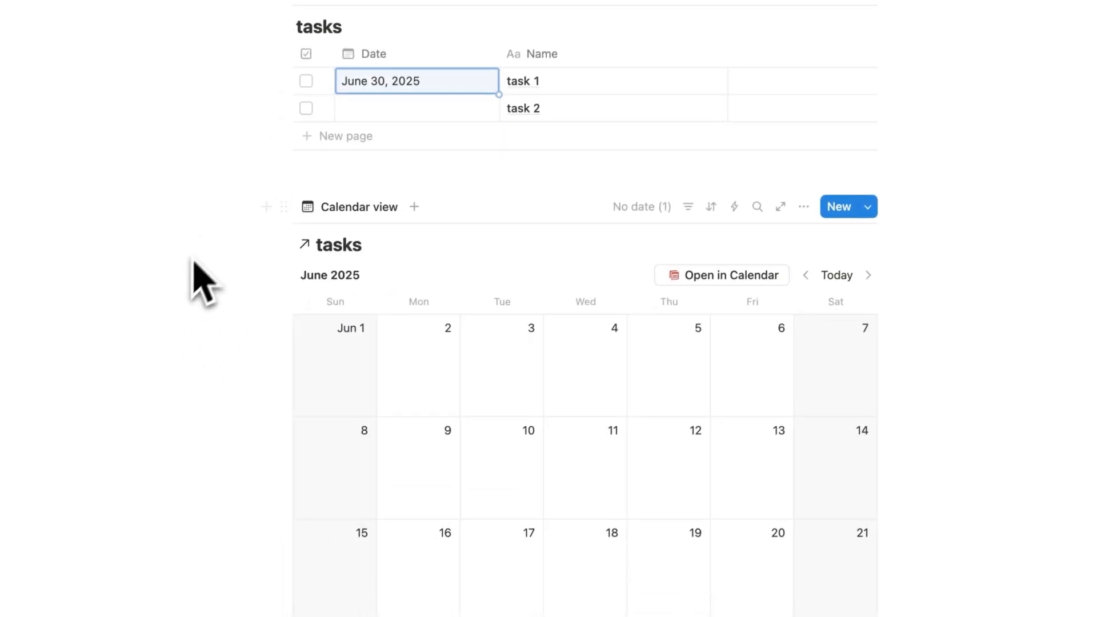
scroll(down, 3)
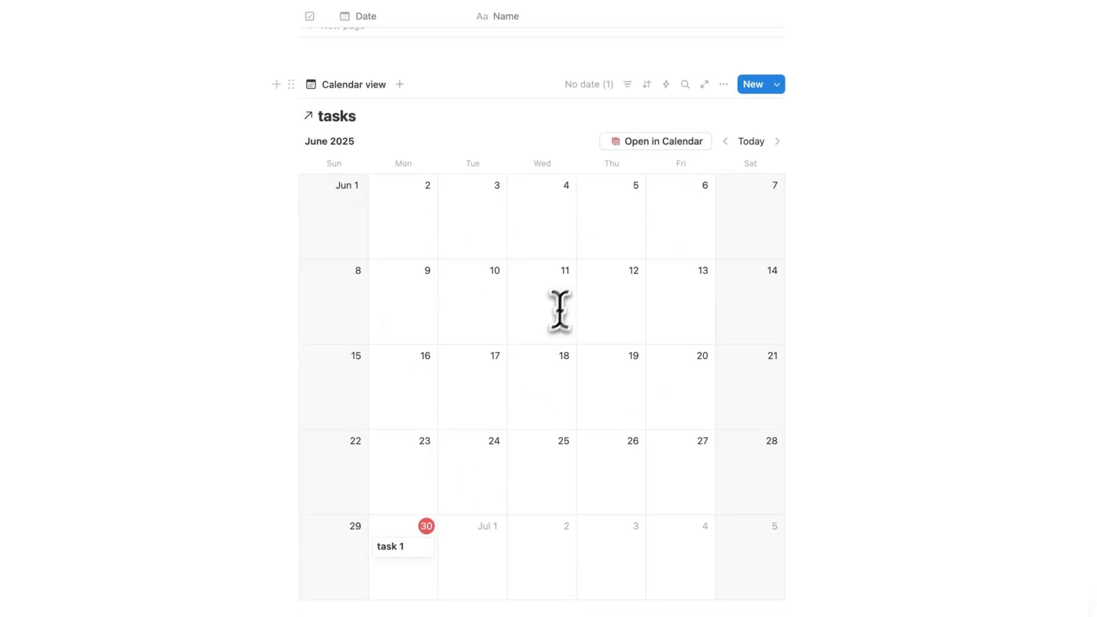
Step: Set the calendar to show by week, then start a /gallery block below
click(723, 84)
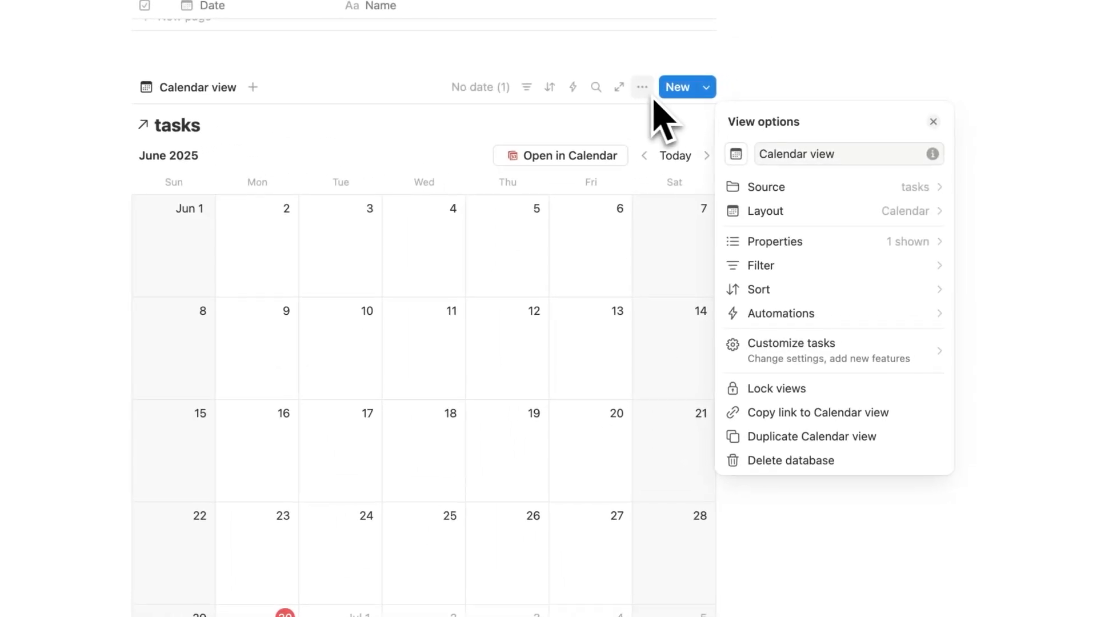
click(765, 211)
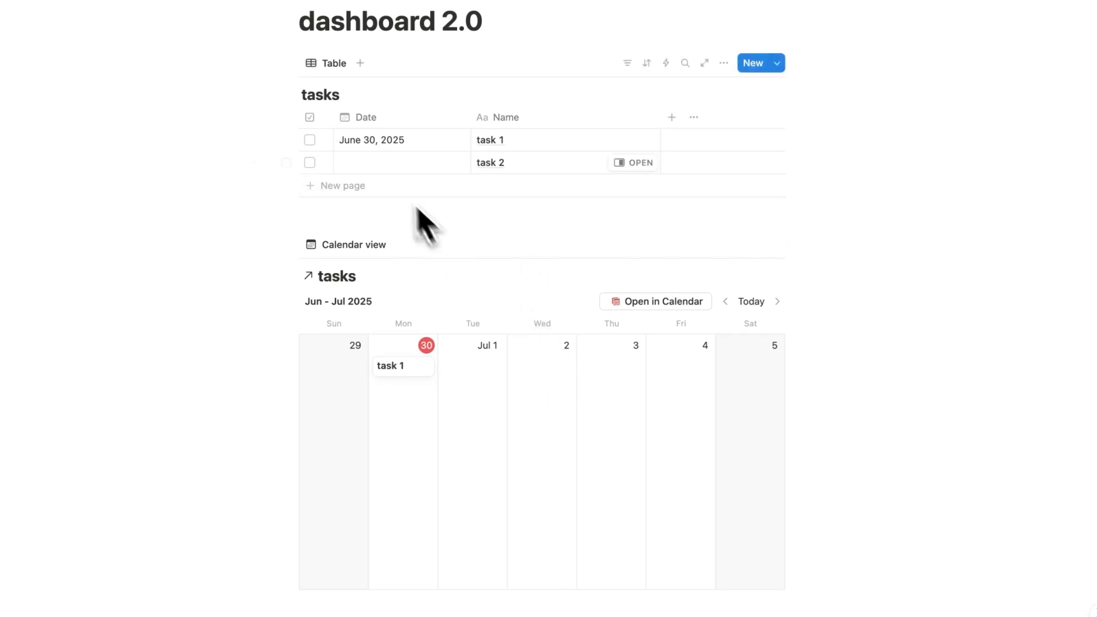
scroll(down, 3)
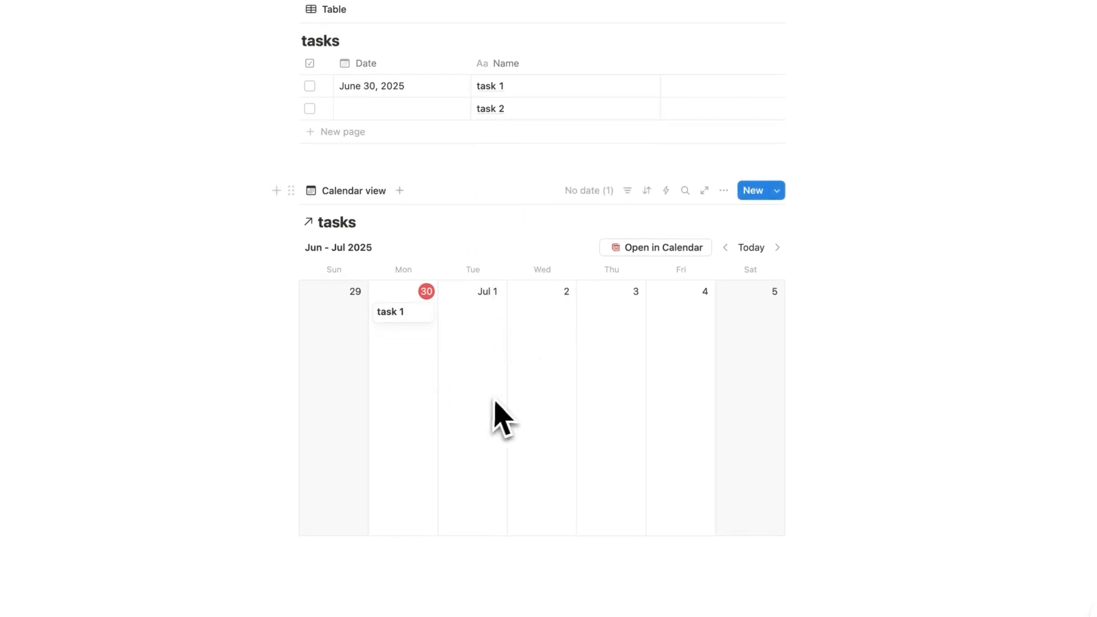
text(/galler)
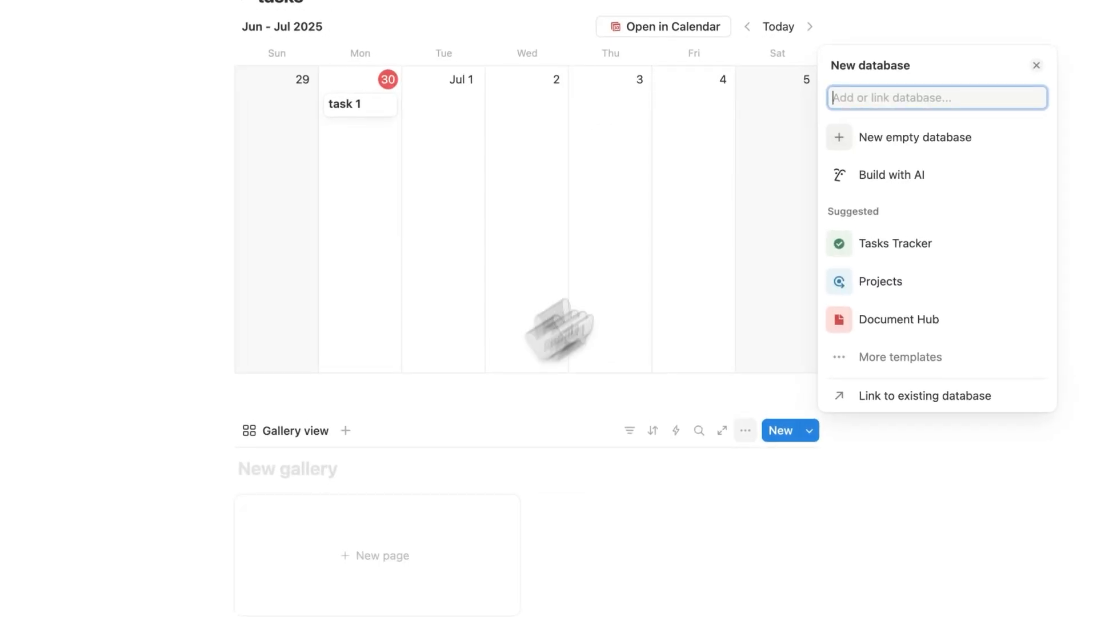
mouse_move(874, 156)
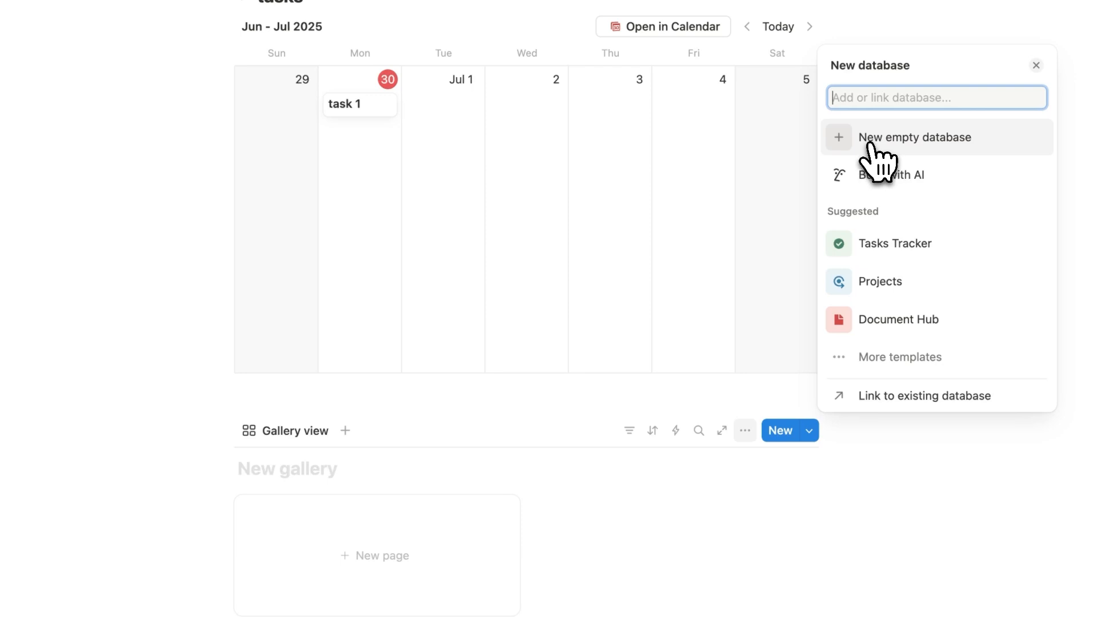
Step: Create an empty gallery database titled Projects and add a Project 1 card
click(915, 137)
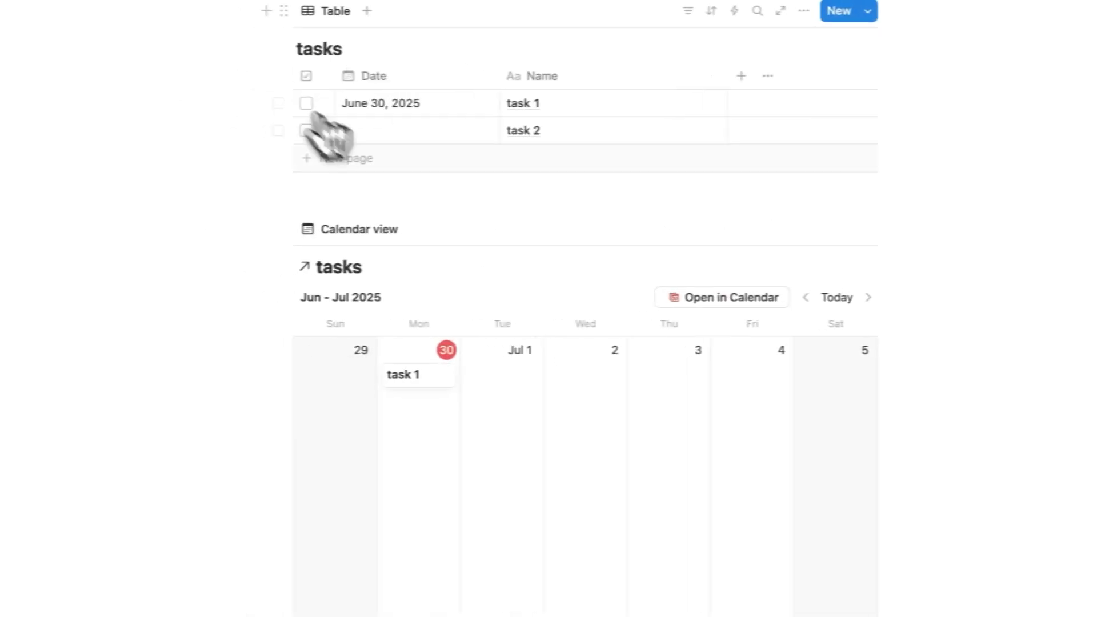
scroll(down, 3)
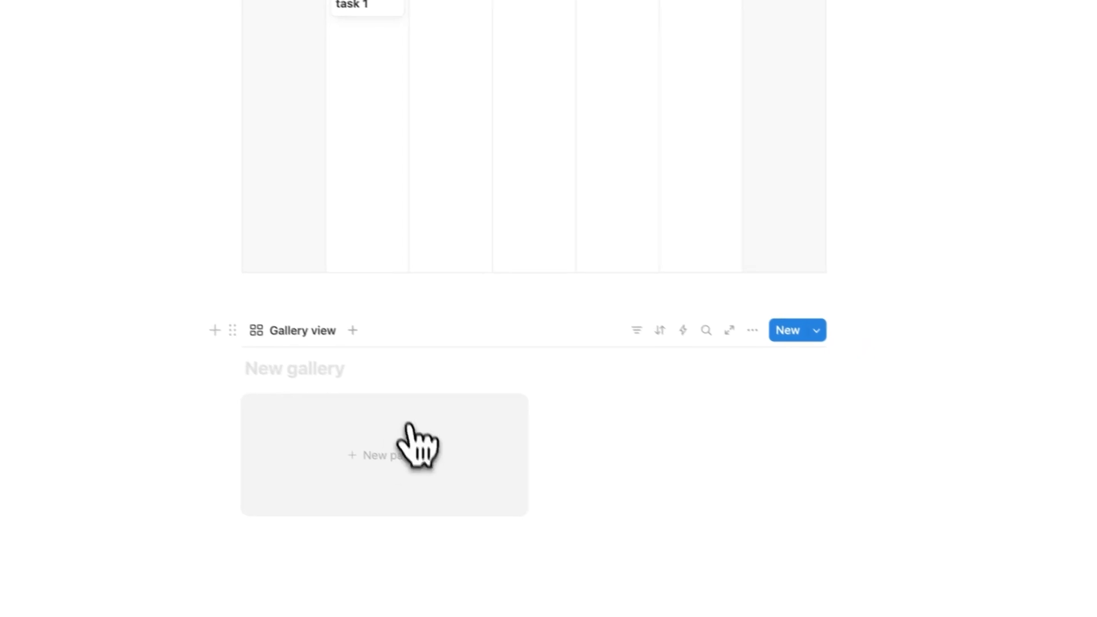
text(Pro)
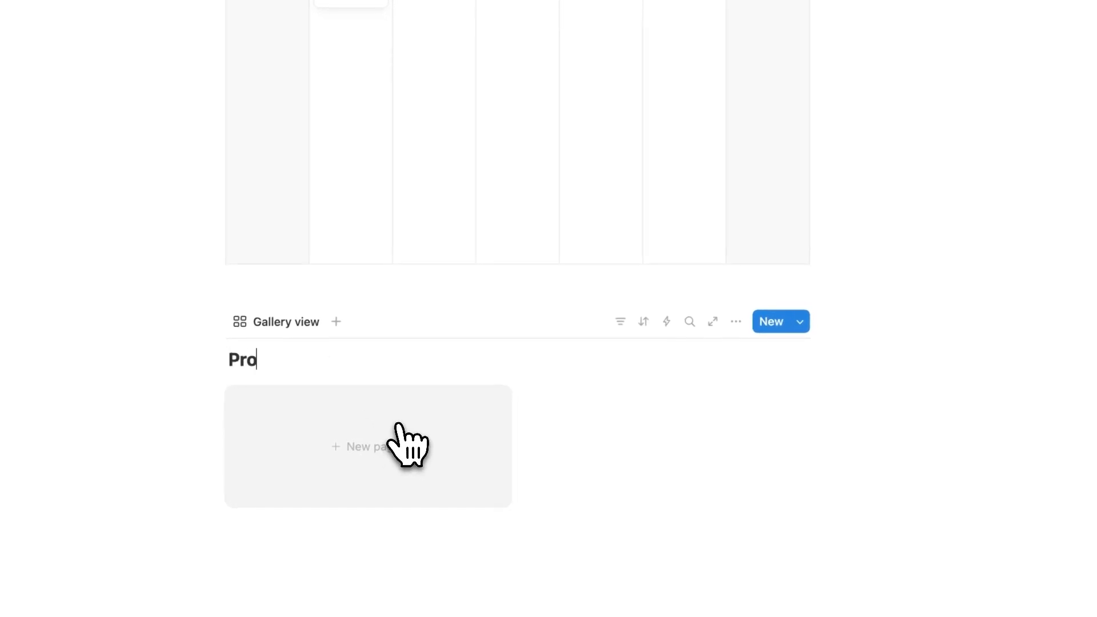
click(369, 448)
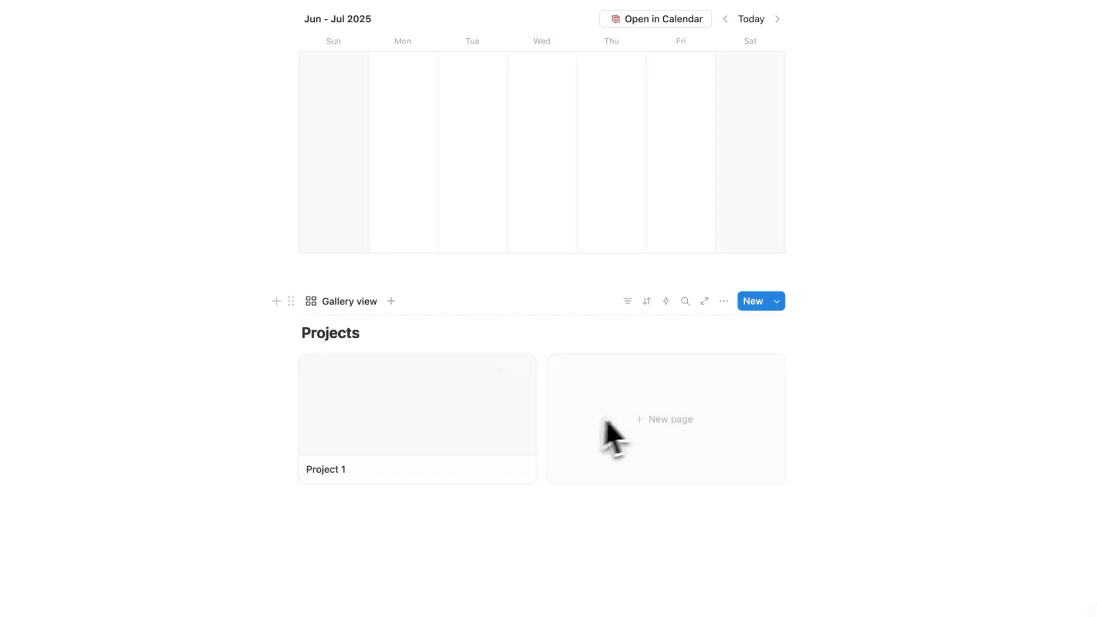
mouse_move(723, 300)
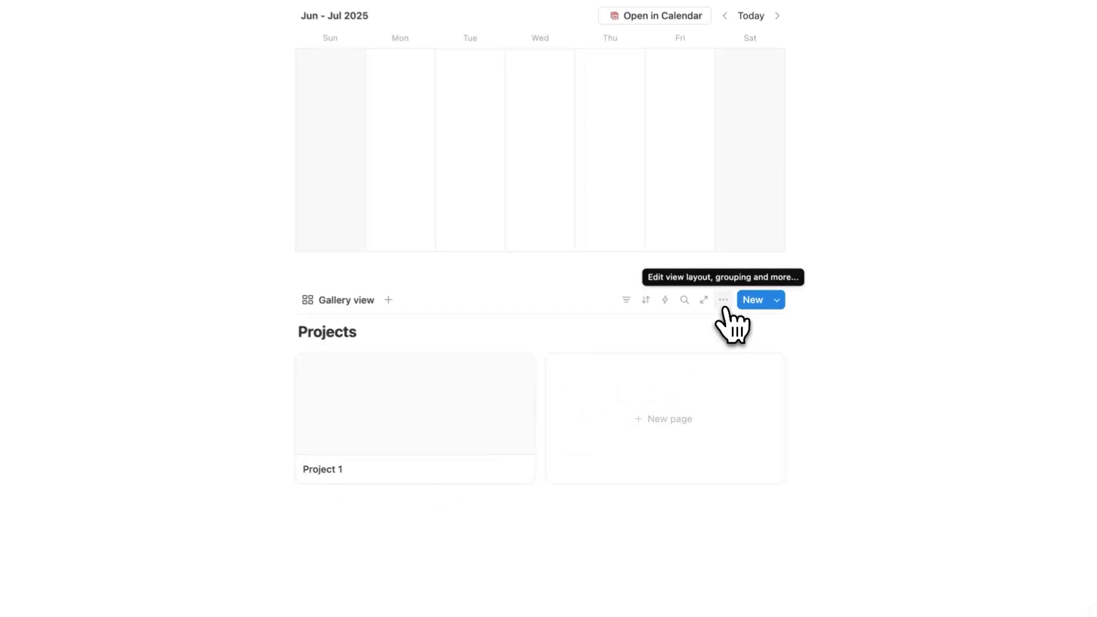
Step: Set the gallery's card size to Small in its layout settings
click(722, 300)
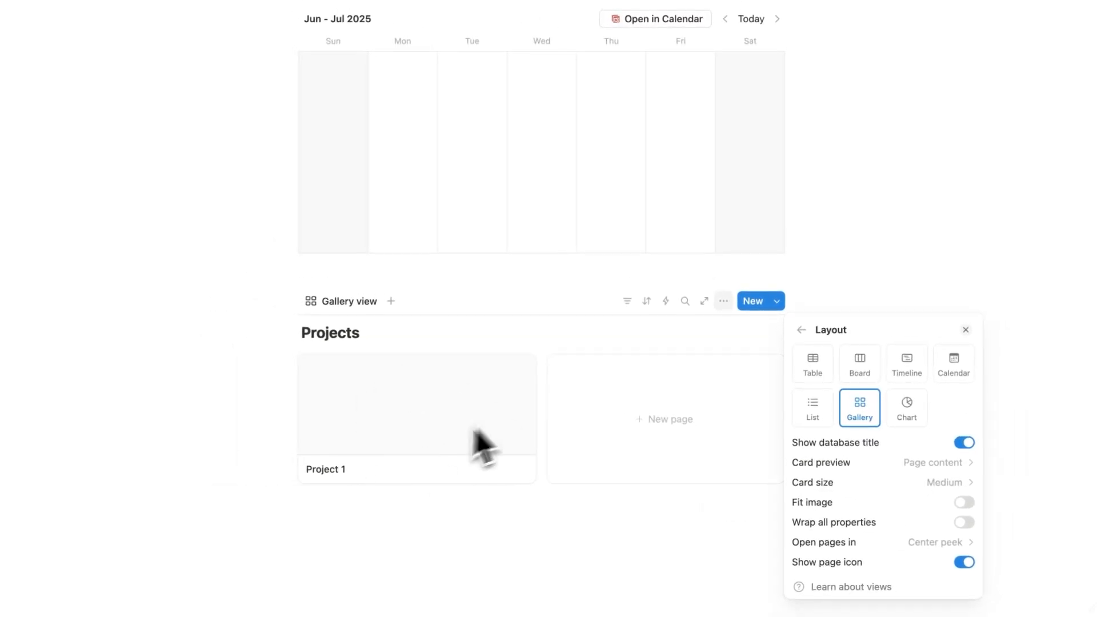
click(953, 483)
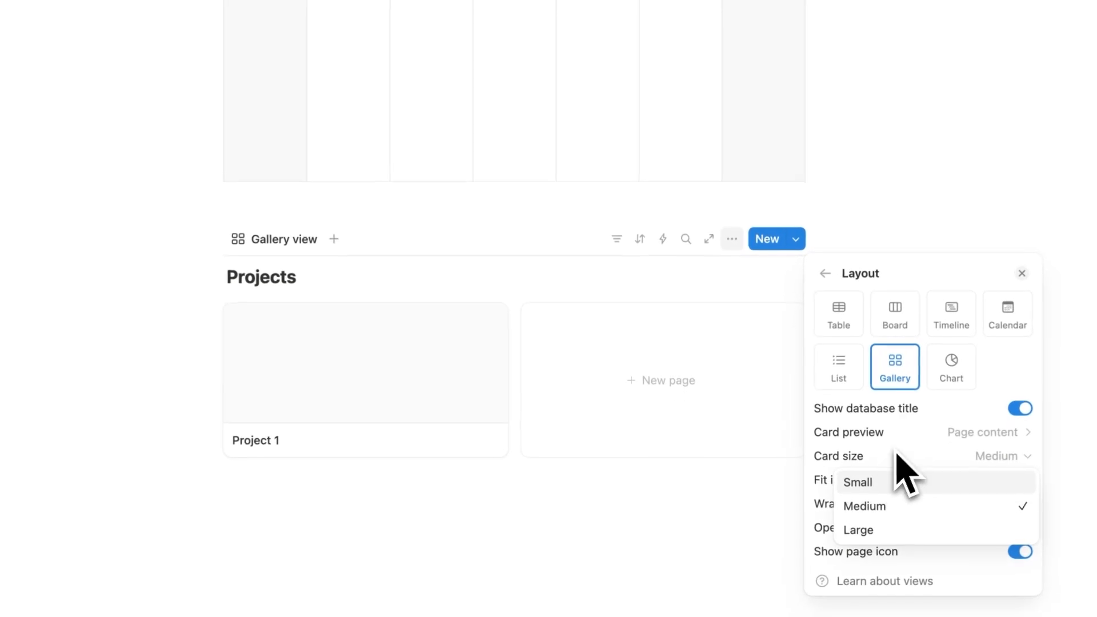
click(858, 482)
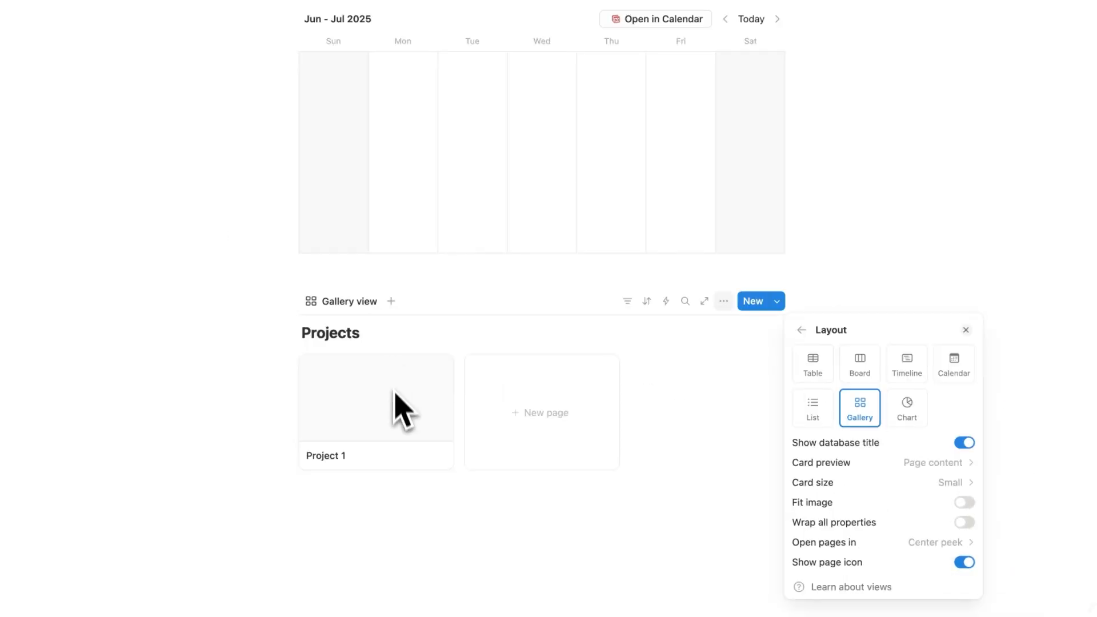
mouse_move(427, 403)
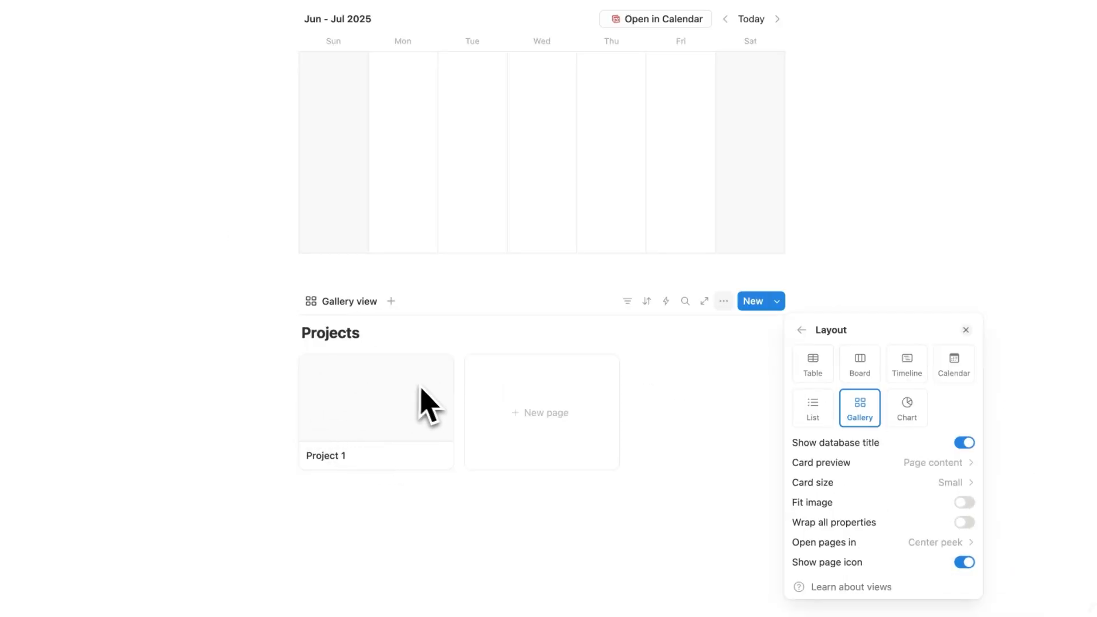
mouse_move(902, 496)
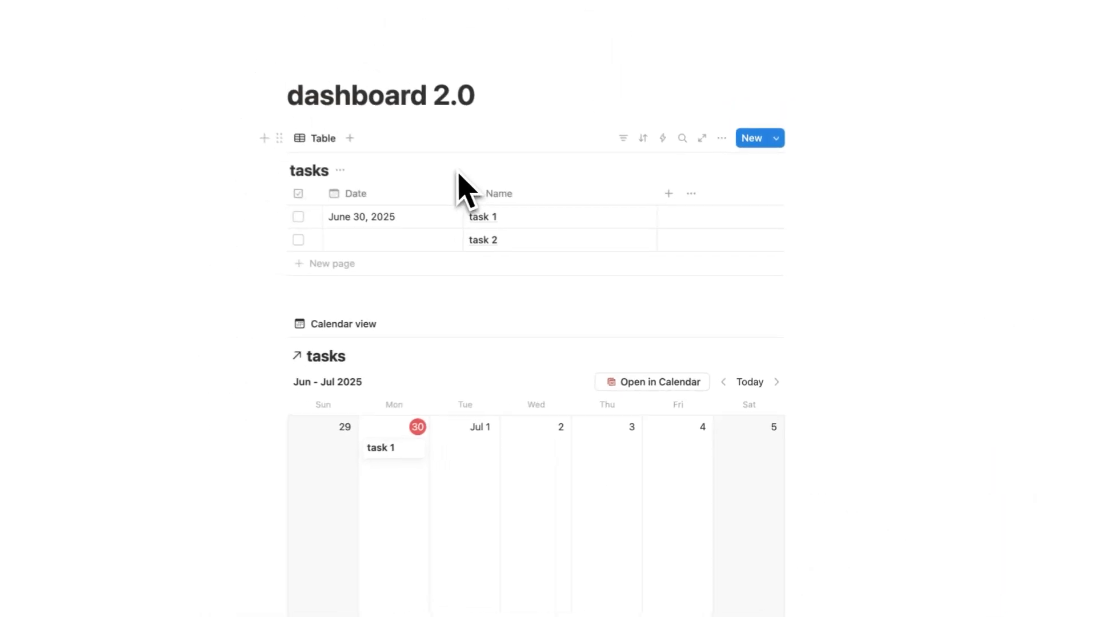
Step: Add a two-way Relation property named Projects to the tasks table
scroll(down, 3)
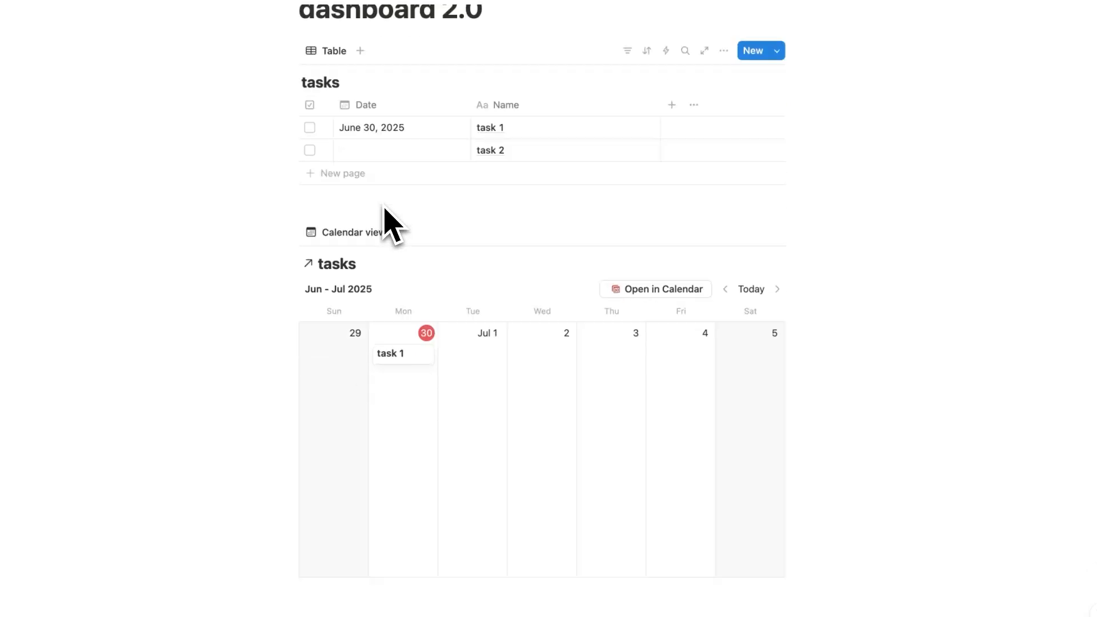
scroll(down, 3)
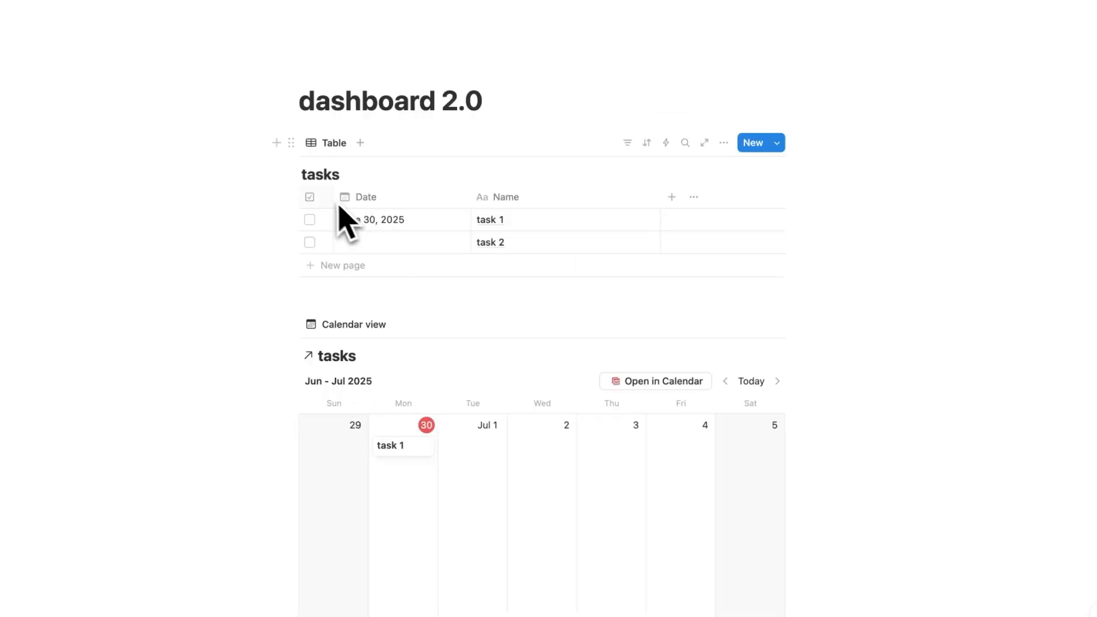
scroll(down, 3)
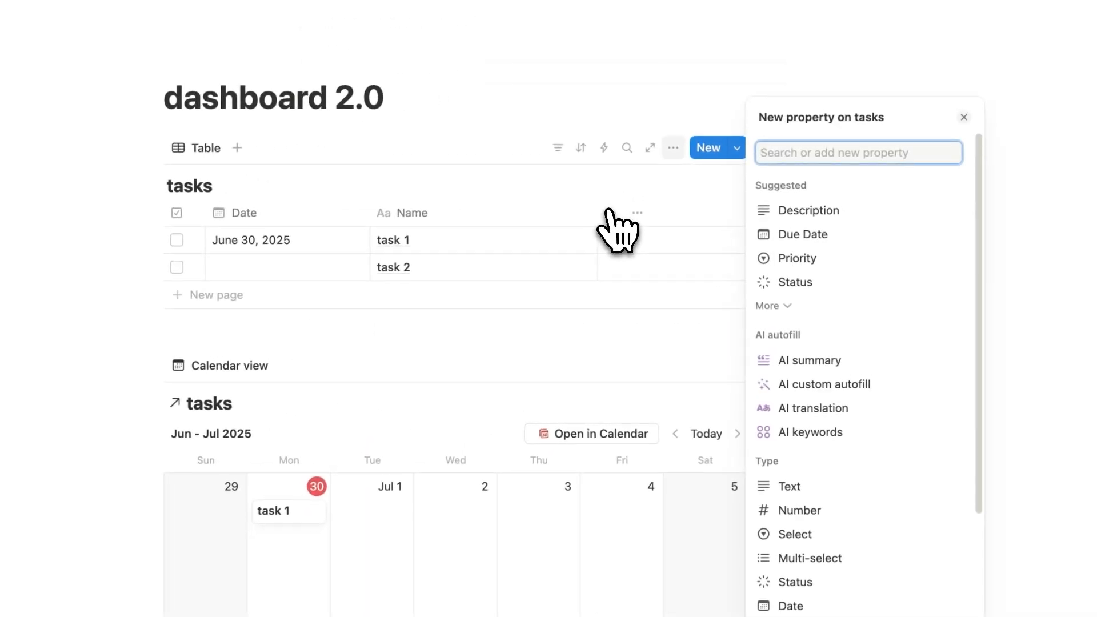
scroll(down, 3)
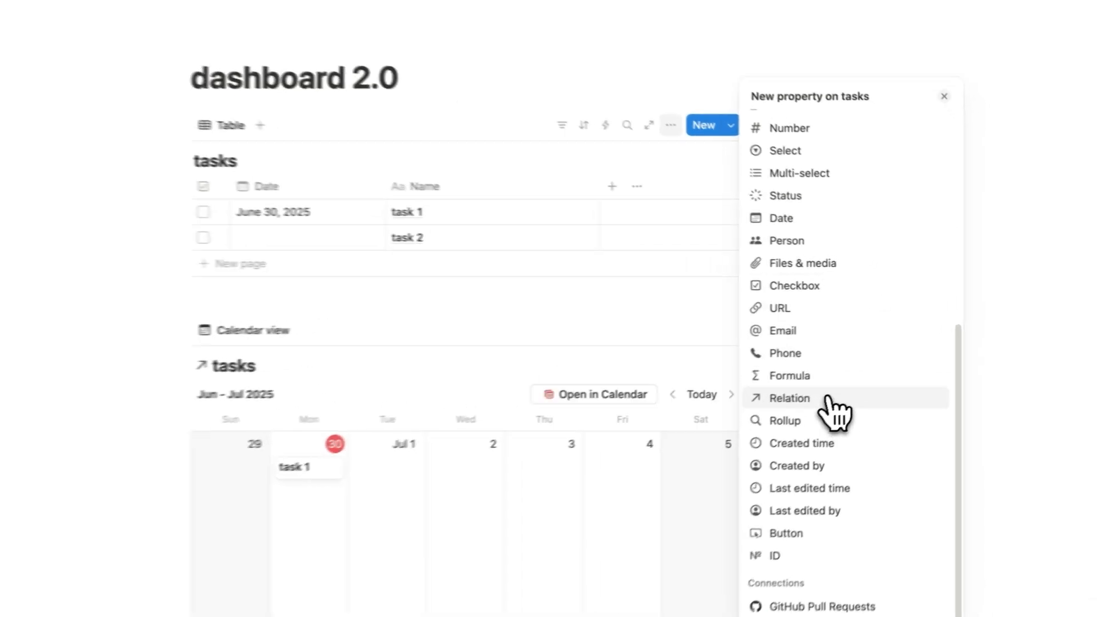
click(789, 399)
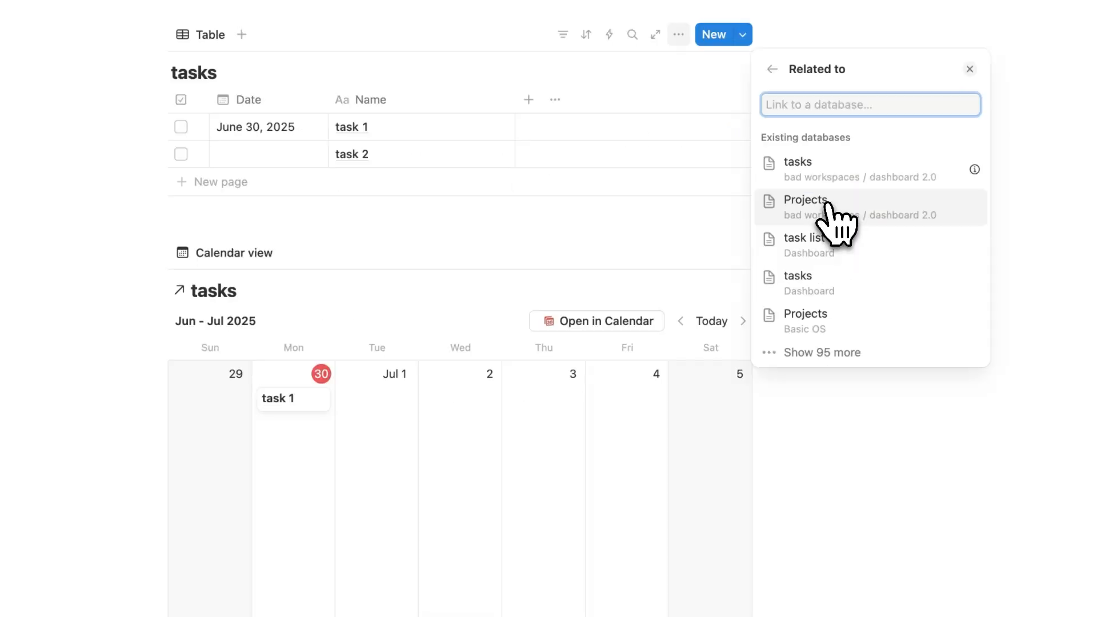
mouse_move(859, 228)
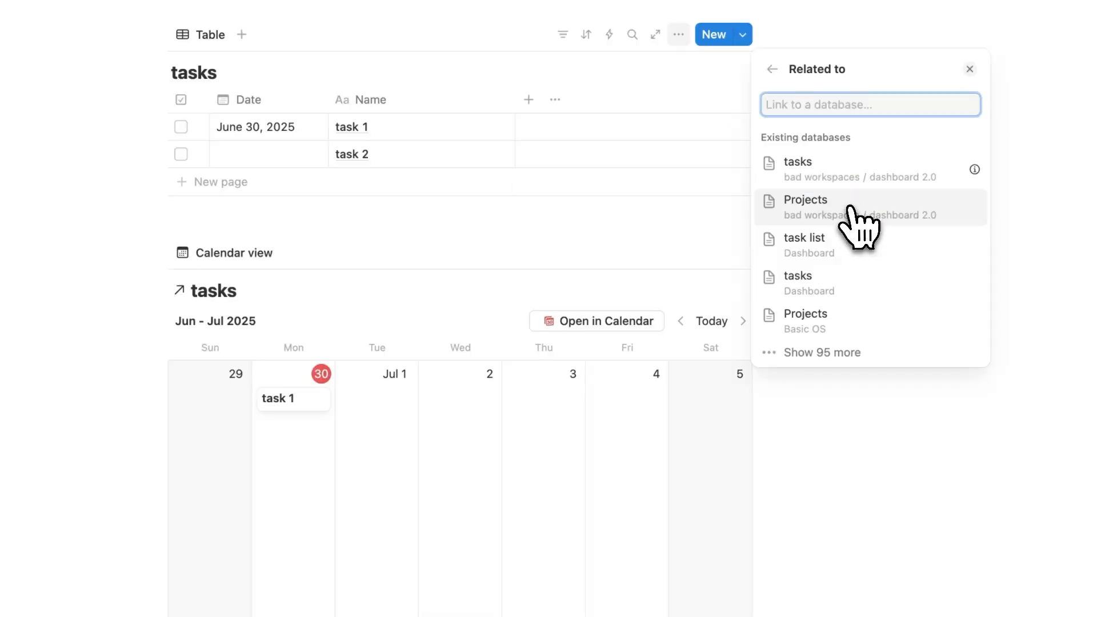
click(805, 207)
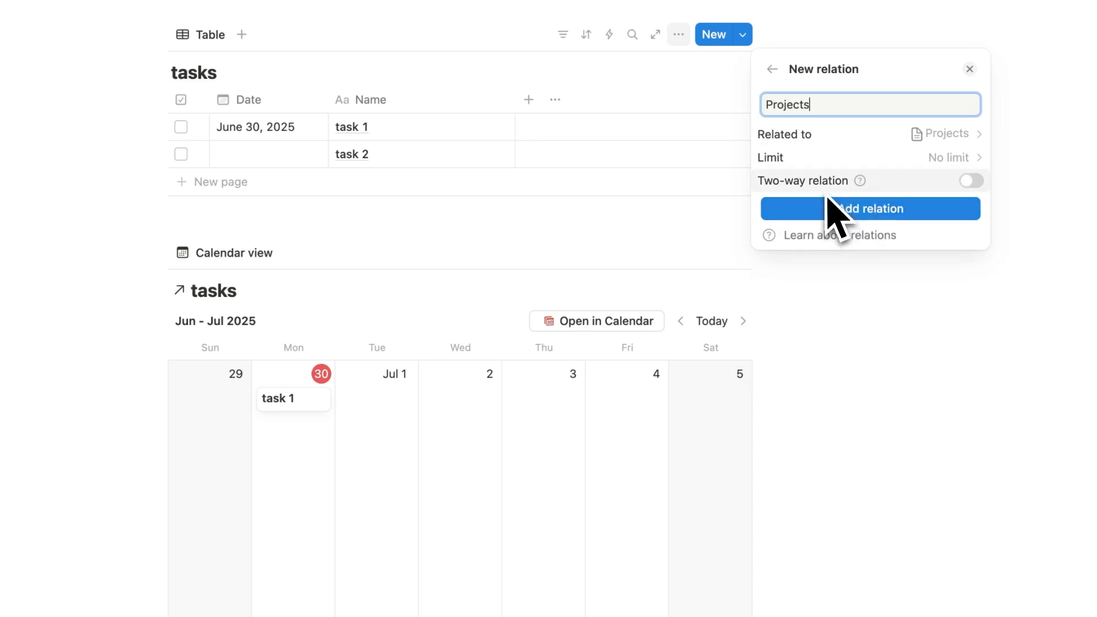
click(971, 181)
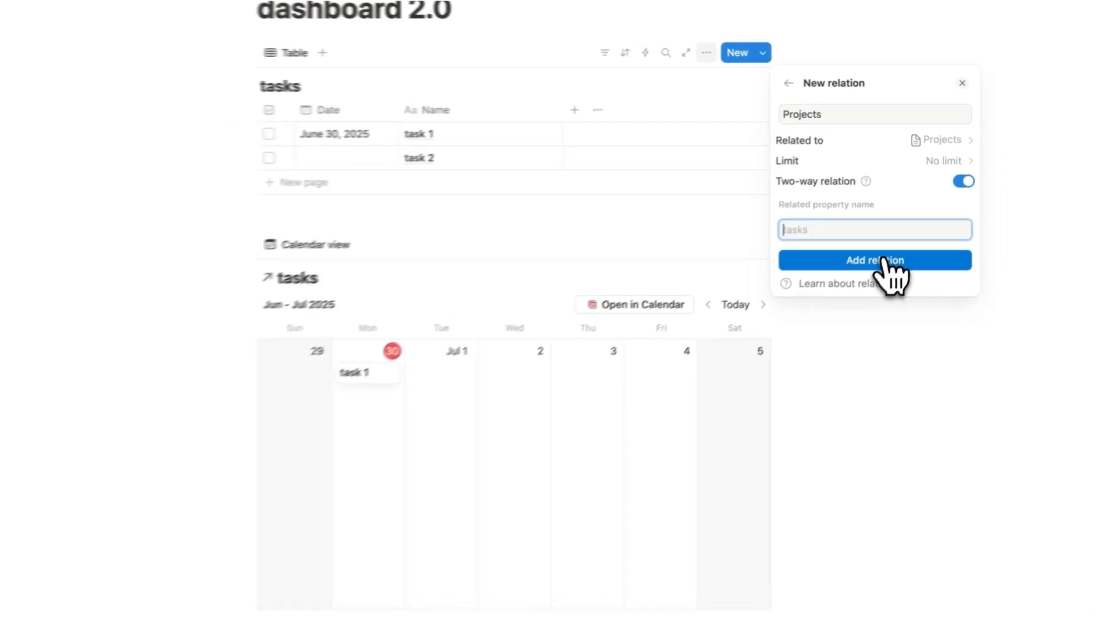
click(875, 260)
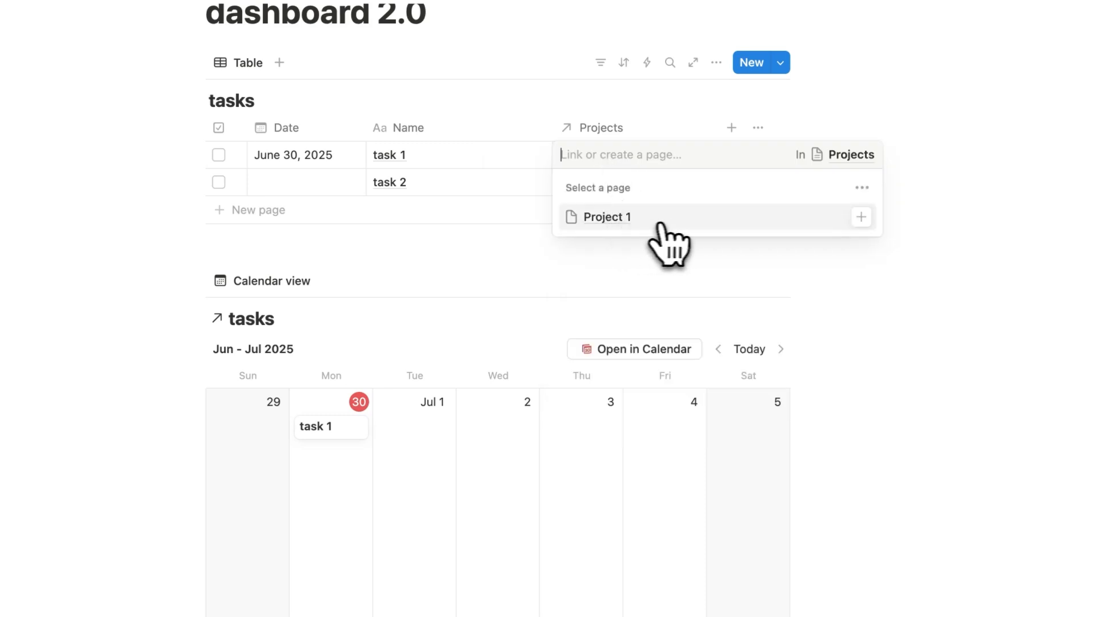
Step: Link task 1 and task 2 to Project 1, then go to the Project 1 page
click(607, 218)
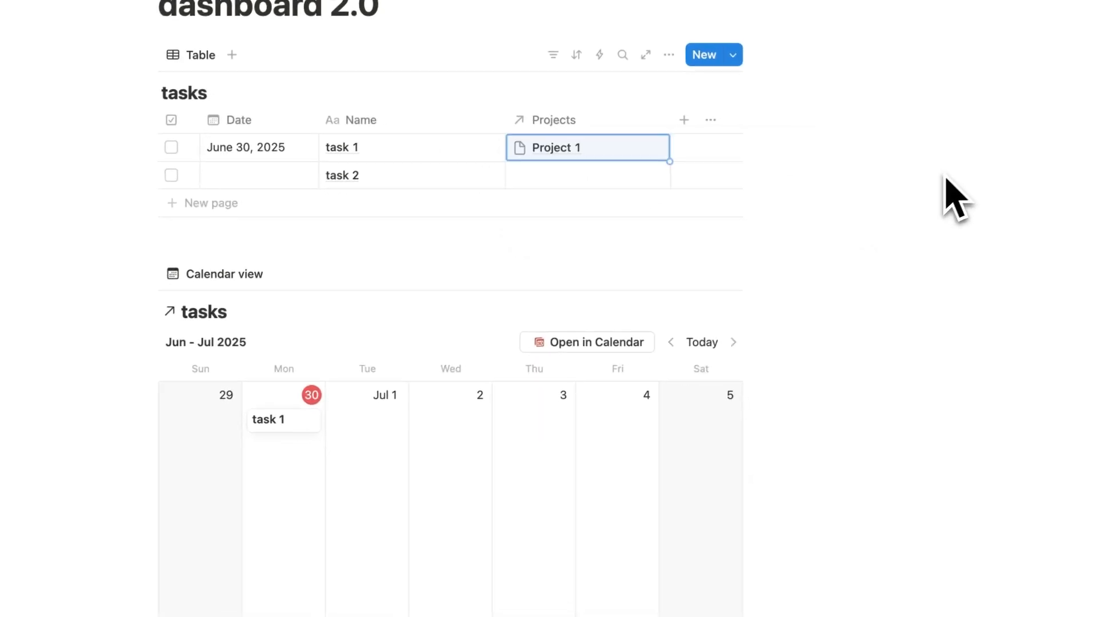
click(588, 148)
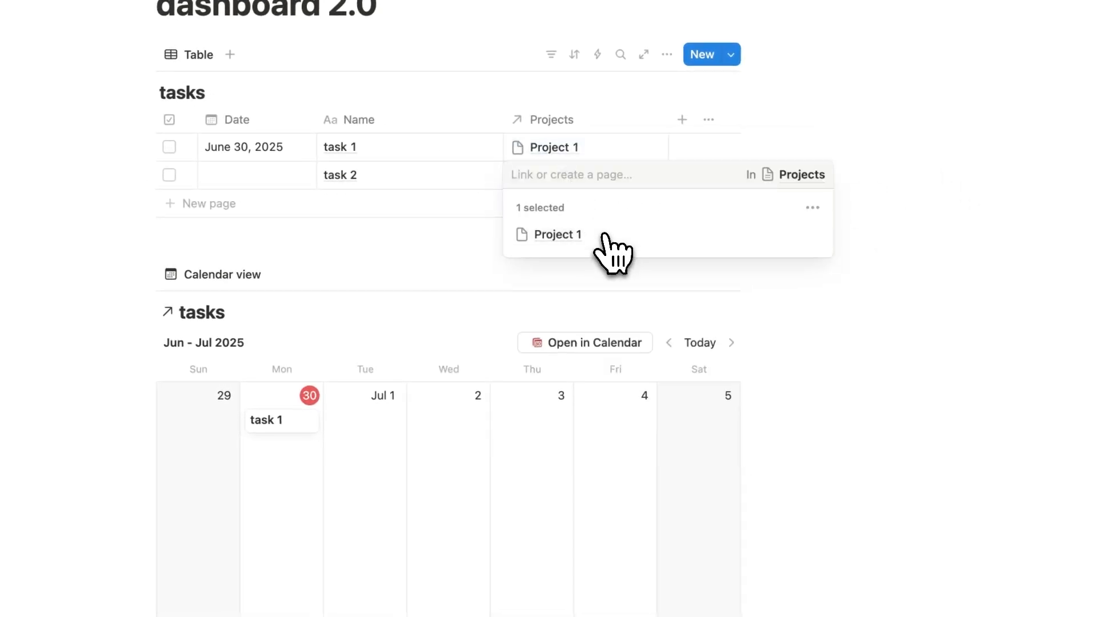
click(557, 235)
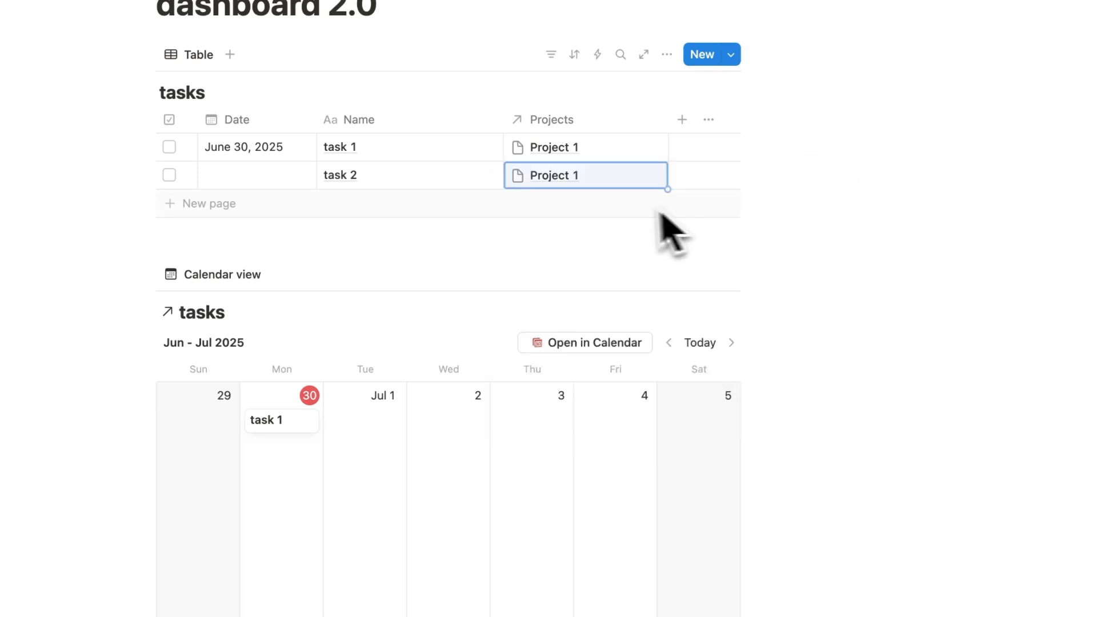
click(551, 176)
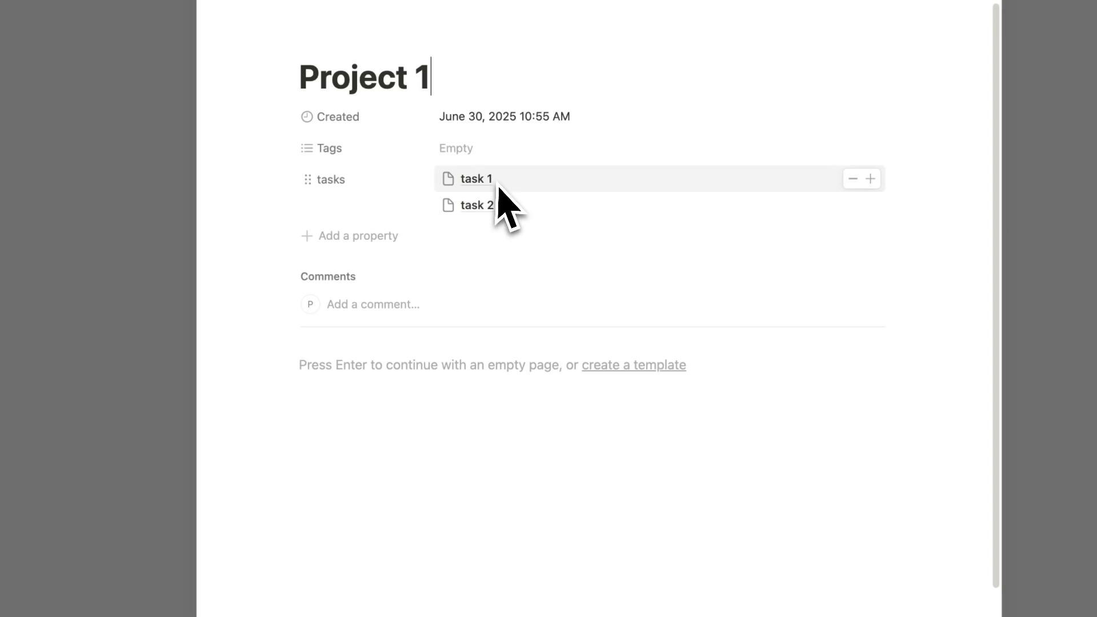
Step: Show Project 1's tasks as a page section with visible checkboxes, and check task 1
click(325, 179)
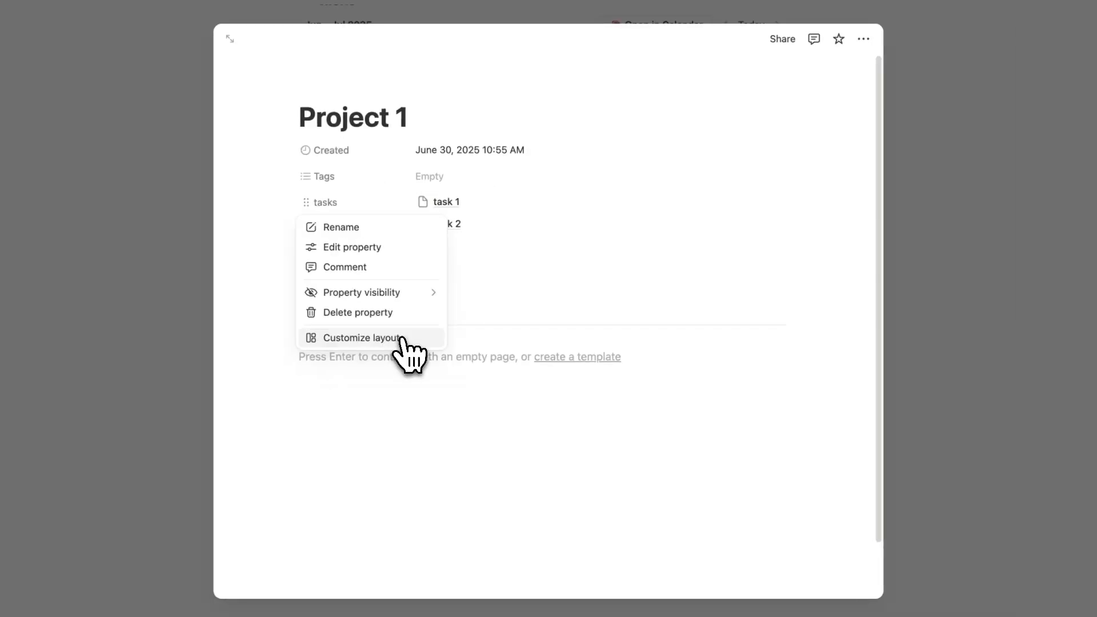
click(361, 337)
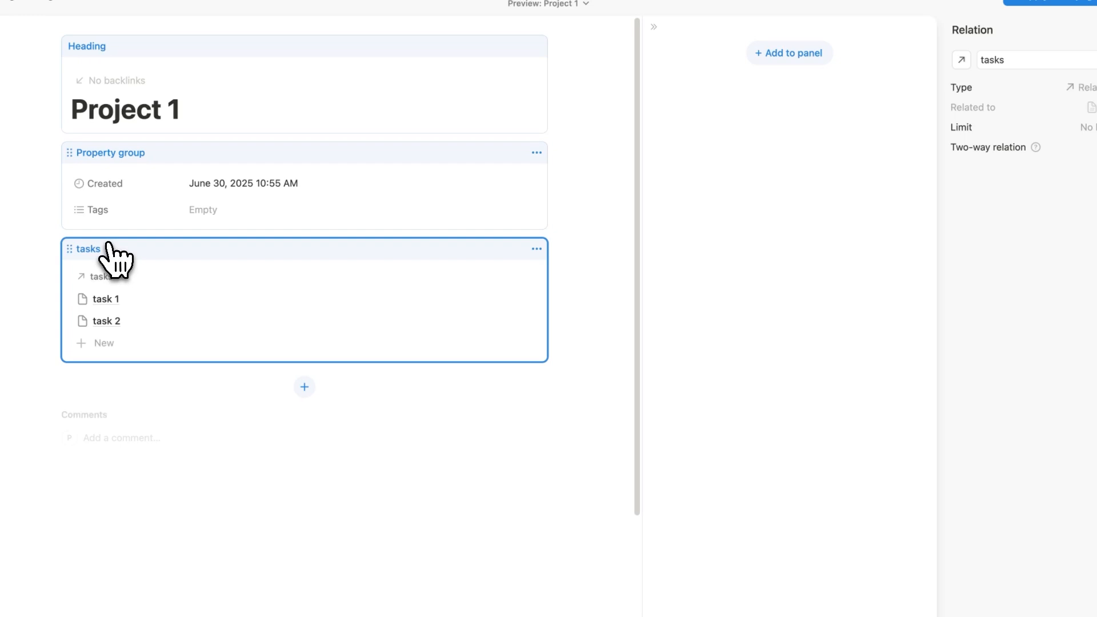
mouse_move(1061, 15)
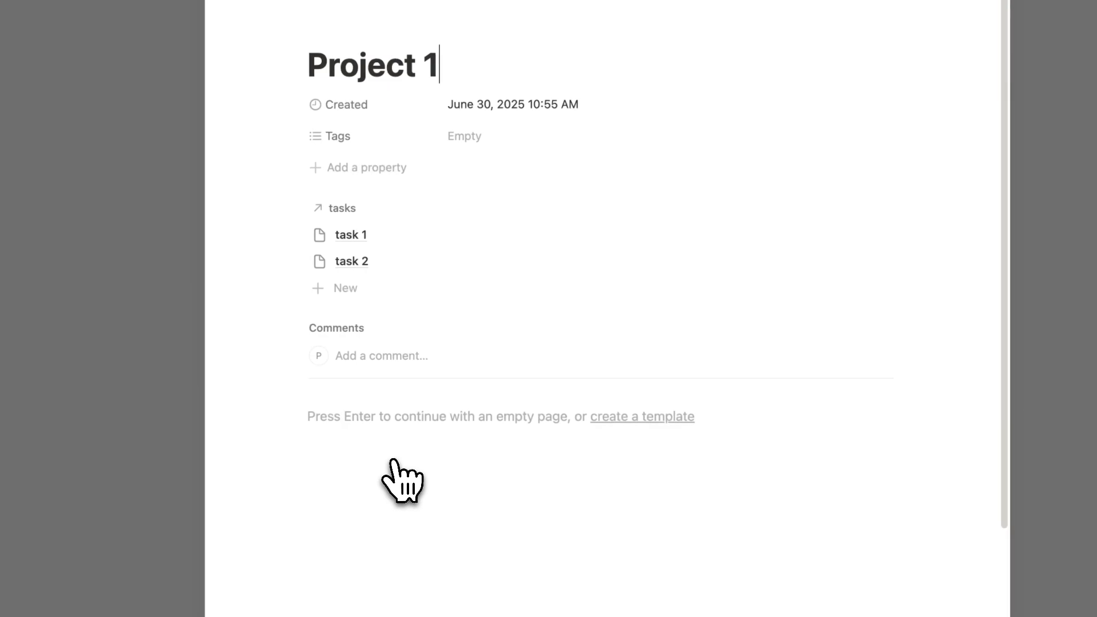
mouse_move(352, 235)
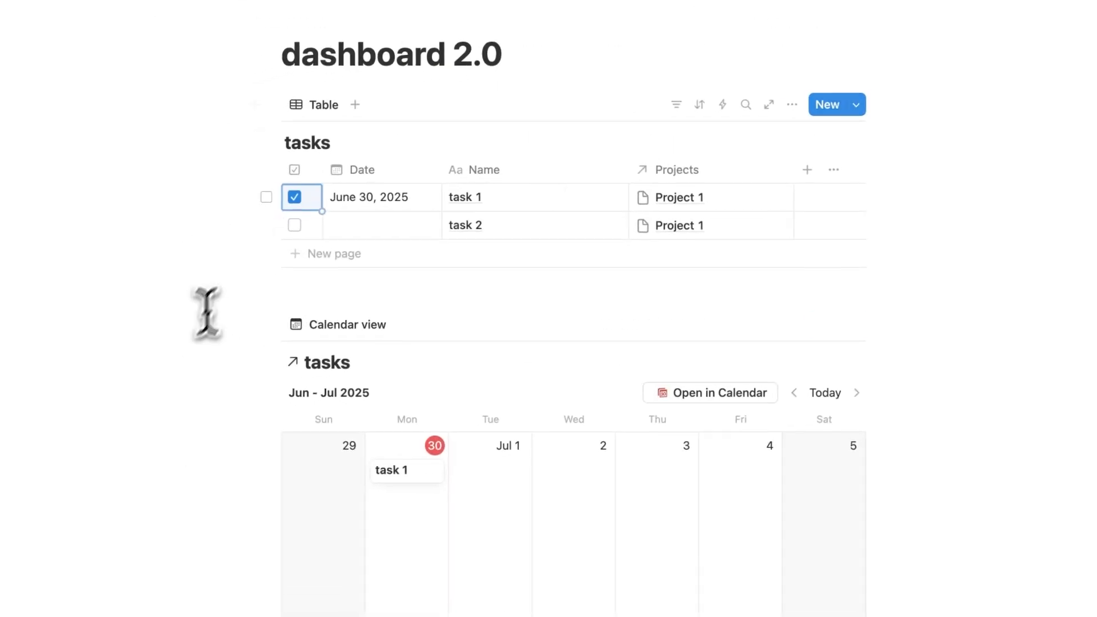
click(679, 197)
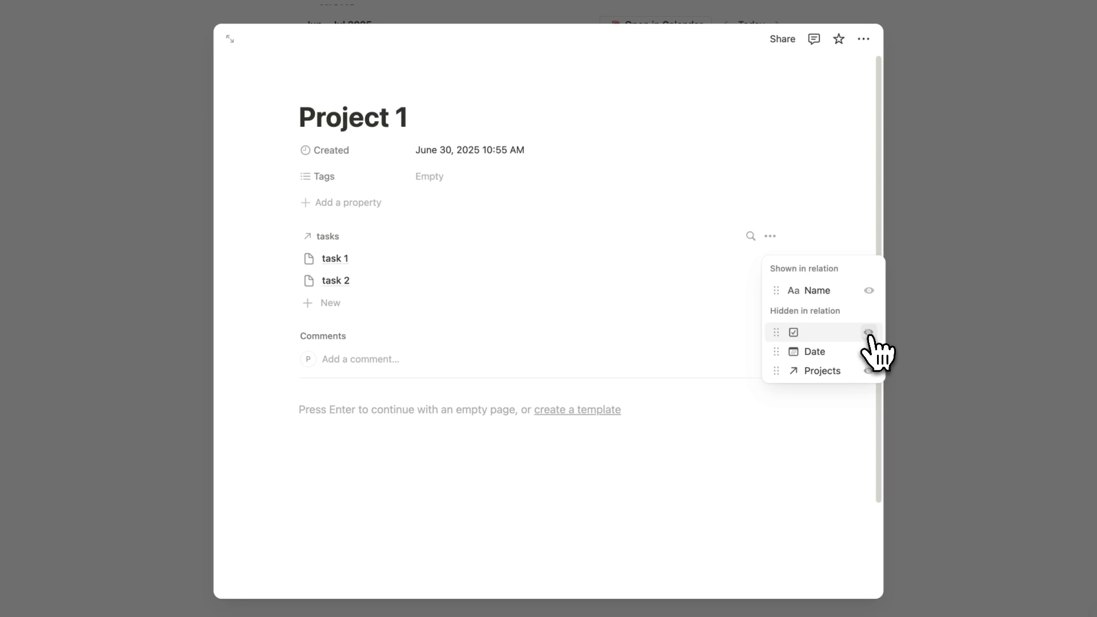
click(869, 333)
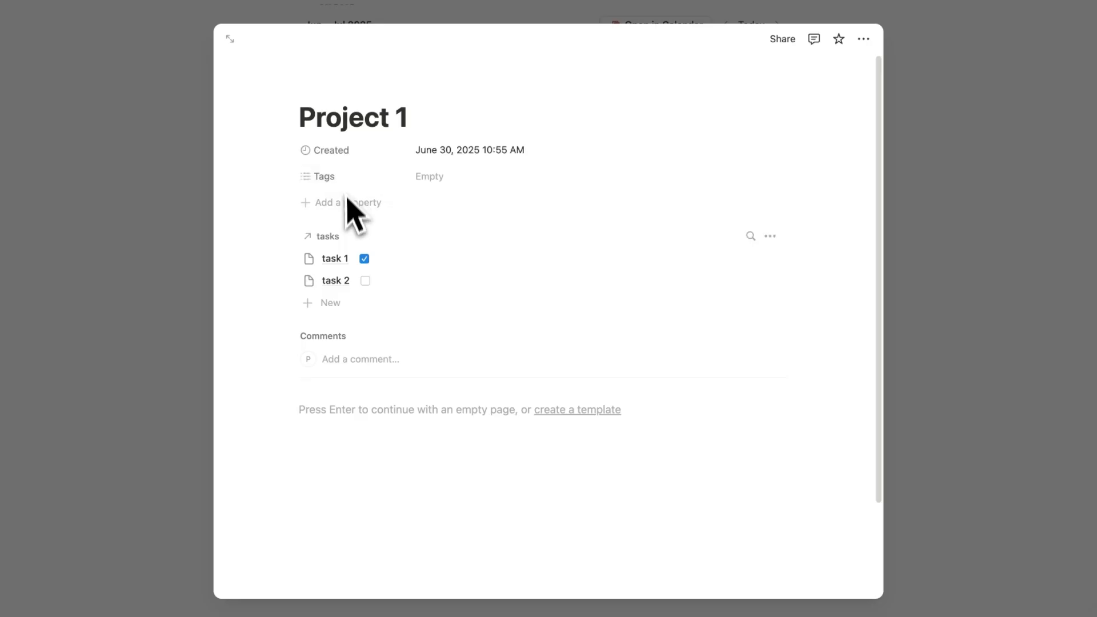
mouse_move(916, 211)
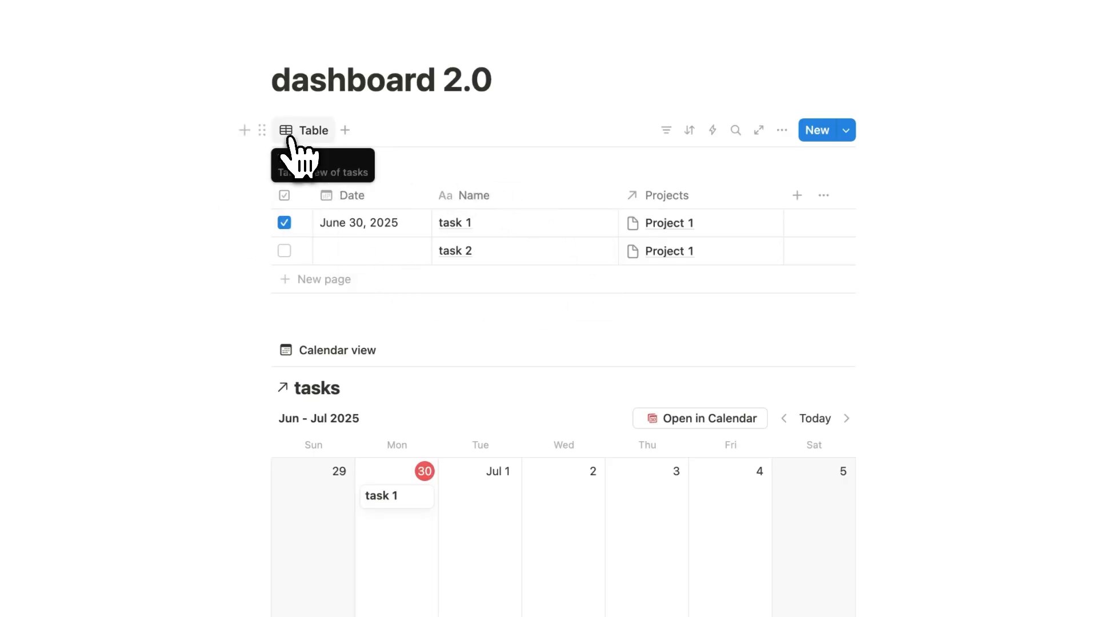
Step: Rename the table view to ALL and duplicate it
click(782, 130)
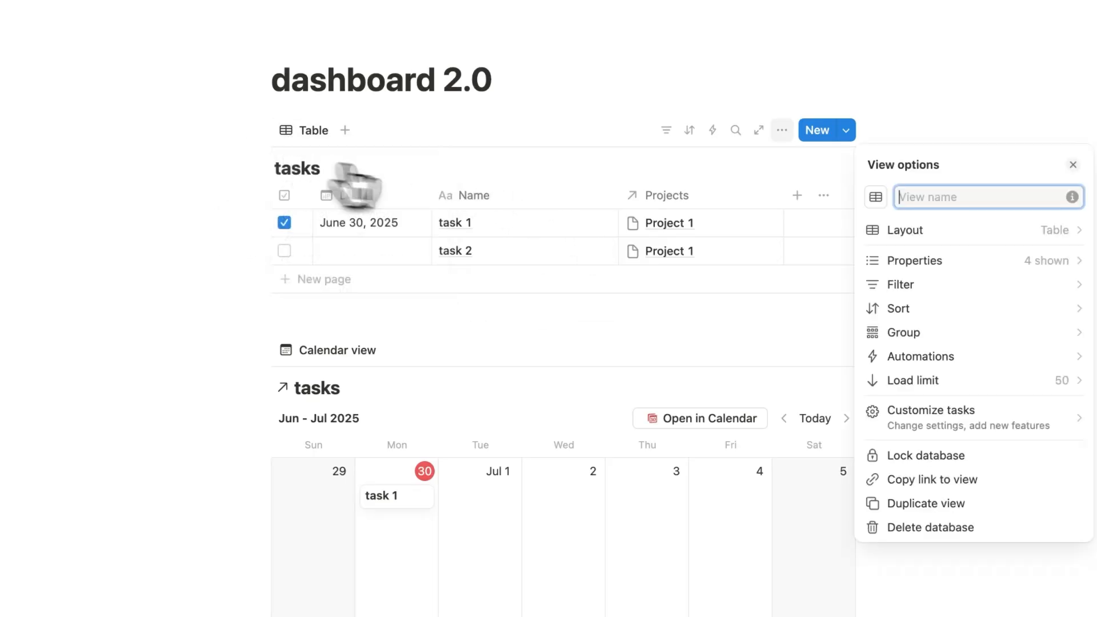
text(ALL)
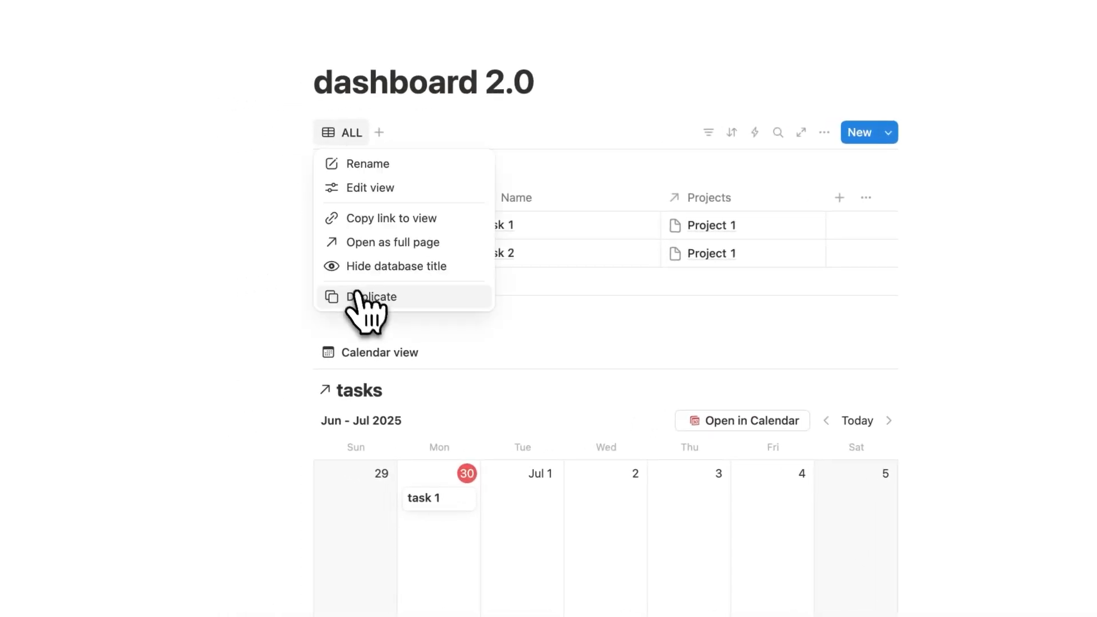
click(371, 297)
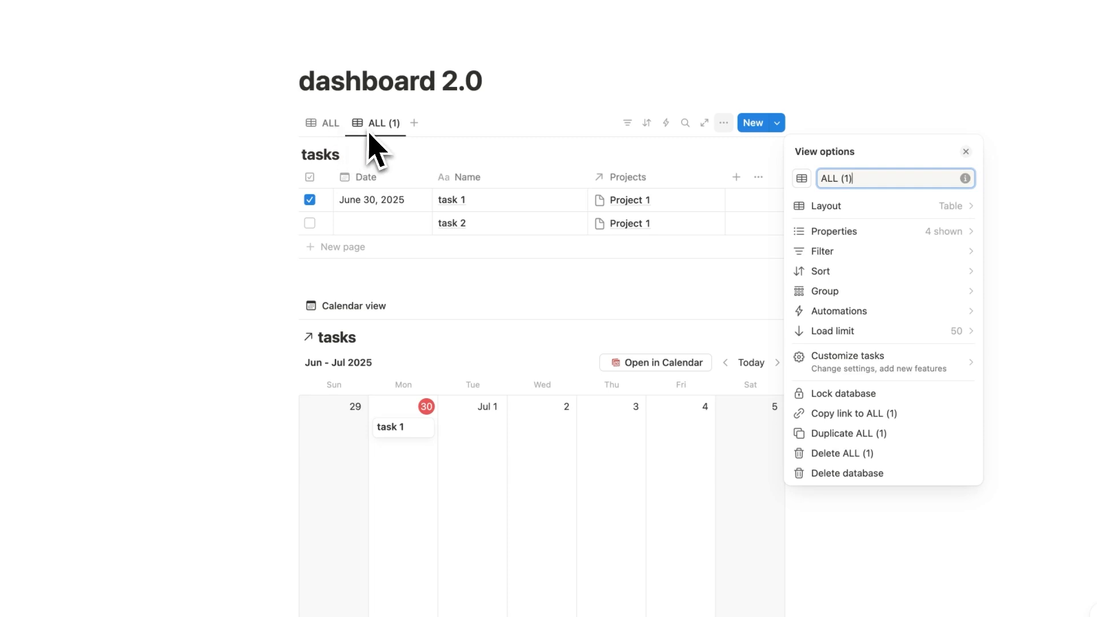
mouse_move(296, 171)
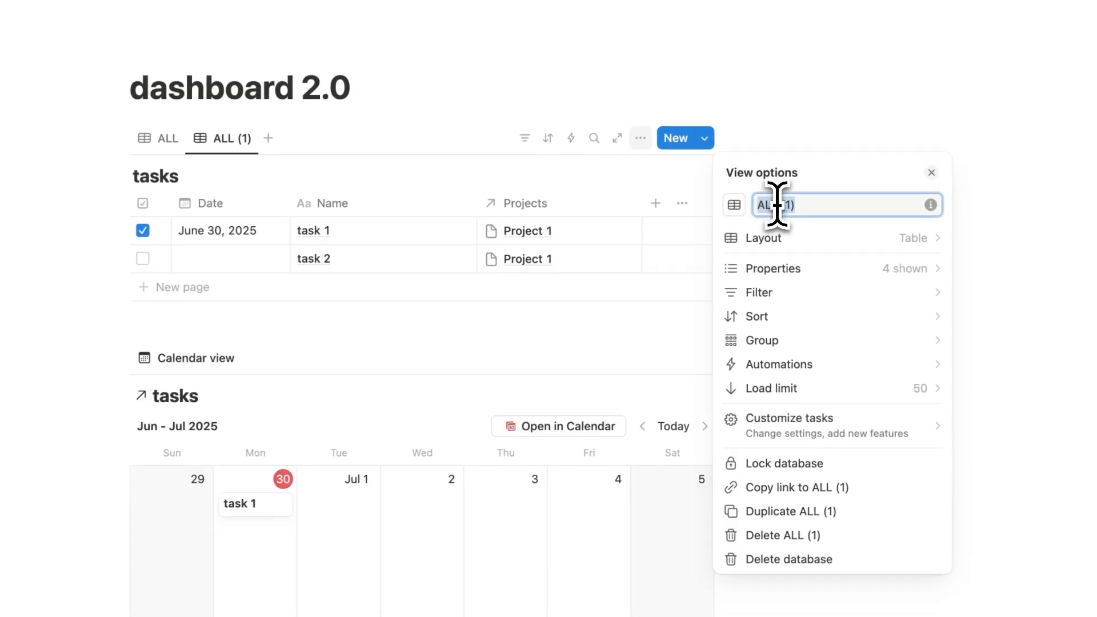
Step: Name the duplicate view 'completed tasks' and give it a check-circle icon
text(finished t)
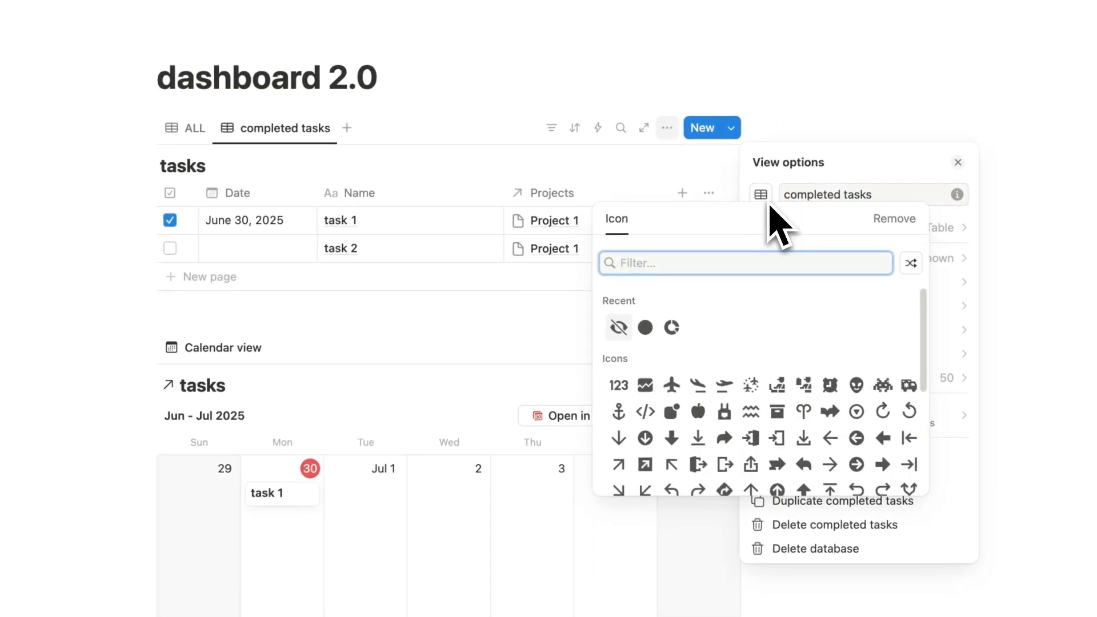
text(check)
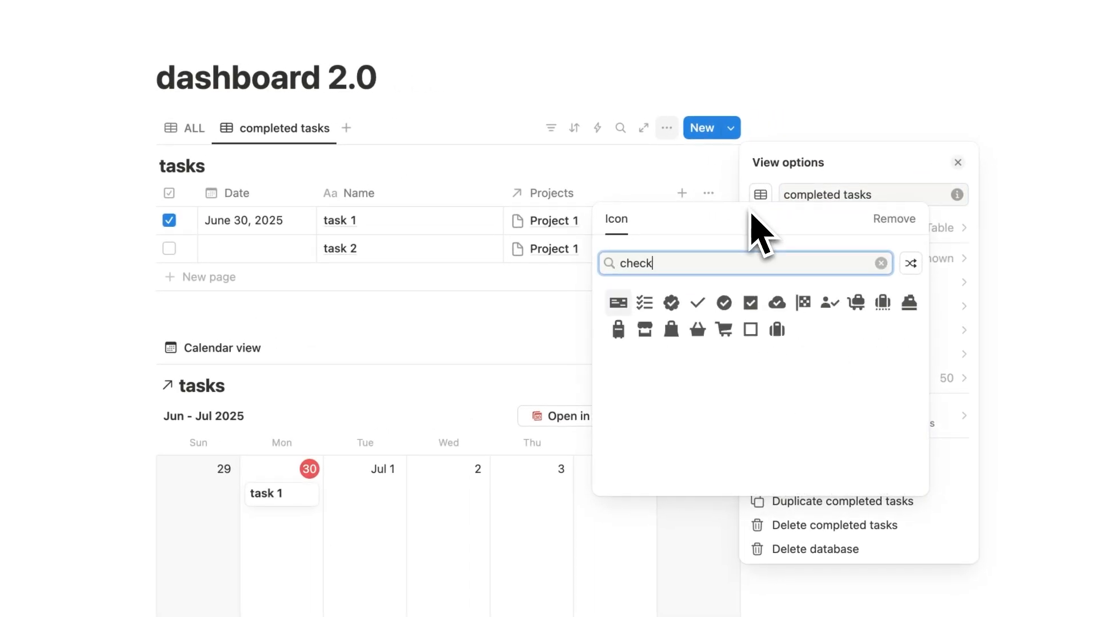
click(697, 303)
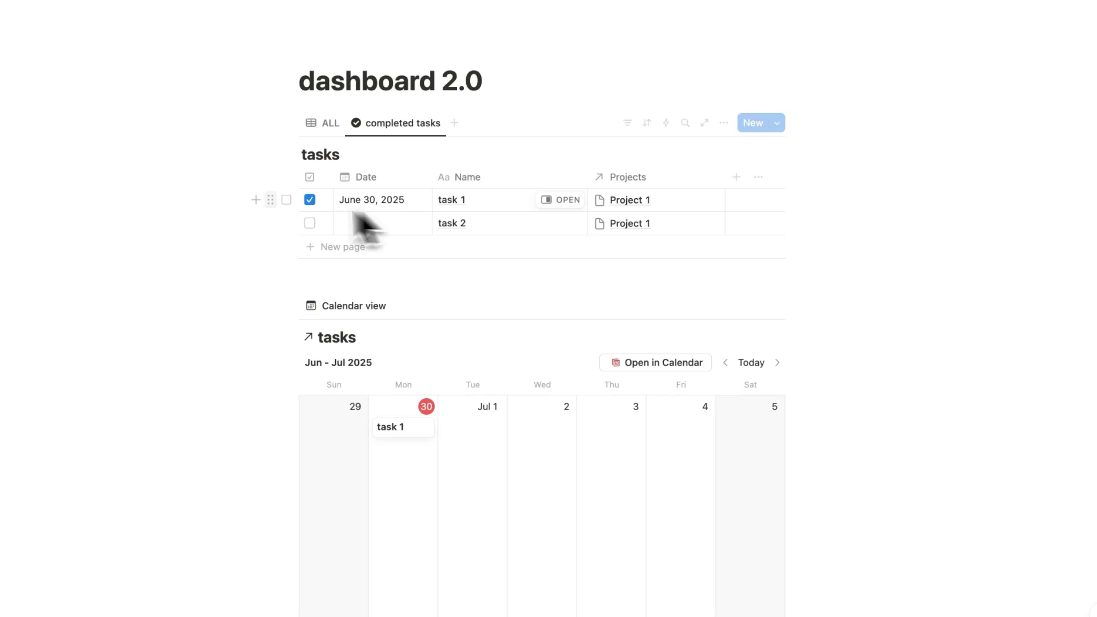
mouse_move(476, 255)
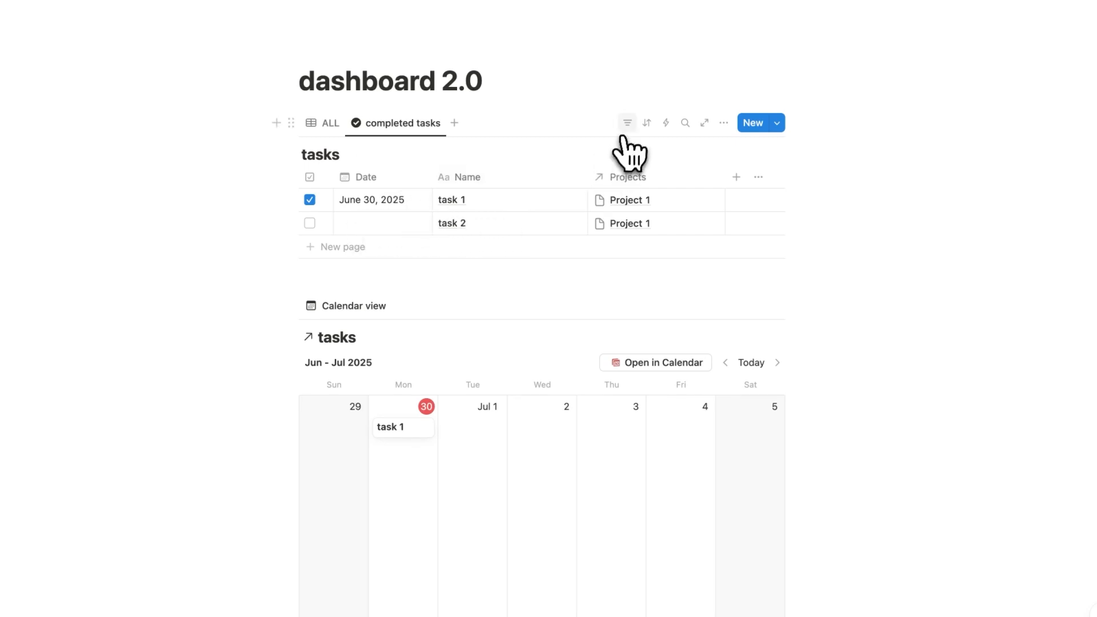
Step: Filter the completed tasks view to Checked so only task 1 shows, then review the ALL view
click(627, 123)
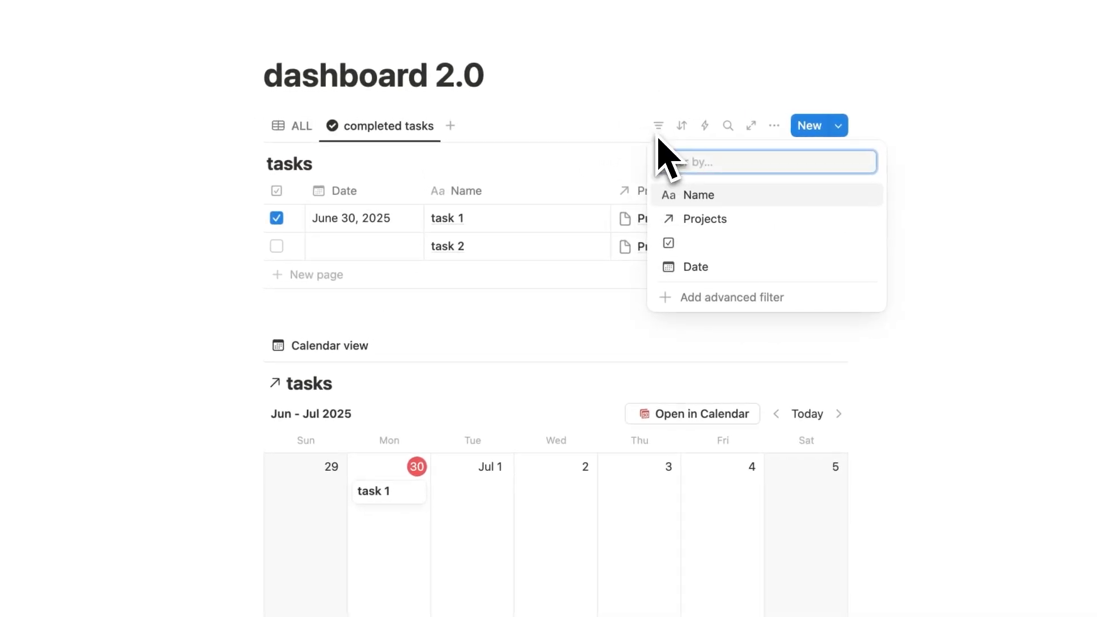
mouse_move(401, 160)
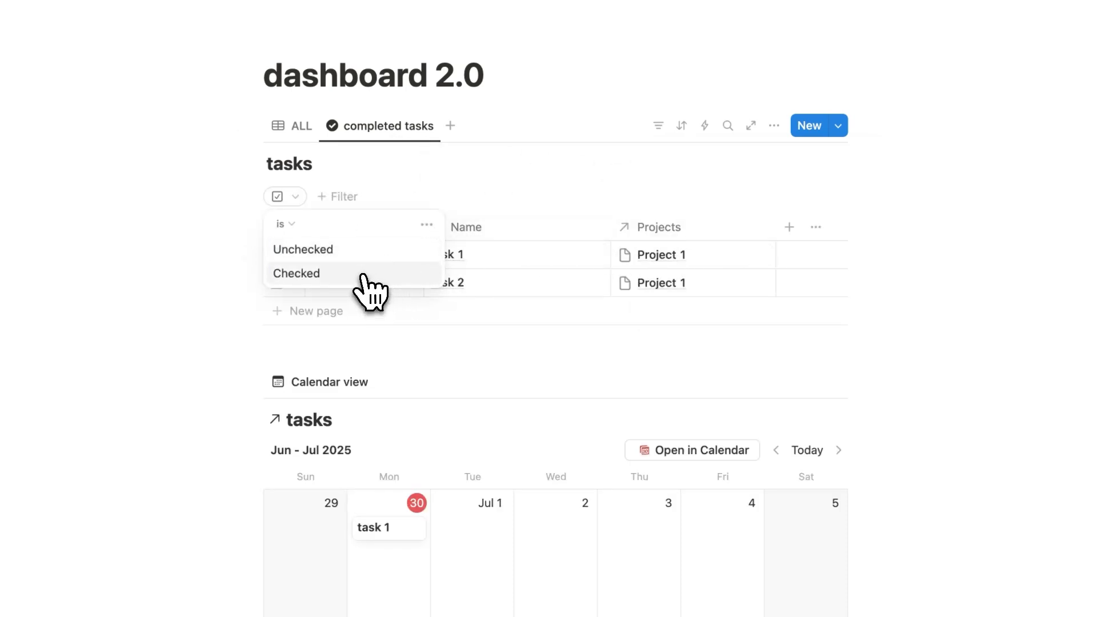
click(296, 273)
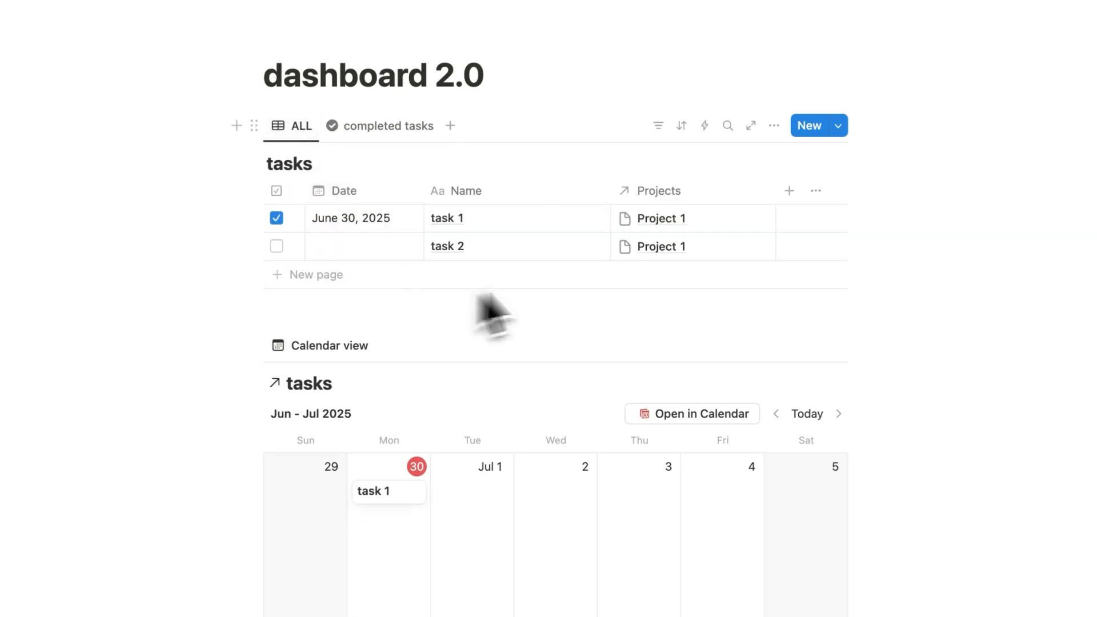
mouse_move(658, 125)
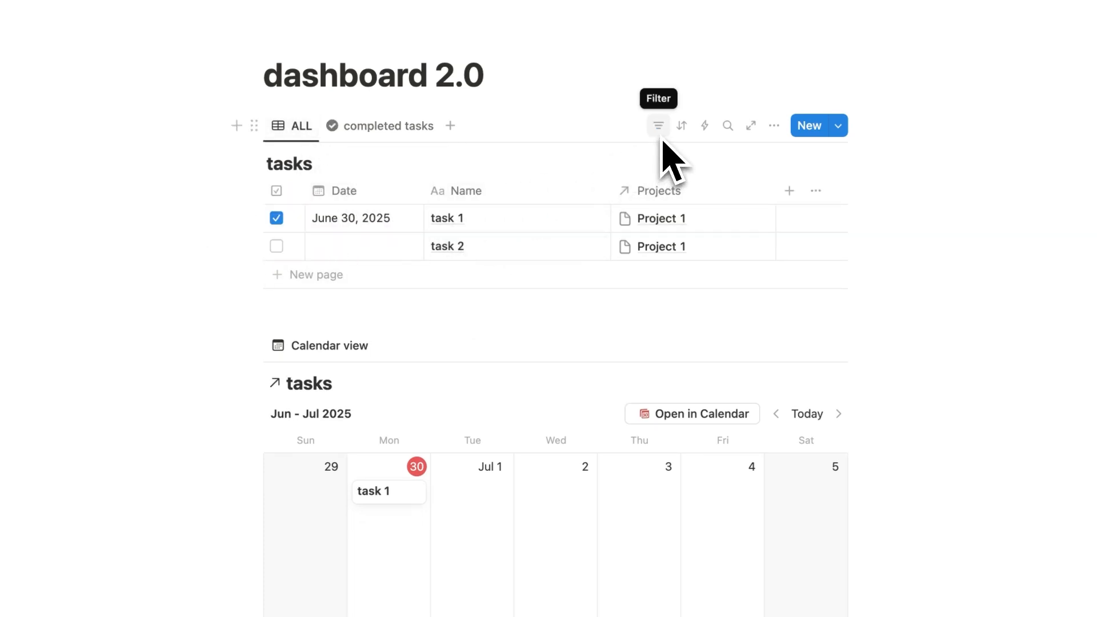
click(387, 126)
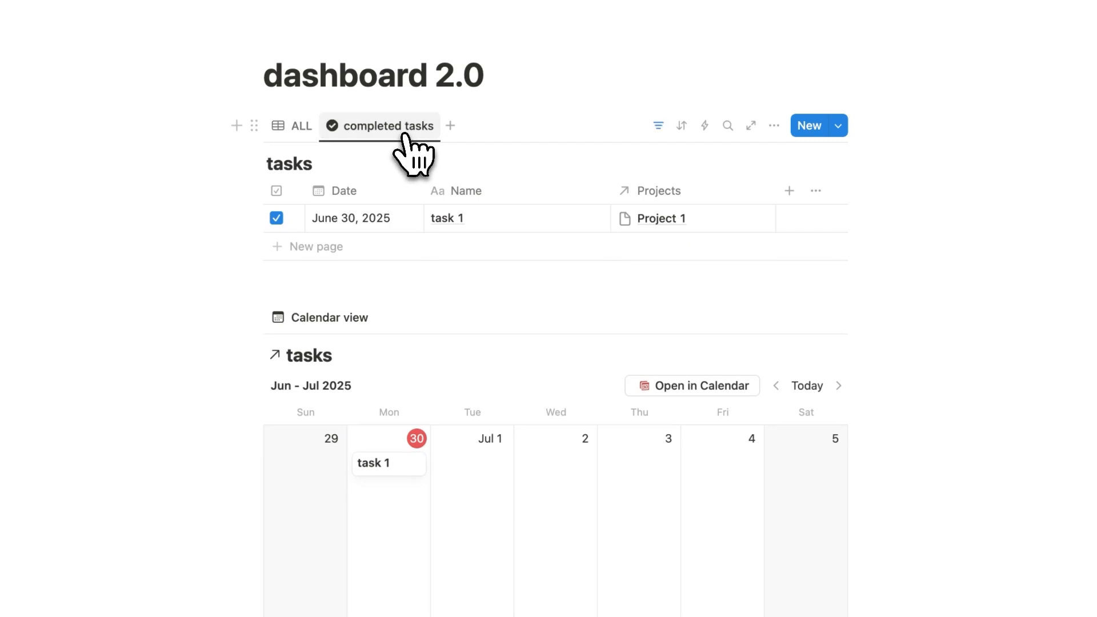
mouse_move(659, 125)
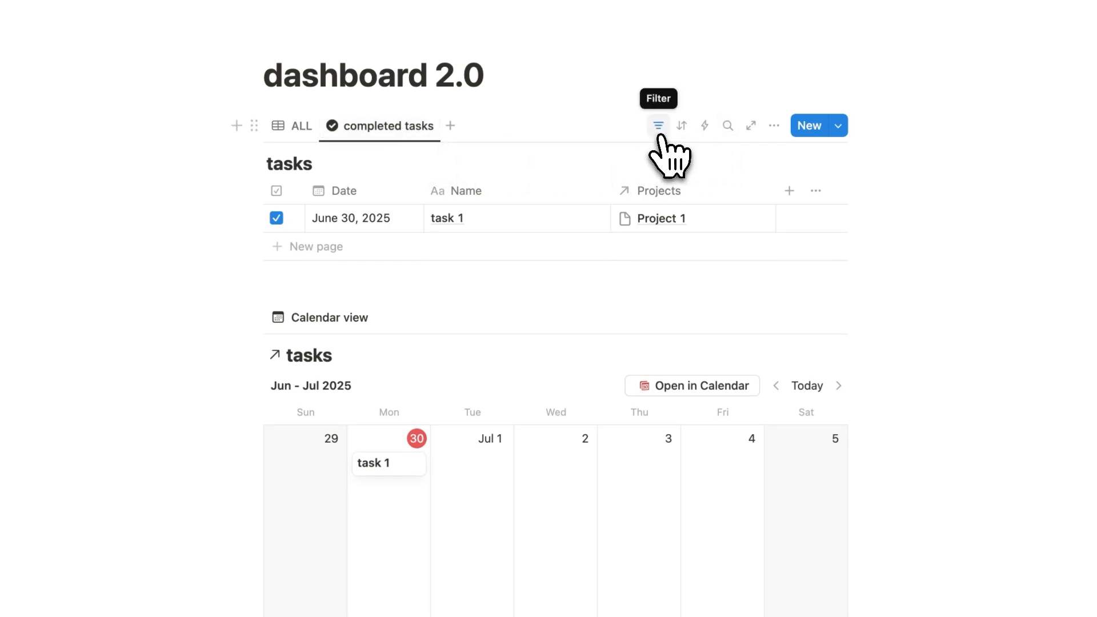
click(658, 126)
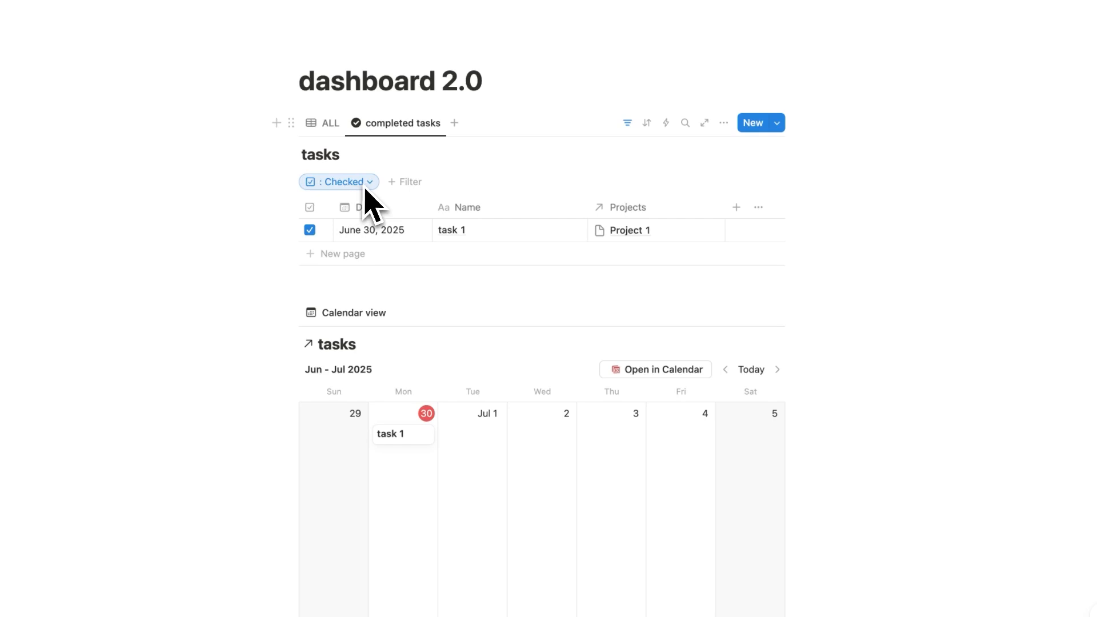
mouse_move(489, 256)
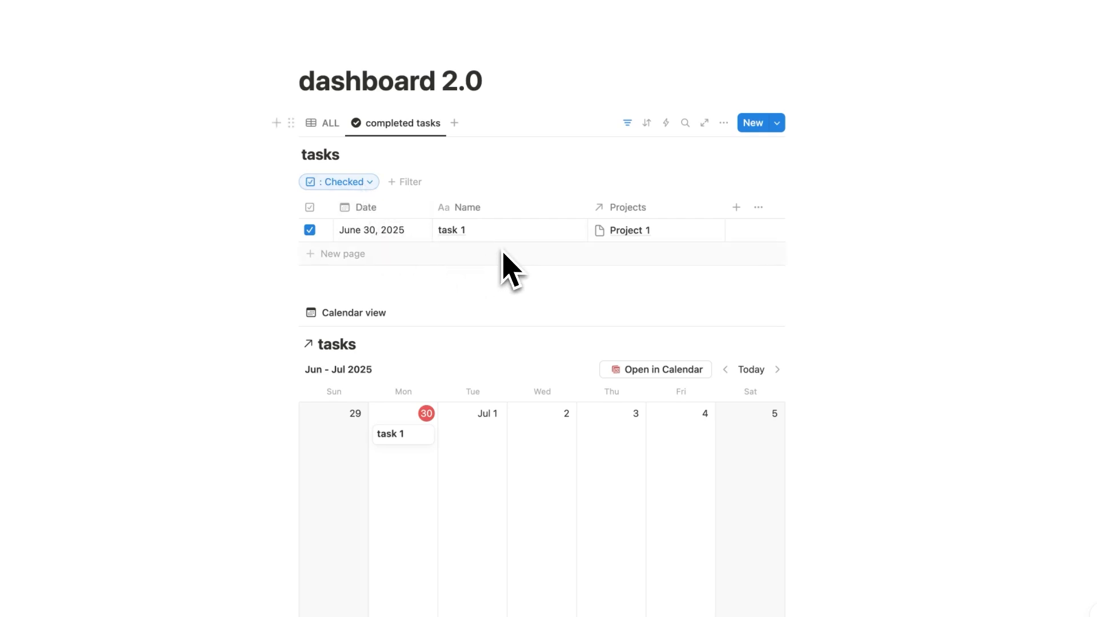
click(326, 123)
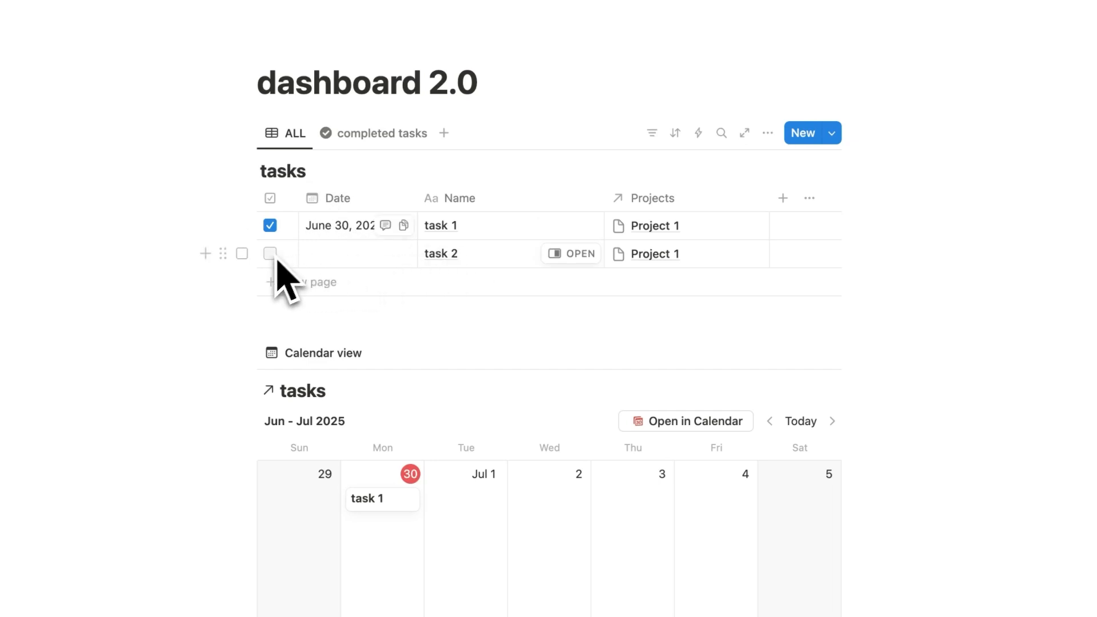
Step: Duplicate the completed tasks view and name the copy uncompleted
click(382, 133)
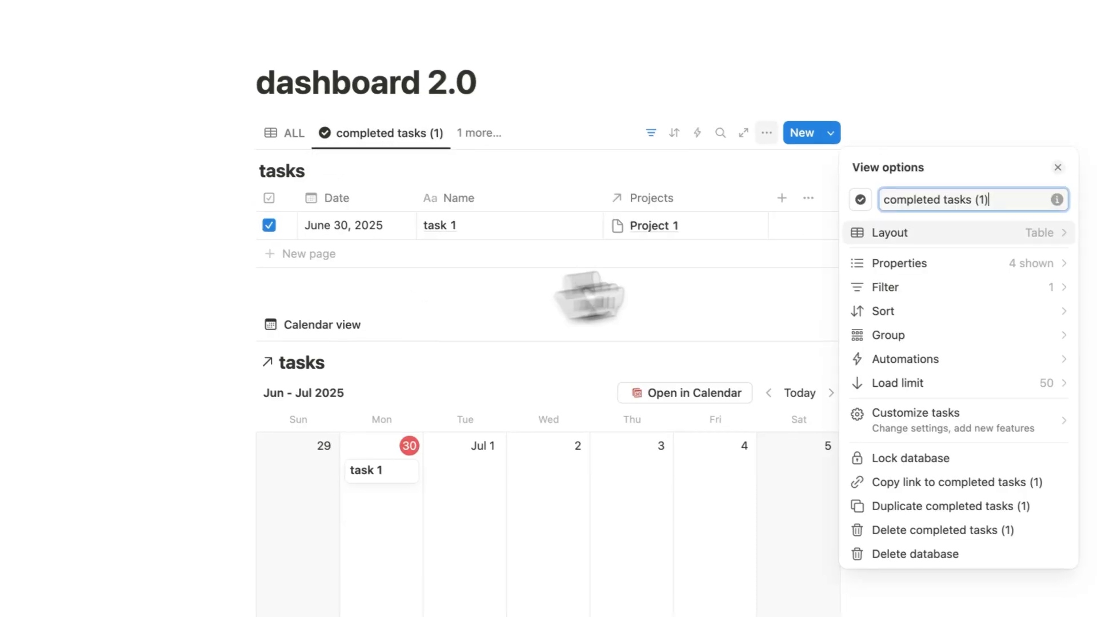
text(uncom)
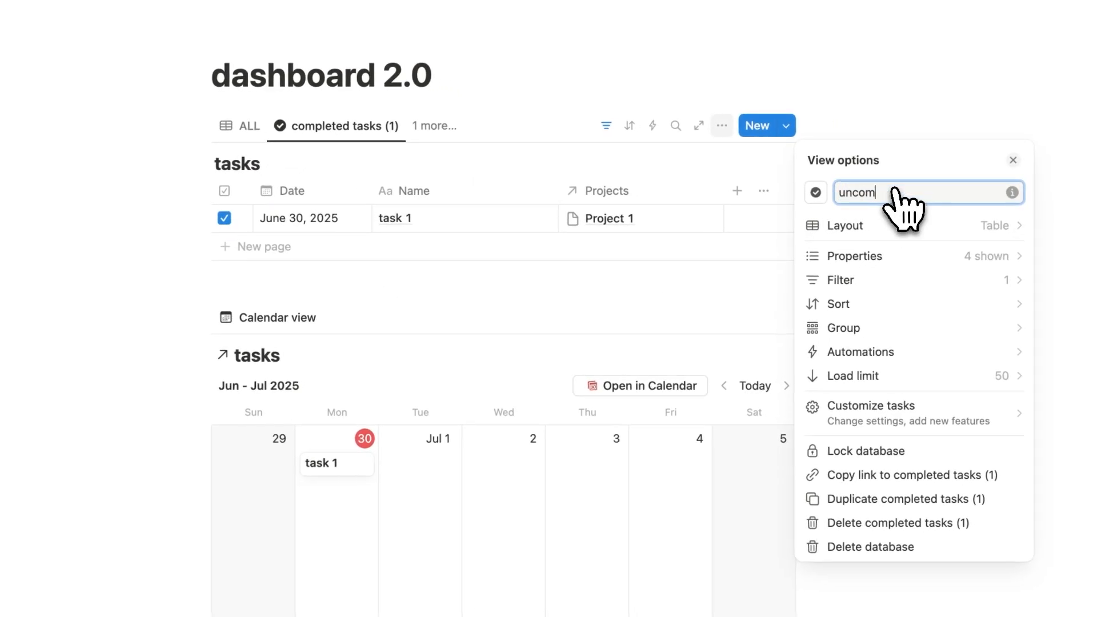
click(816, 193)
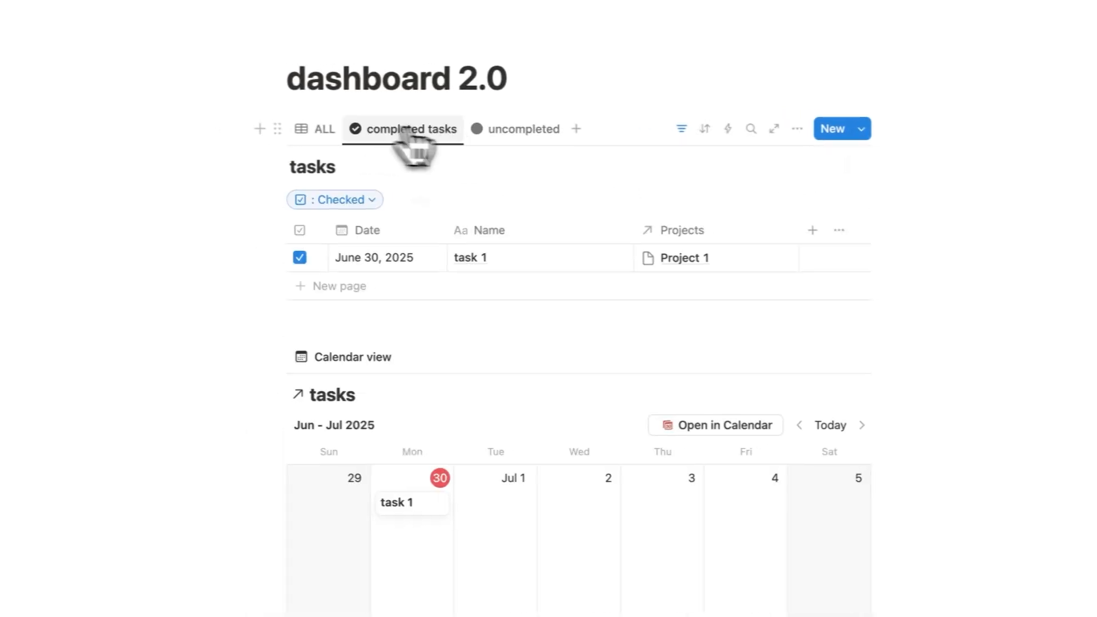
click(531, 129)
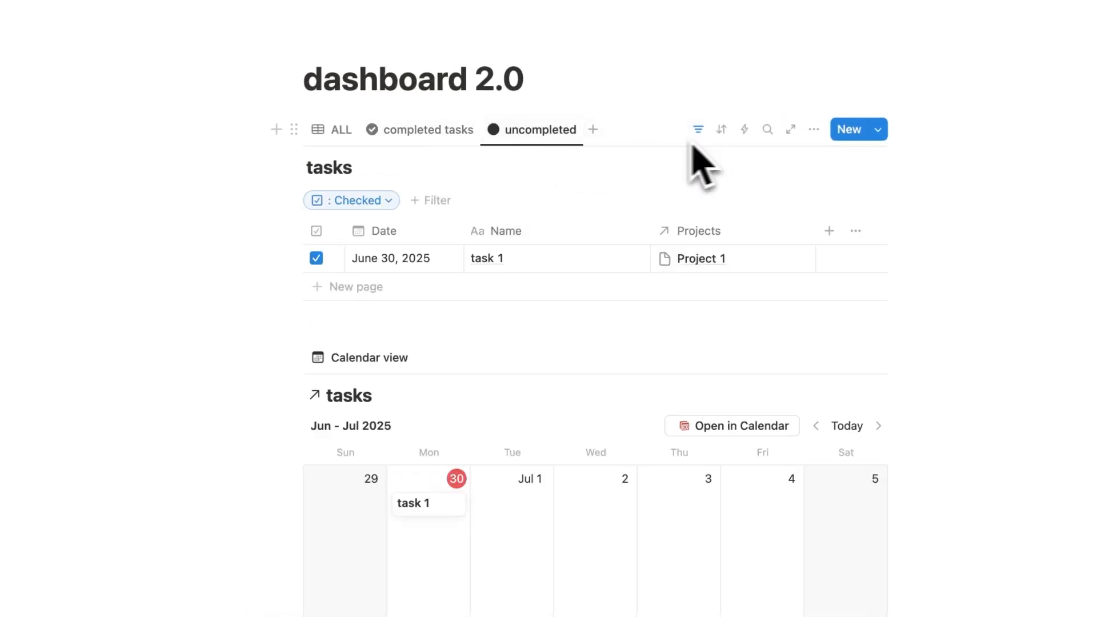
click(427, 130)
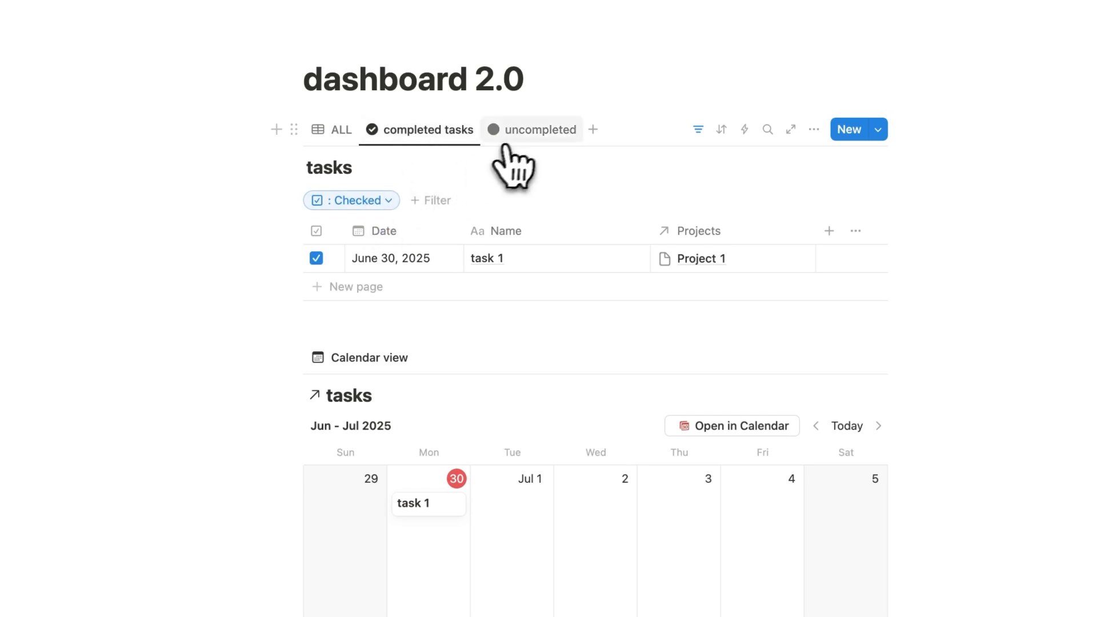
click(541, 130)
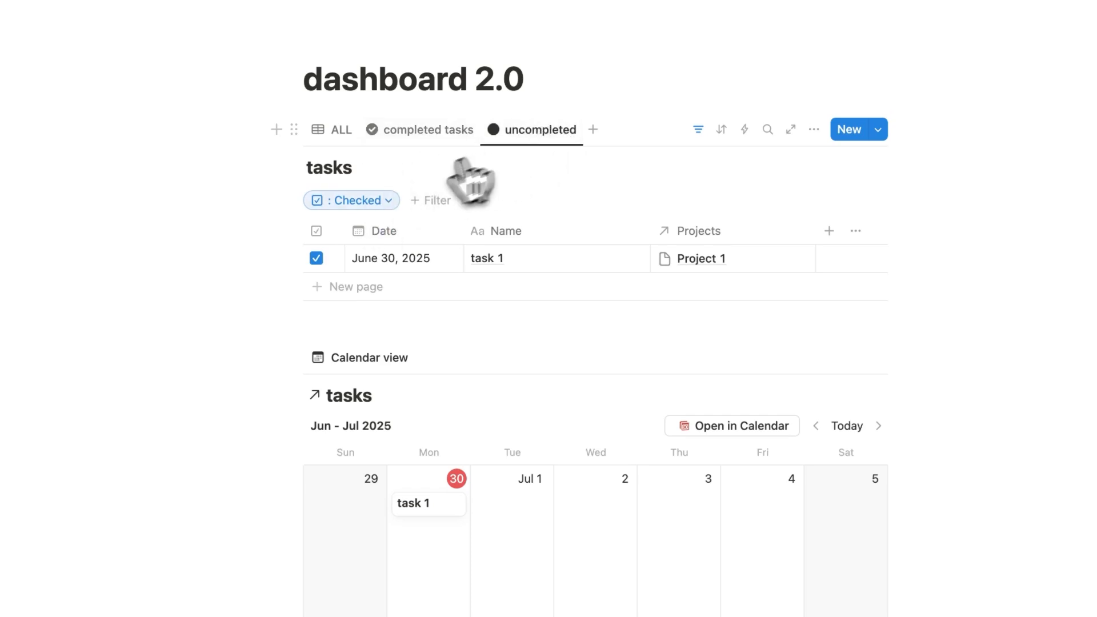
Step: Set the uncompleted view's Checkbox filter to Unchecked and test it by ticking task 2
click(351, 201)
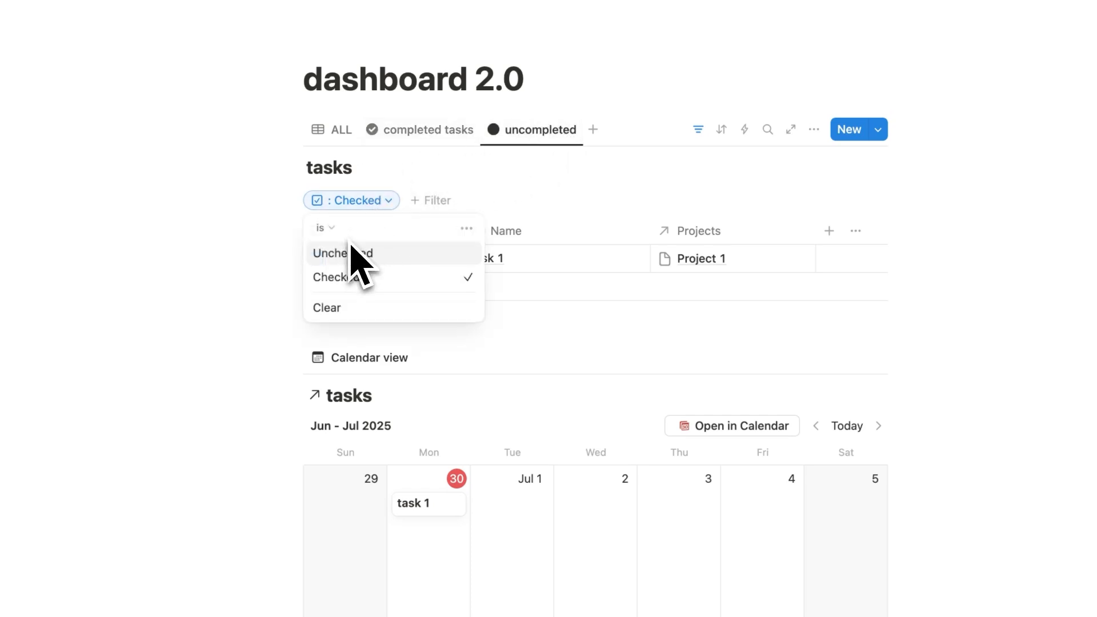
click(342, 253)
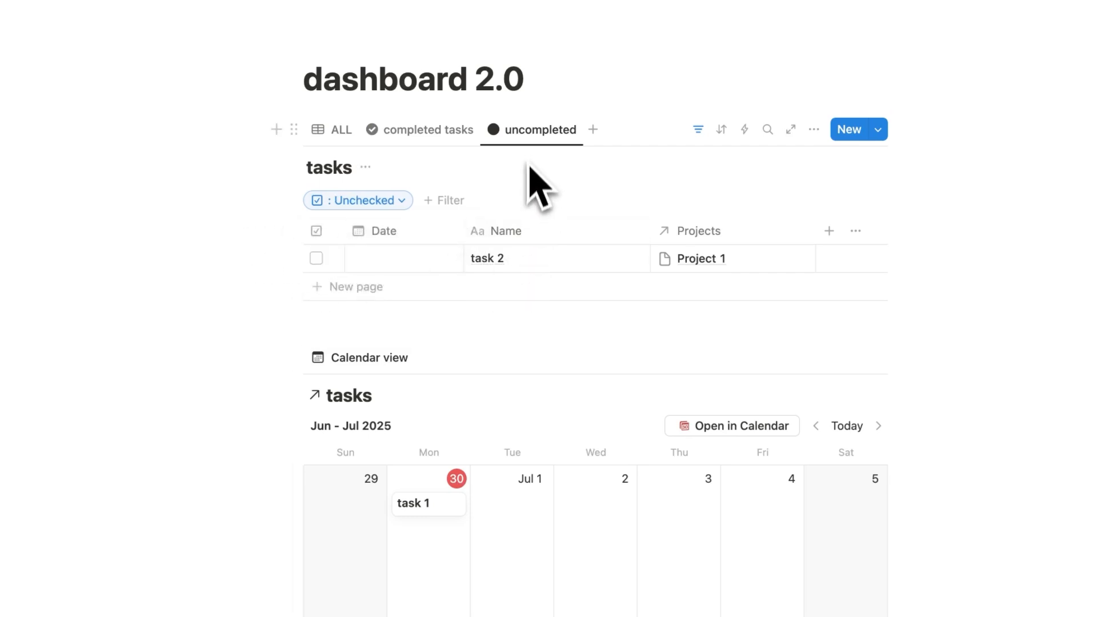
click(427, 129)
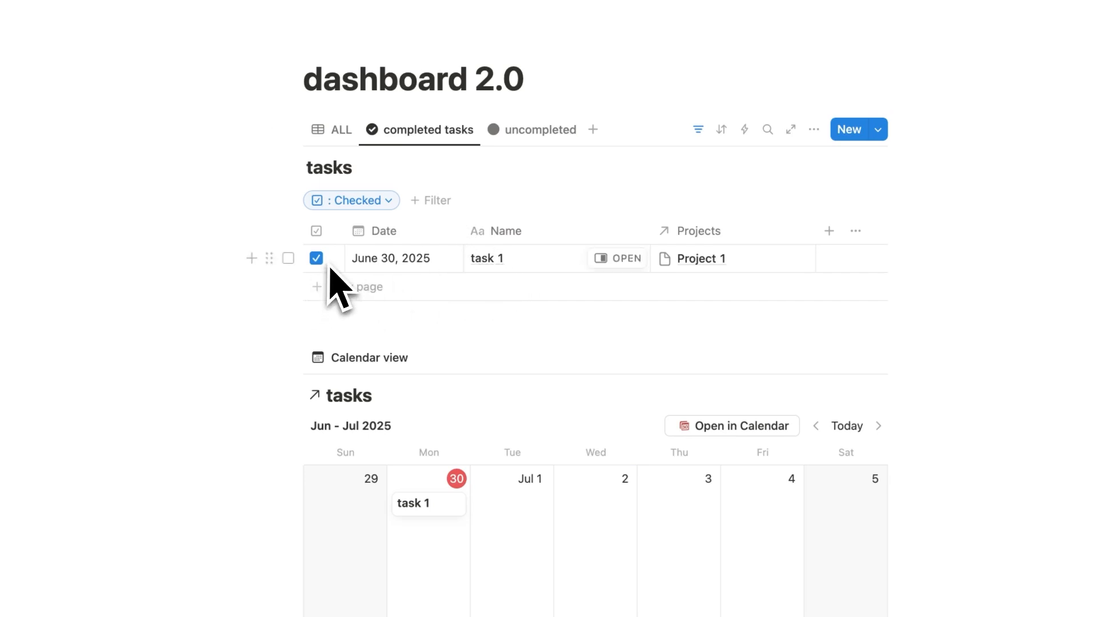
click(540, 130)
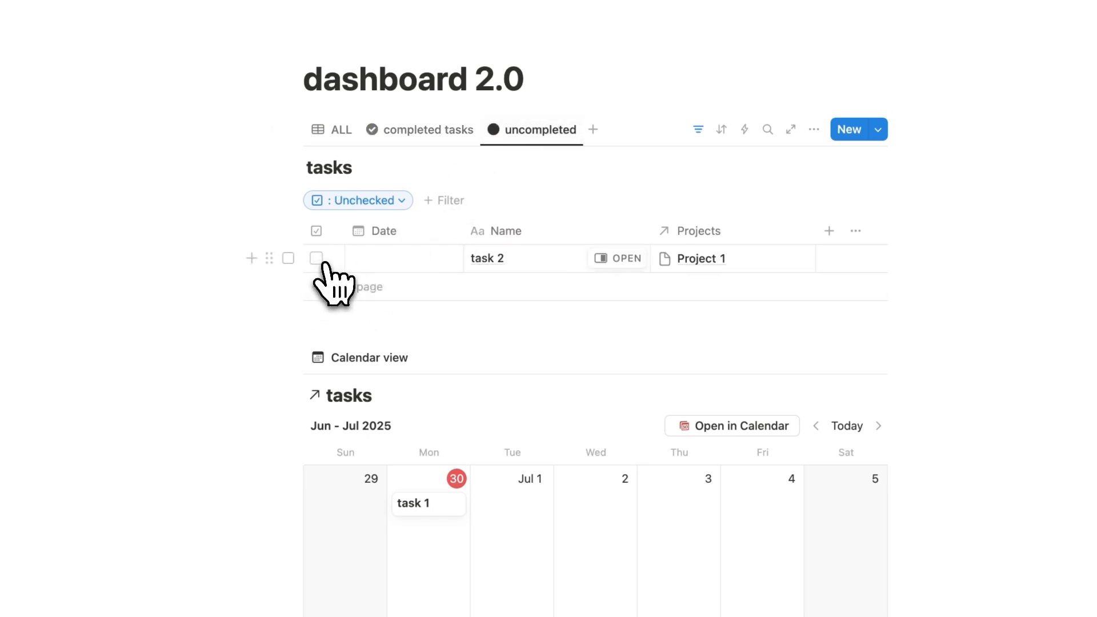
click(316, 259)
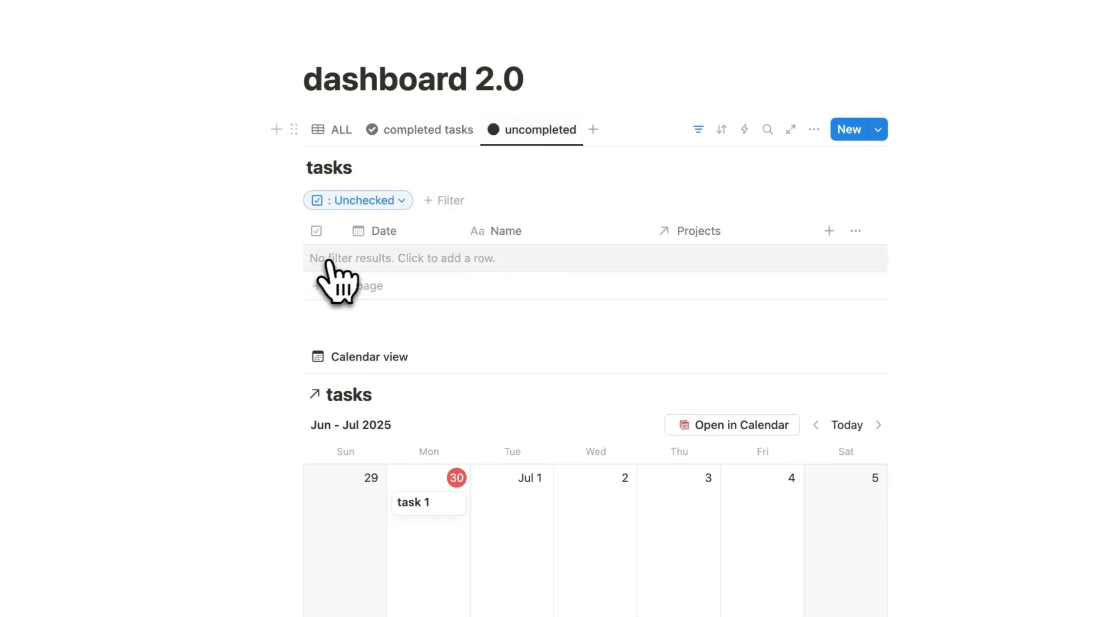
click(427, 129)
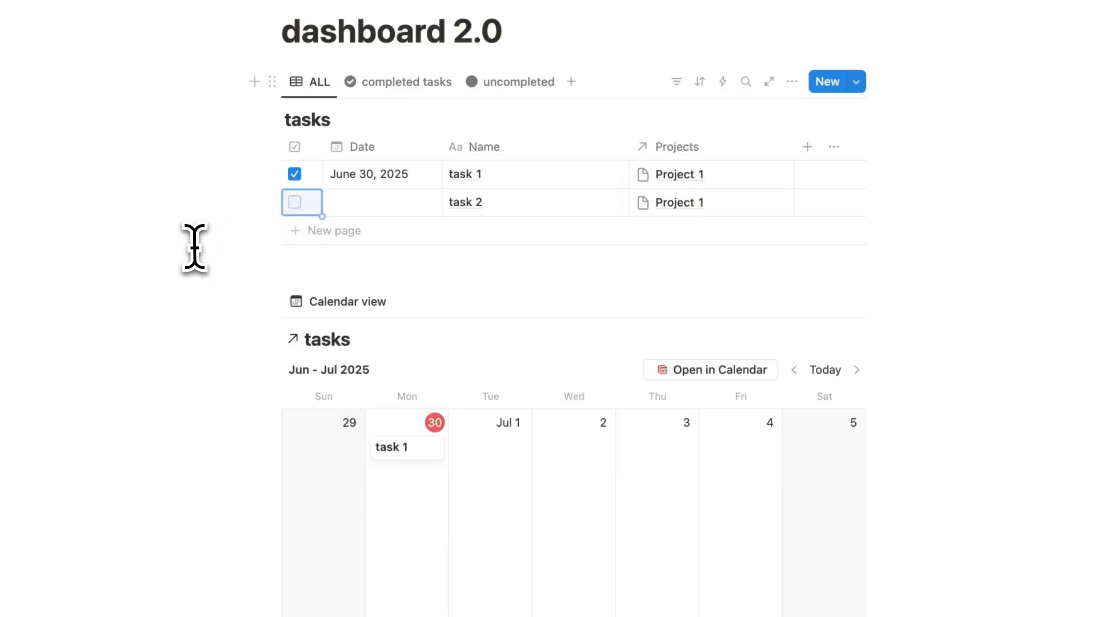
Step: From the uncompleted view, date task 2 to June 30, 2025 so it joins task 1 on the calendar
click(518, 82)
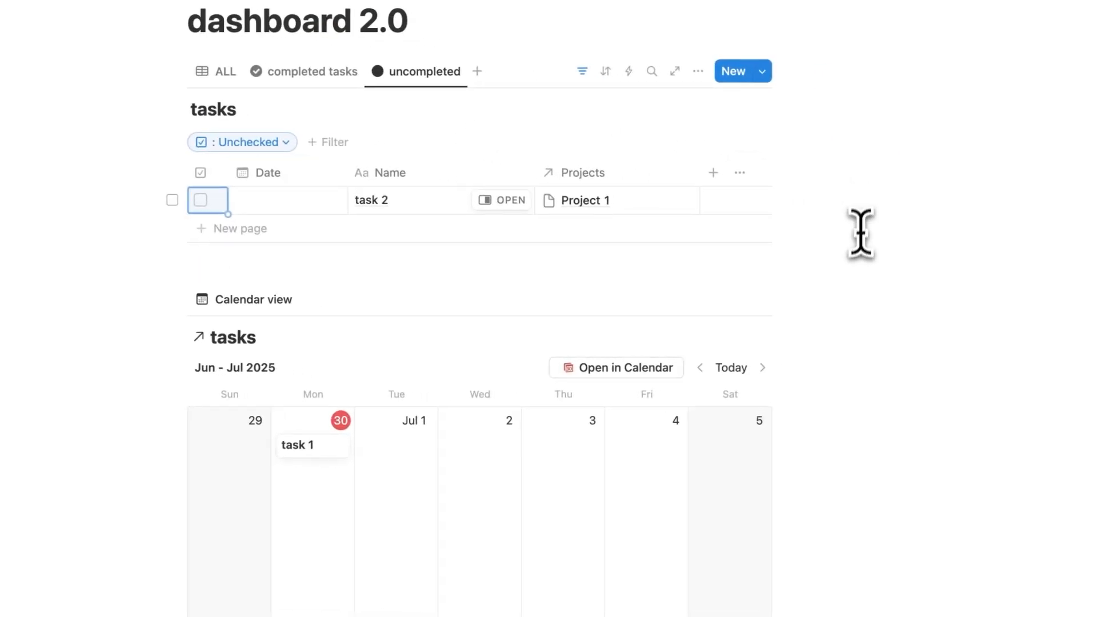
scroll(down, 3)
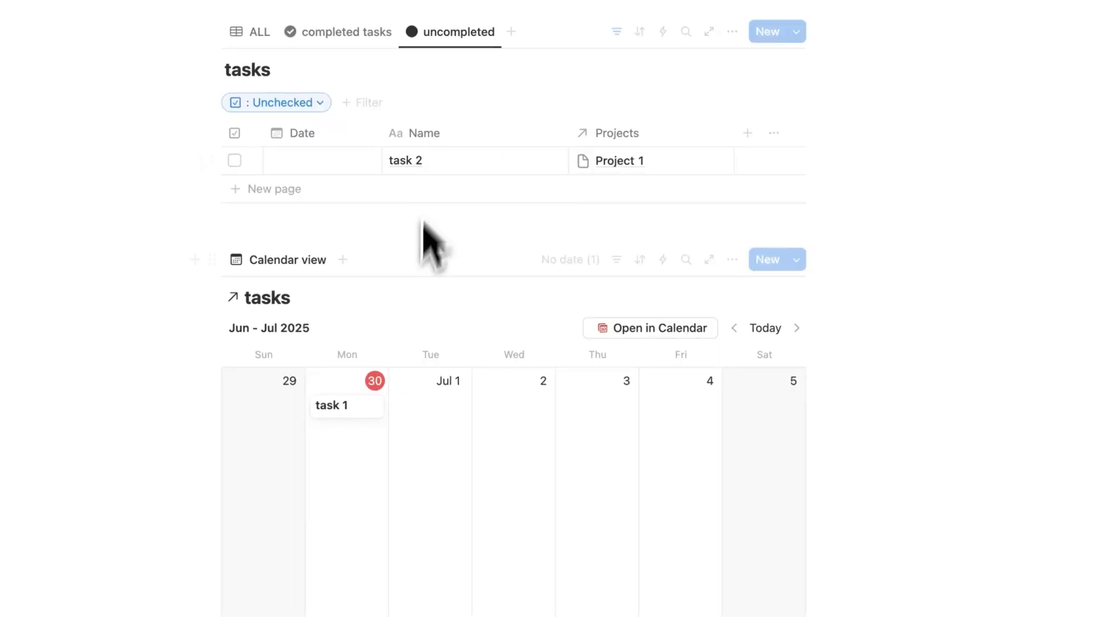
click(322, 161)
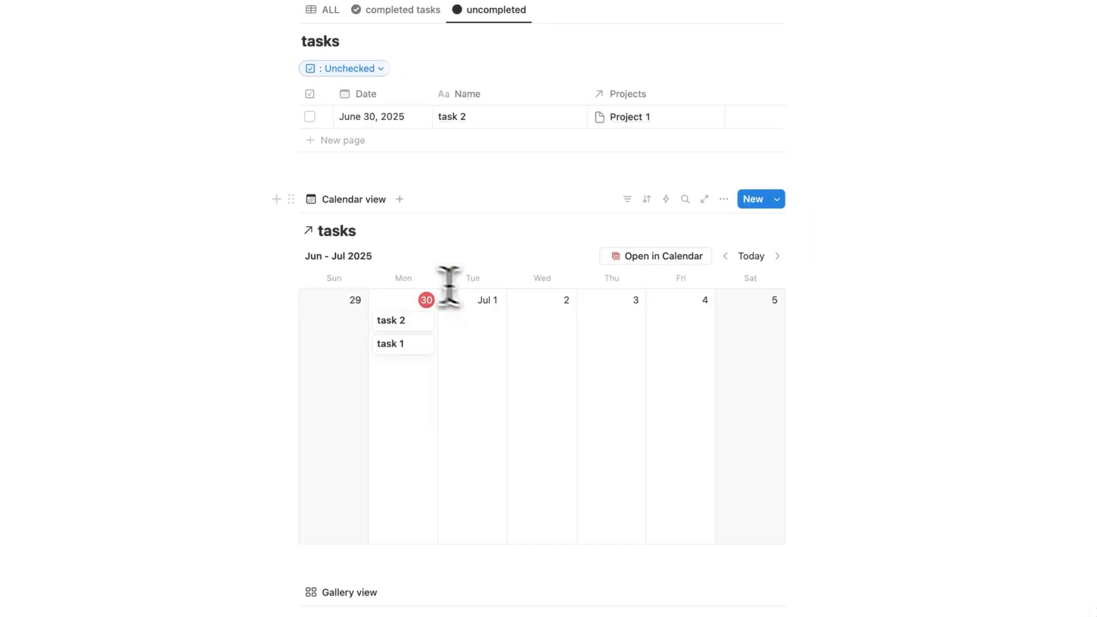
mouse_move(403, 351)
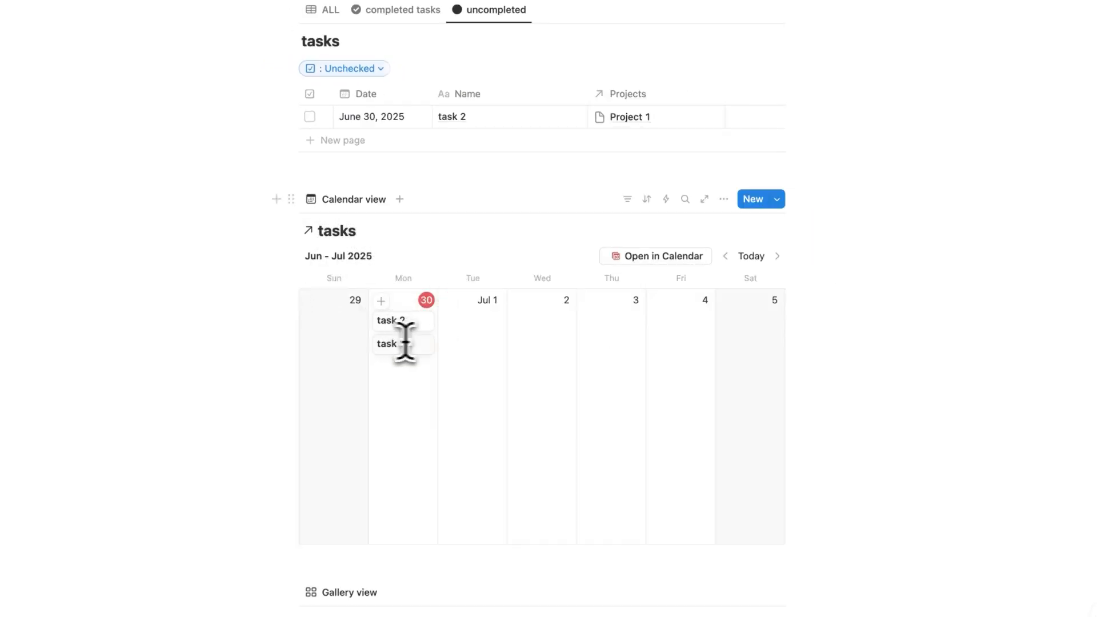
click(387, 344)
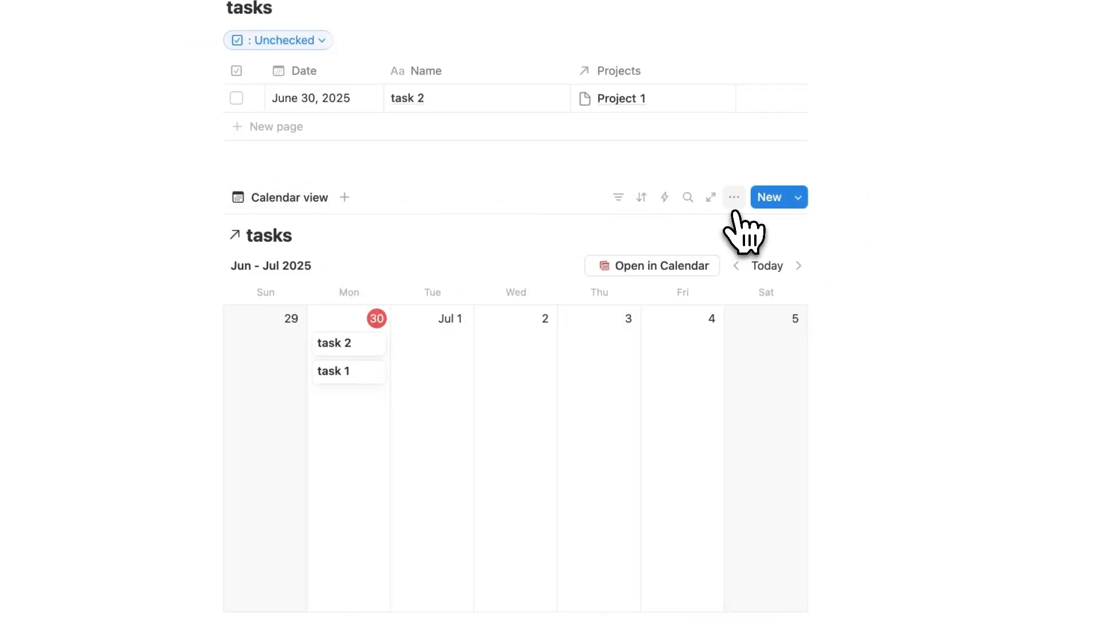
Step: Show the Checkbox property on the calendar's task cards via View options > Properties
click(734, 197)
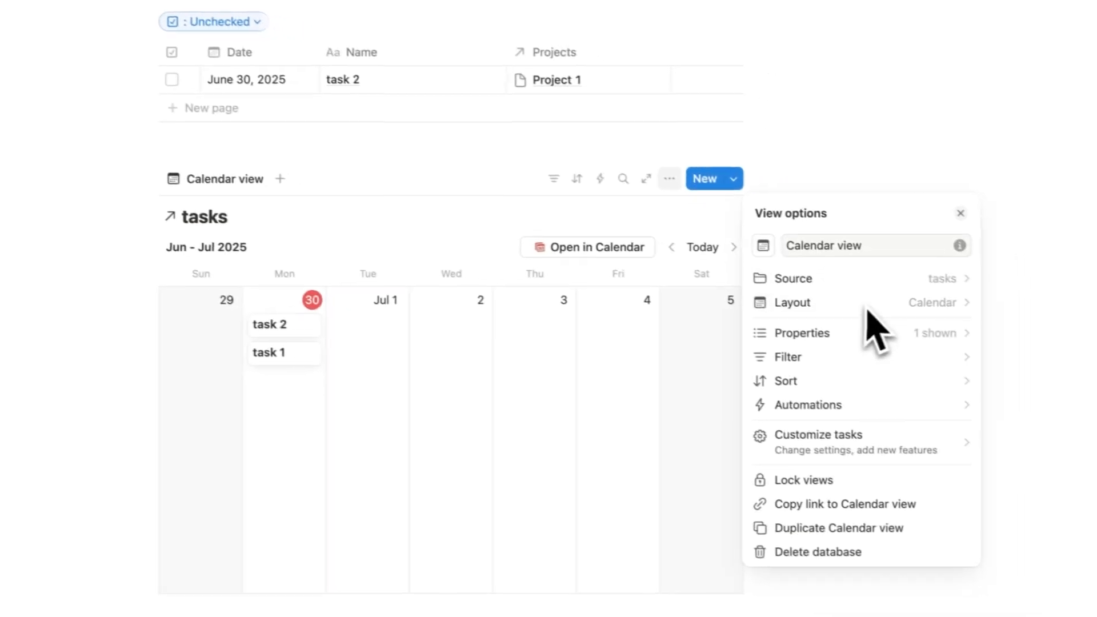
click(802, 333)
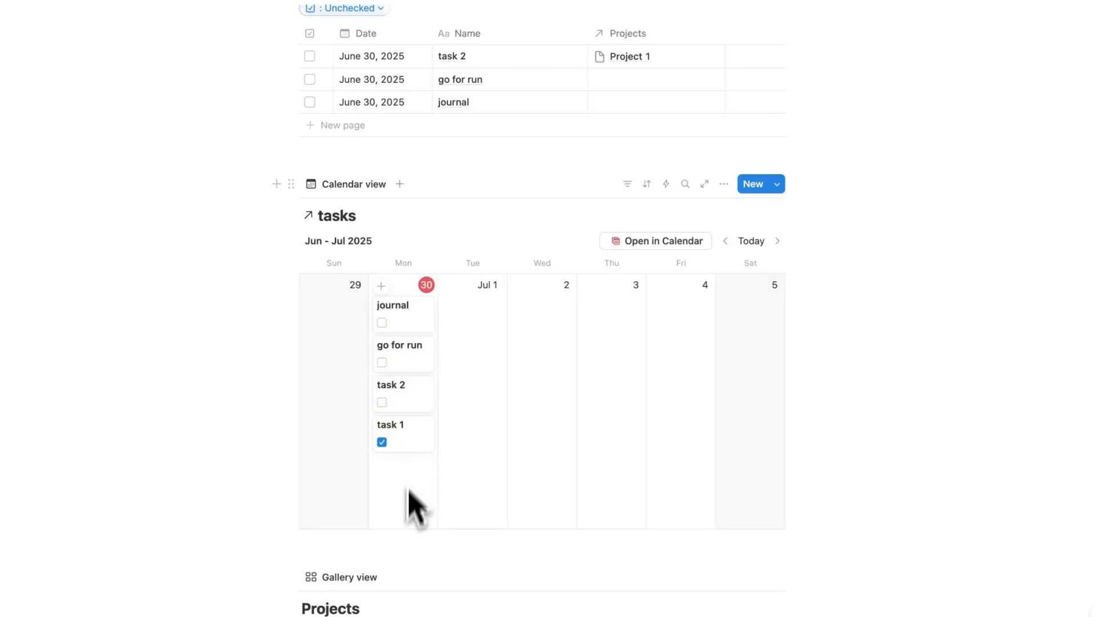
mouse_move(422, 490)
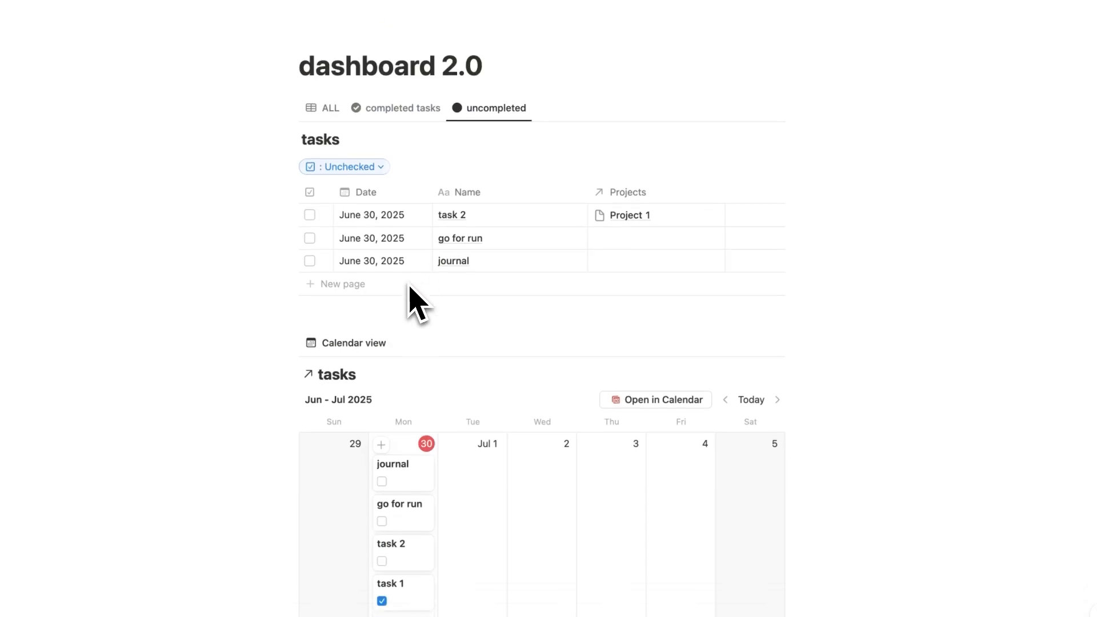
Step: From the Projects gallery, write the note 'blah blah blah' in Project 1's page body
scroll(down, 3)
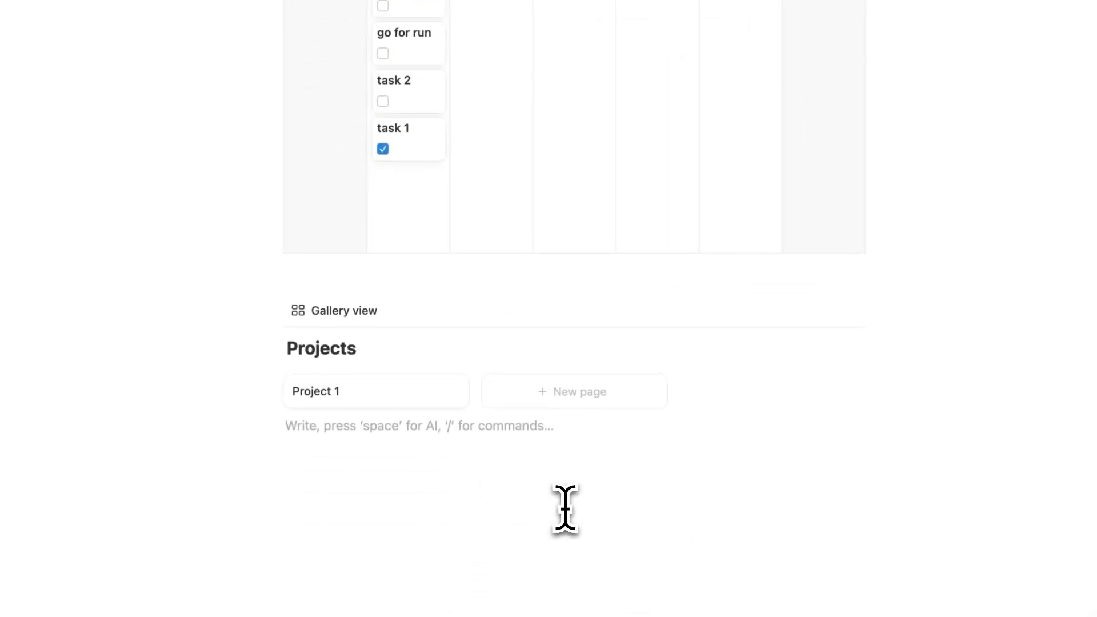
click(316, 392)
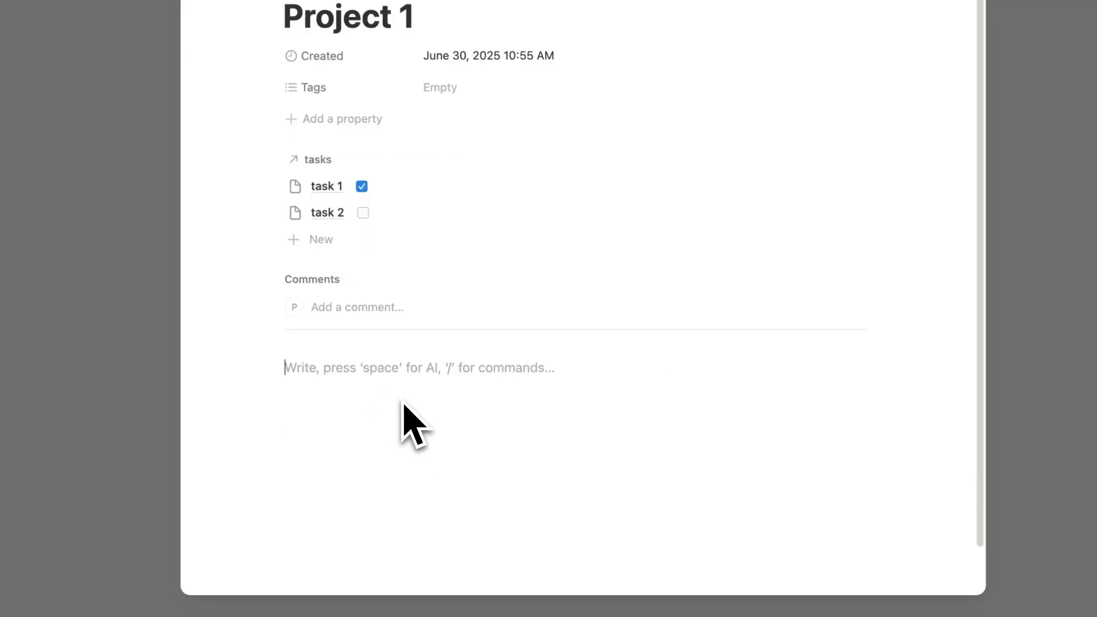
text(blah blah blah)
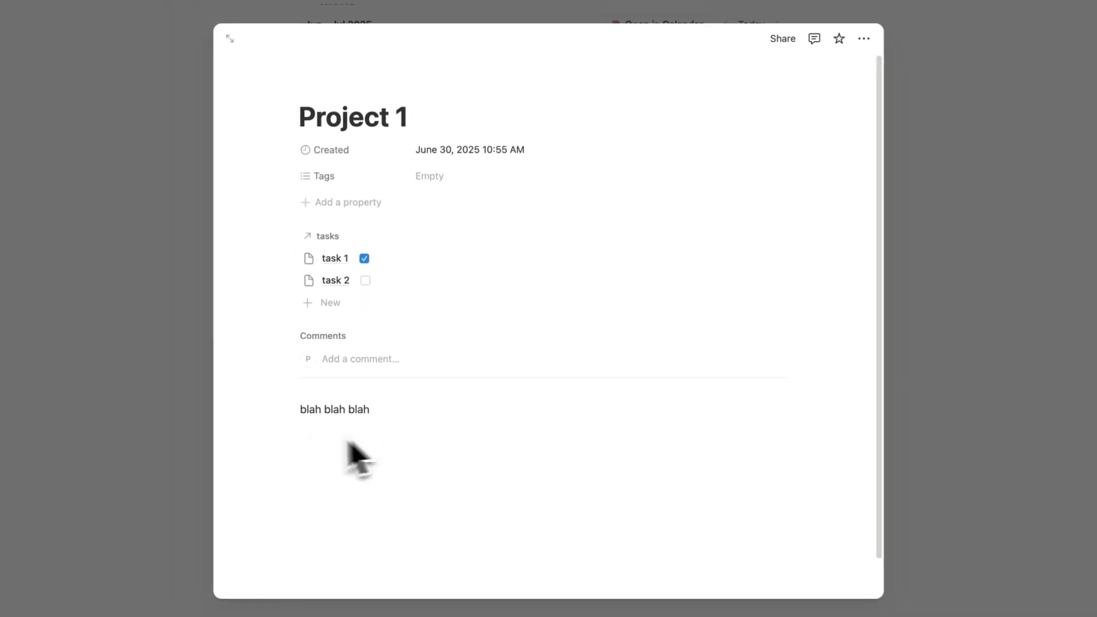
mouse_move(367, 289)
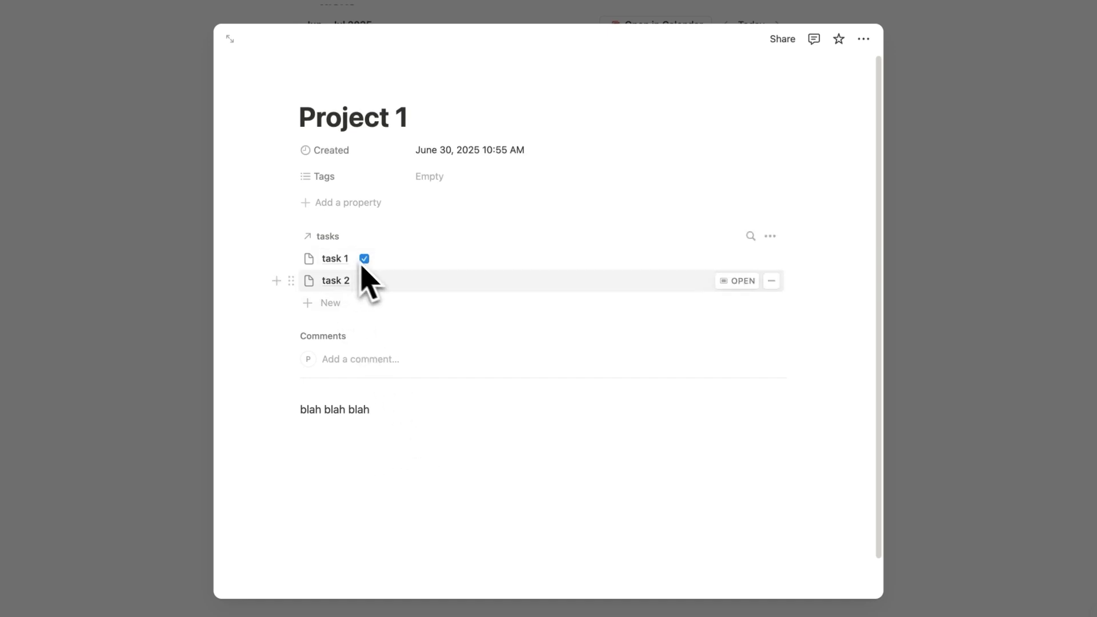